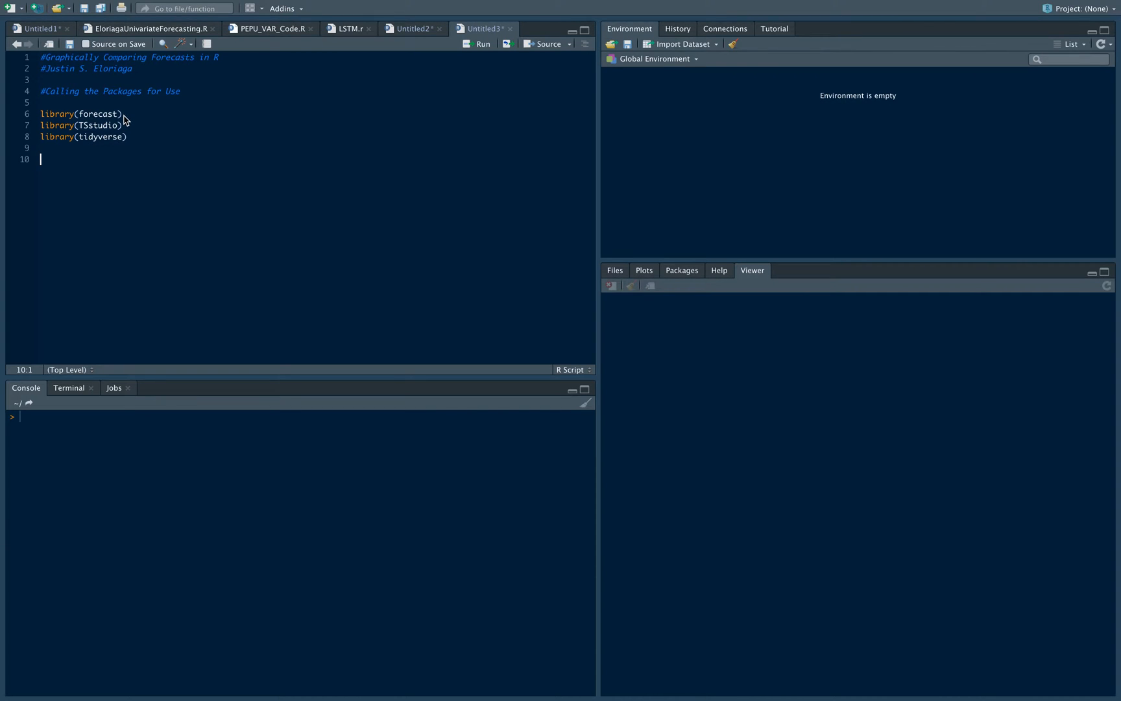
# Run the forecast, TSstudio and tidyverse library lines and add a blank line below.
pyautogui.click(122, 113)
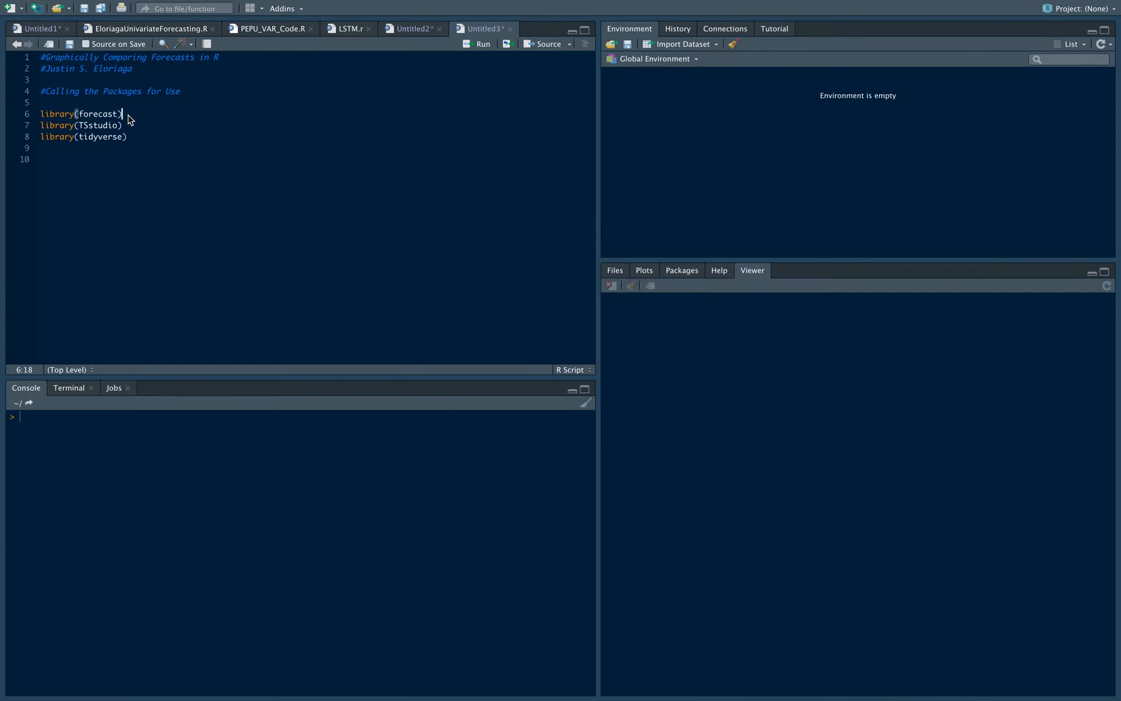
pyautogui.click(483, 44)
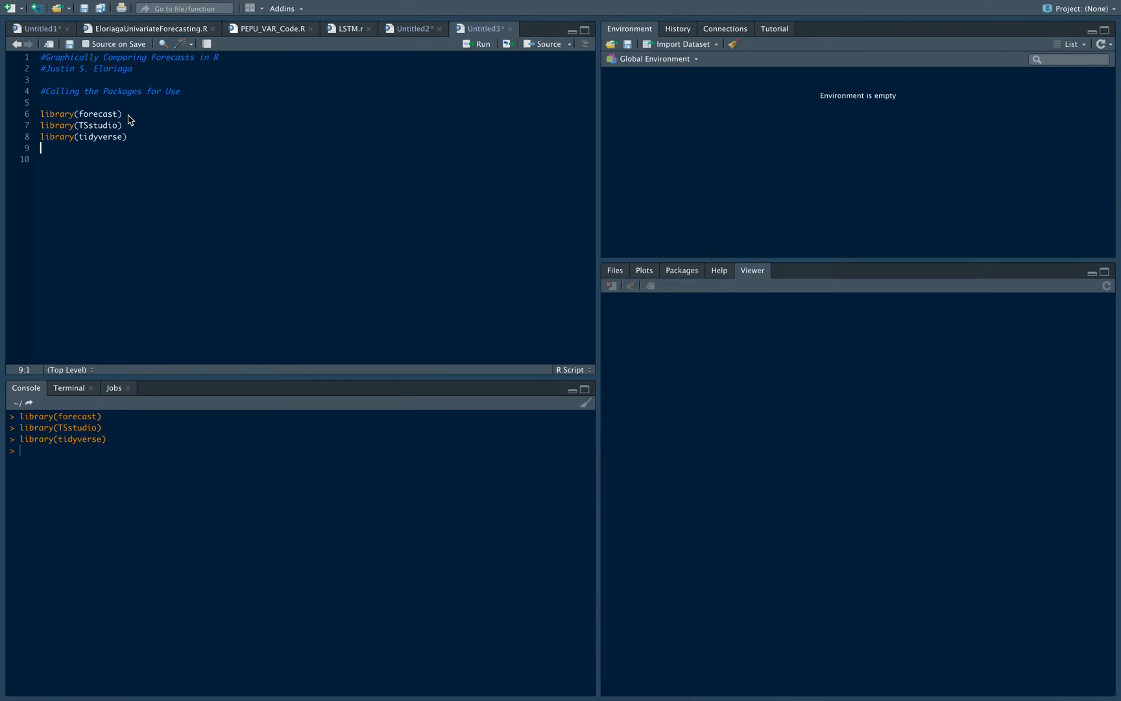
pyautogui.press('Return')
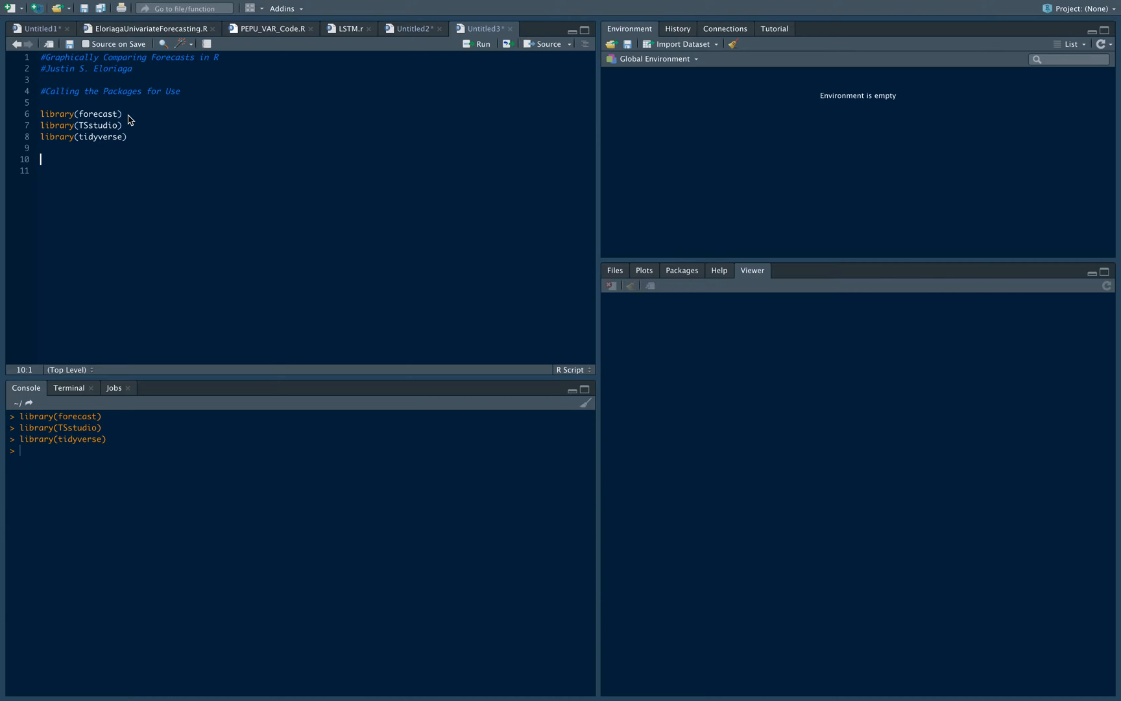
# Add a Load the Dataset comment and read InflationRateLecture.csv from Desktop into 'inflation'.
pyautogui.write('#Load the Dataset')
pyautogui.write('inflati')
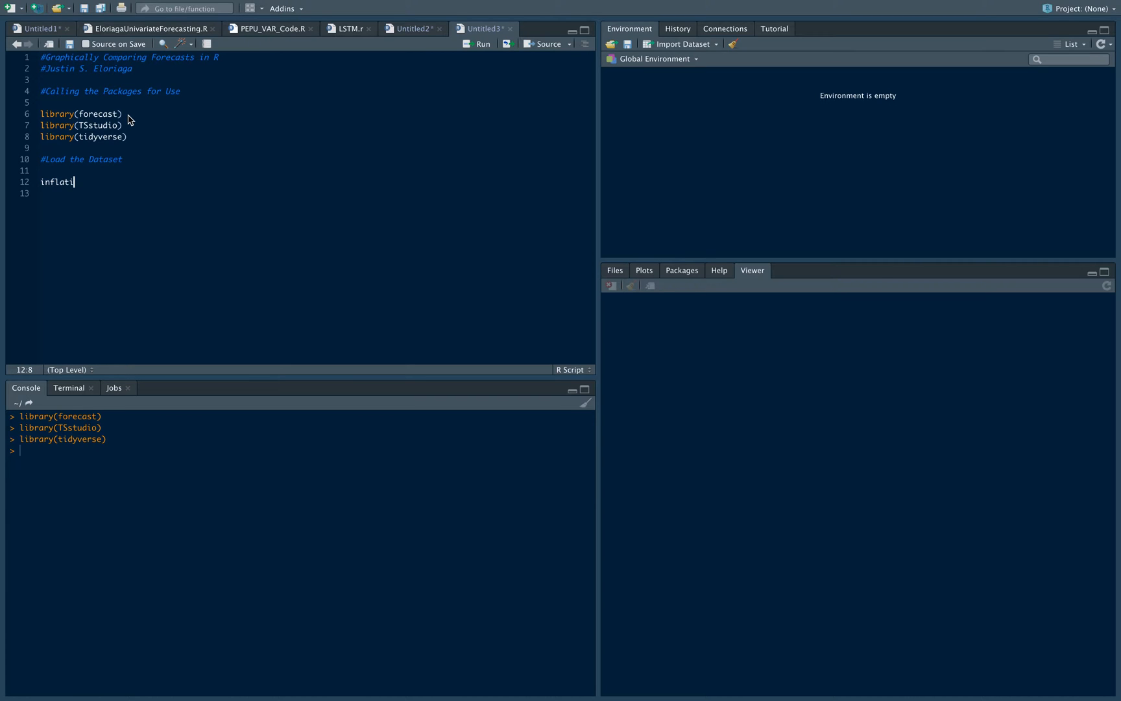
pyautogui.write('on <- red')
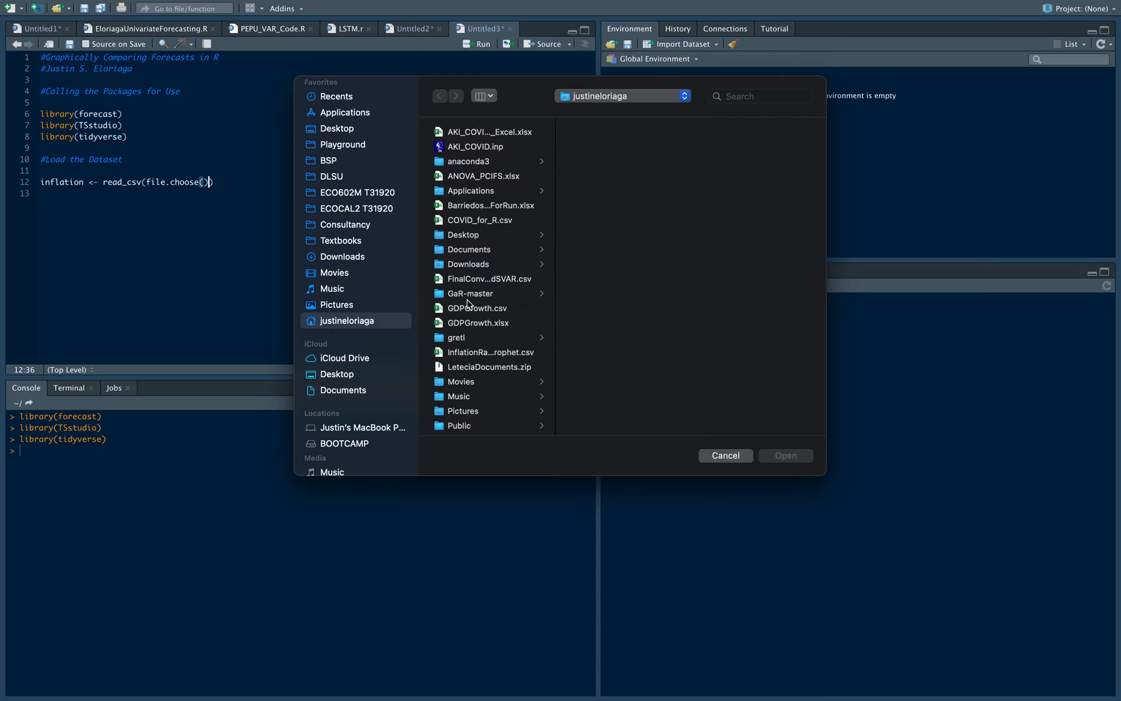
pyautogui.click(336, 373)
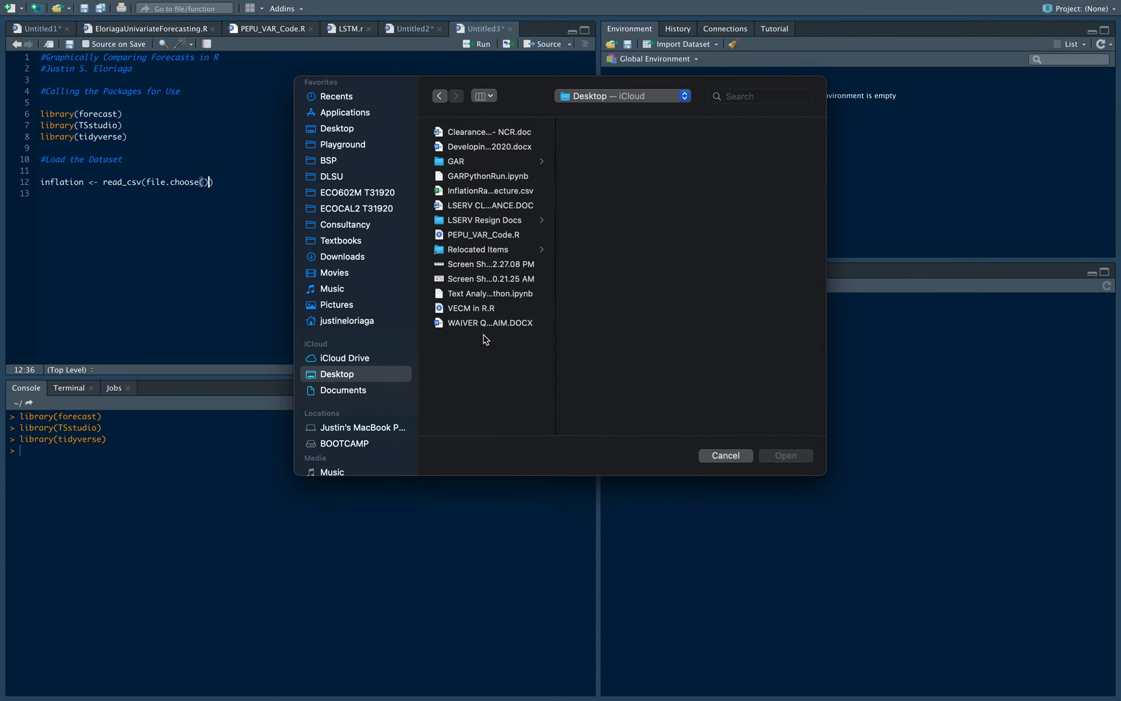
pyautogui.click(489, 190)
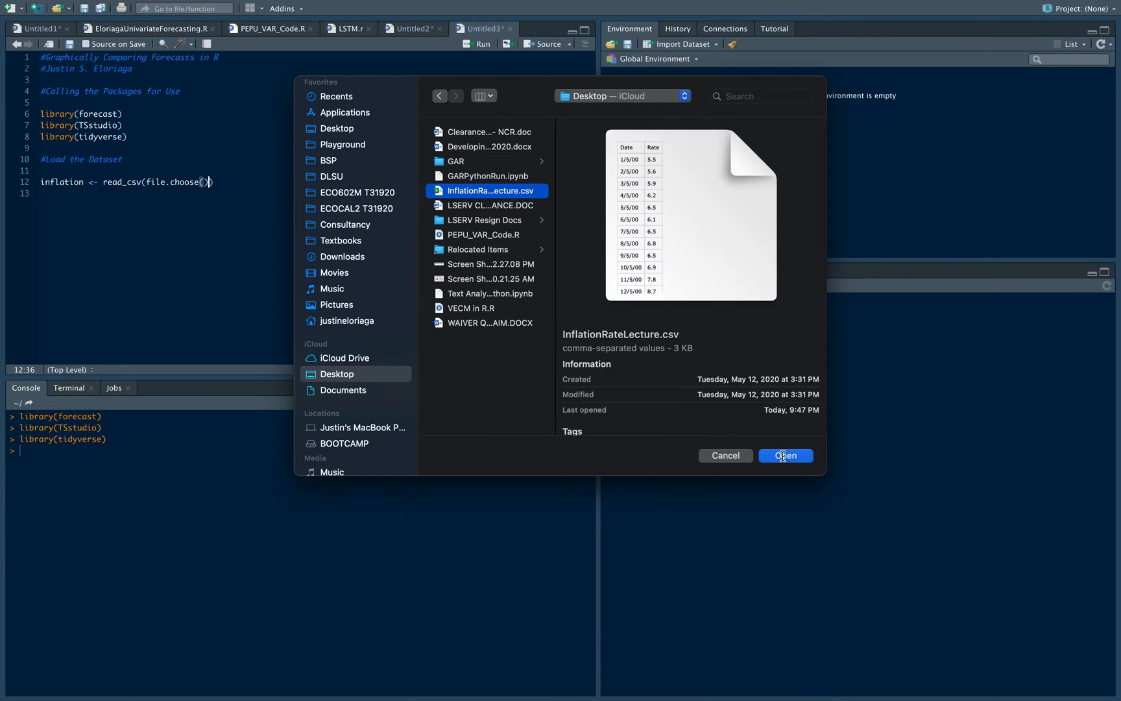
pyautogui.click(784, 455)
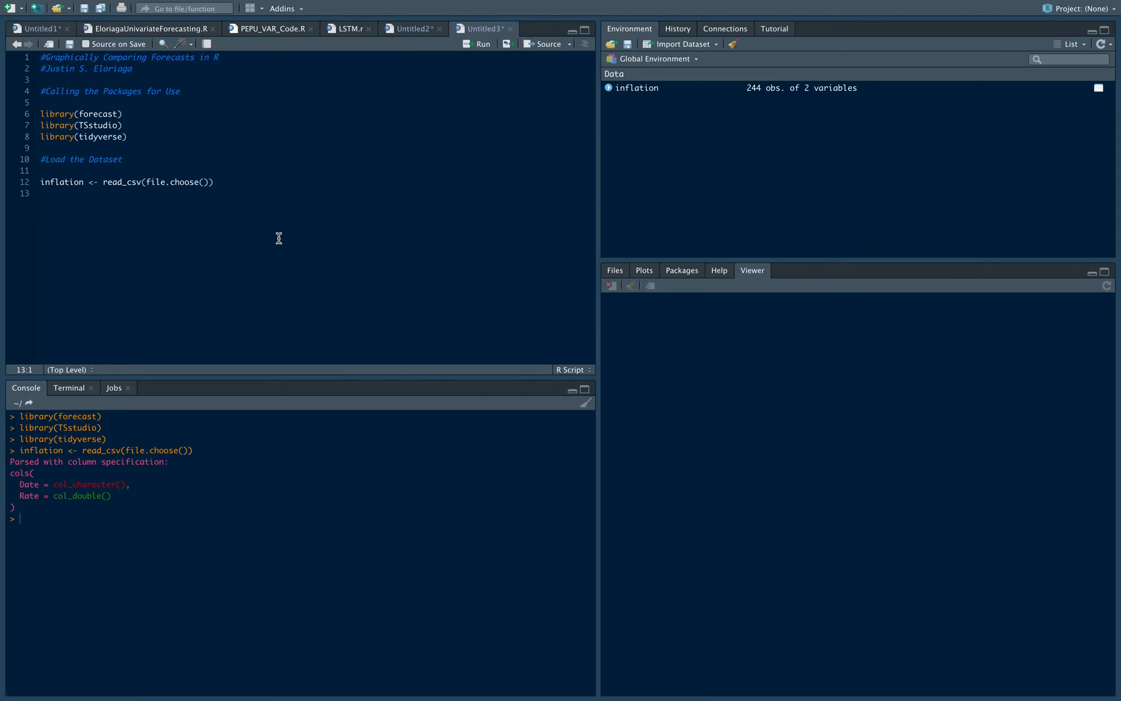
# Print the first six rows of the inflation data with head(inflation).
pyautogui.write('head')
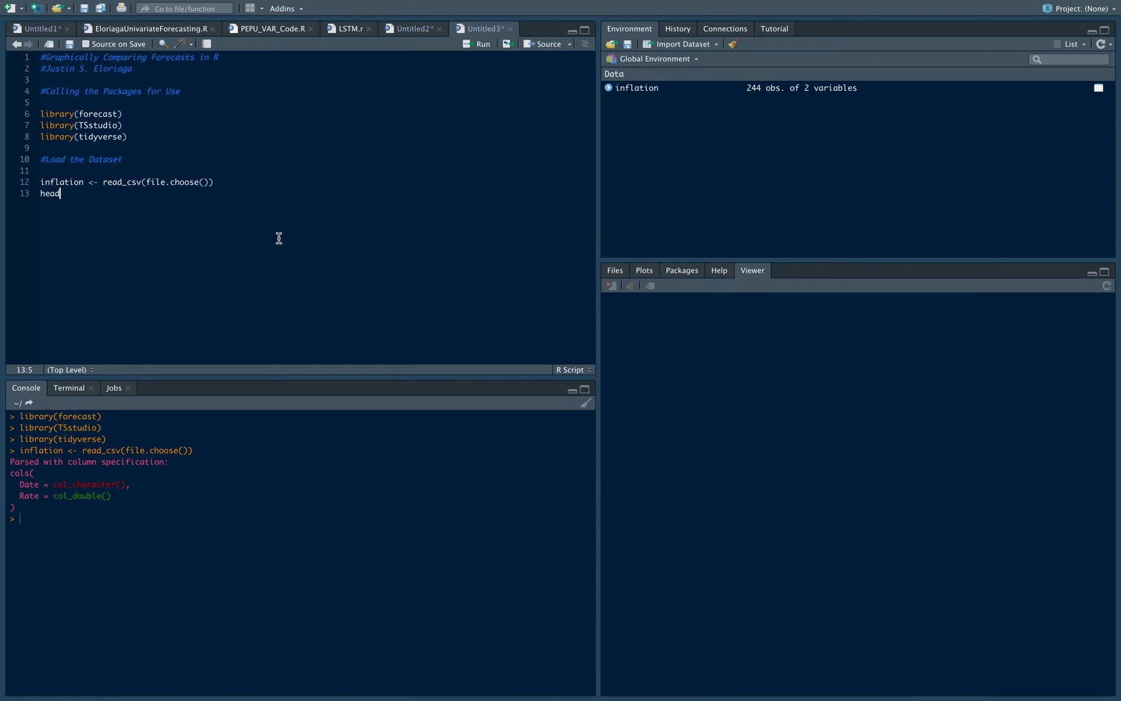
pyautogui.write('(inflation')
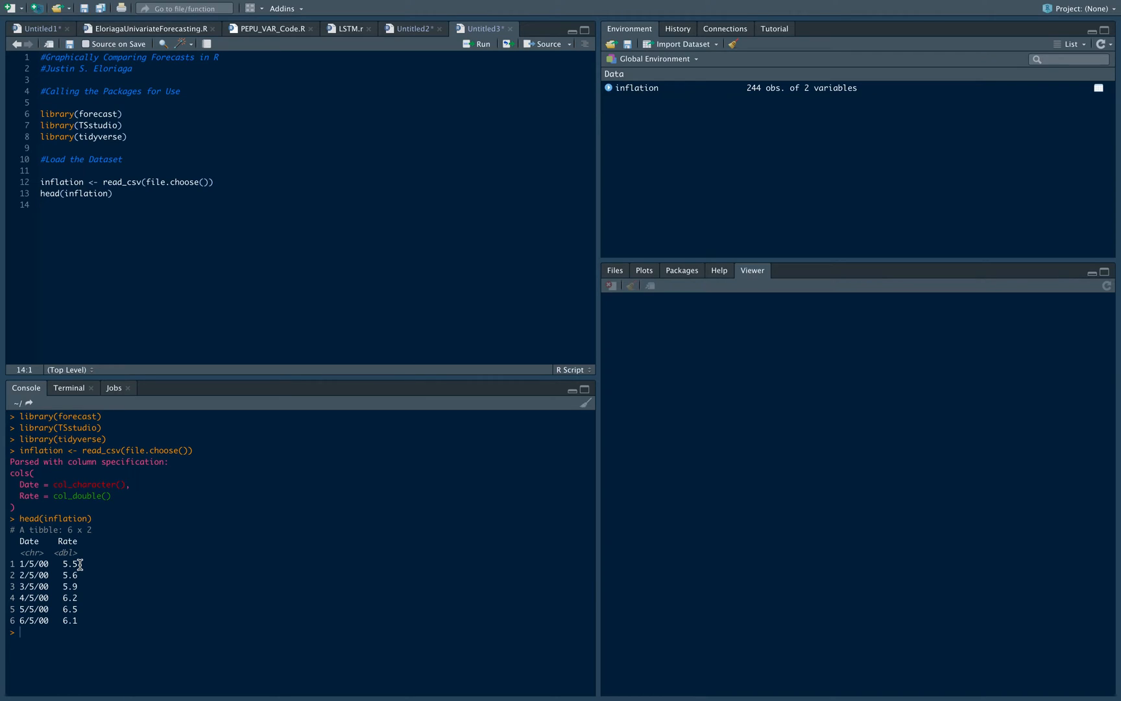
pyautogui.moveTo(184, 366)
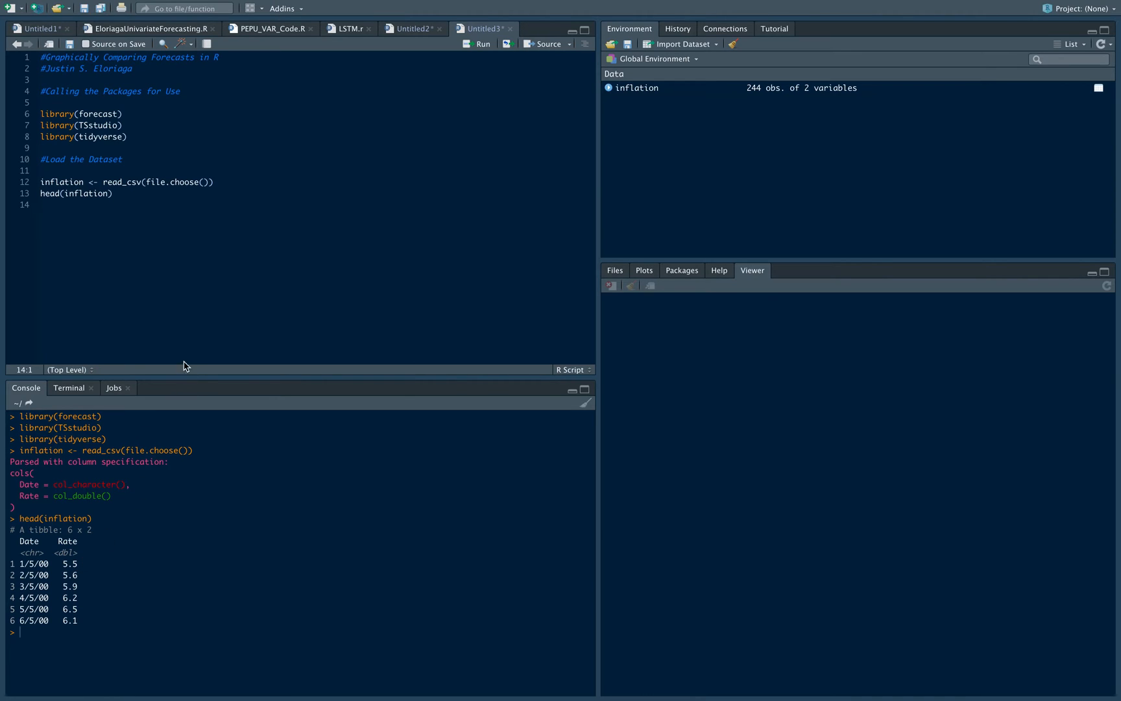
pyautogui.moveTo(132, 240)
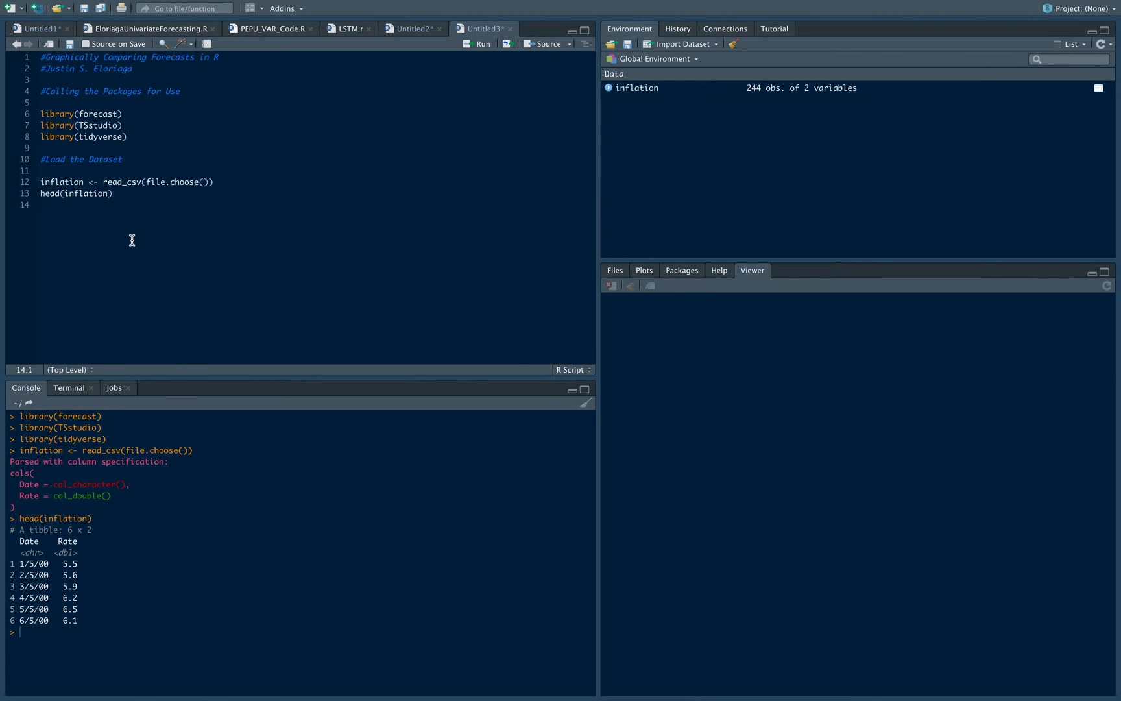
pyautogui.moveTo(123, 211)
pyautogui.write('#Declare ')
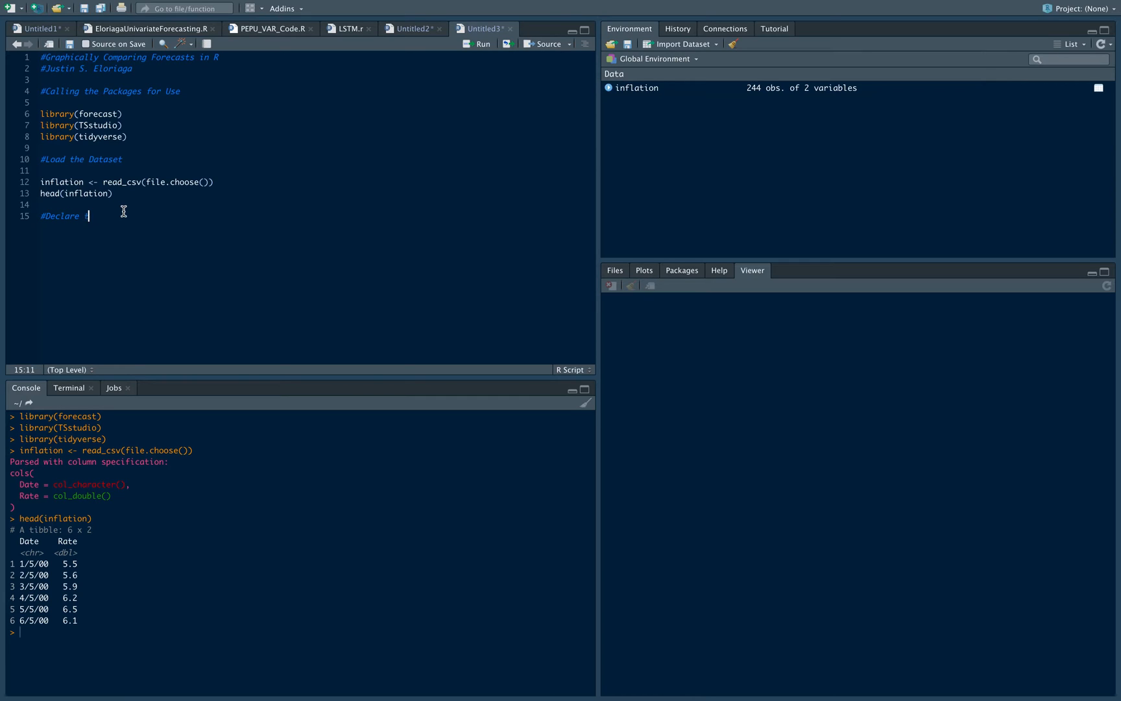
# Declare 'inf' as a monthly ts of inflation$Rate from 2000, then add a Test and Training Data comment.
pyautogui.write('the Time')
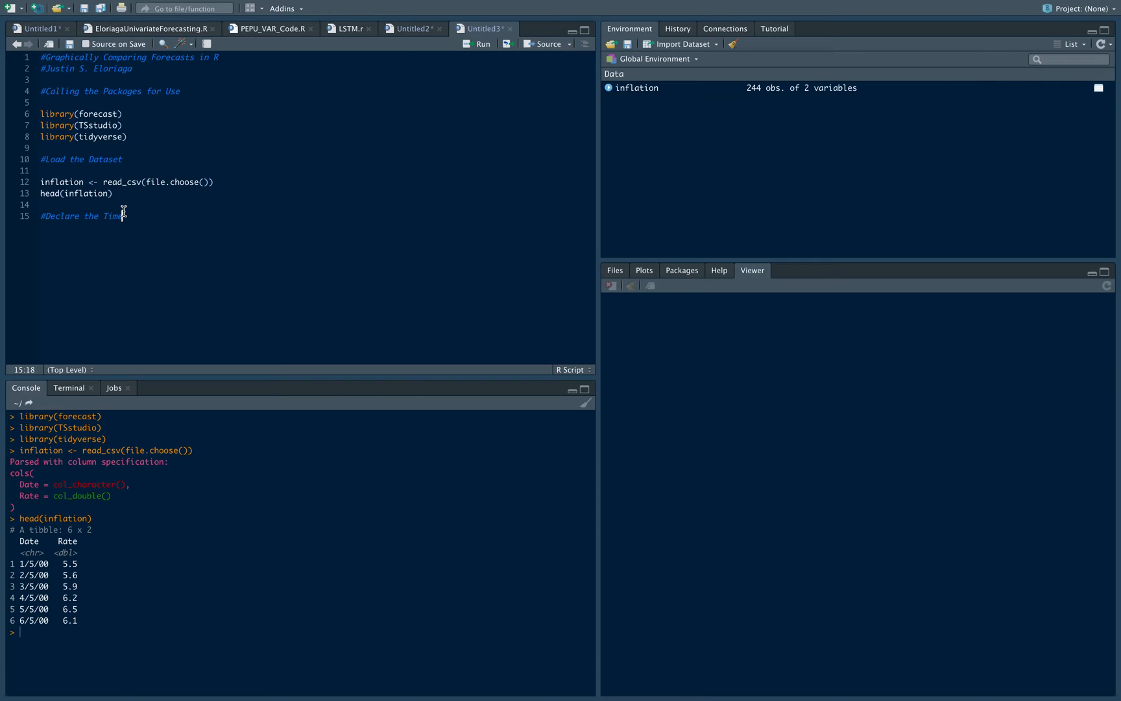
pyautogui.write('Series')
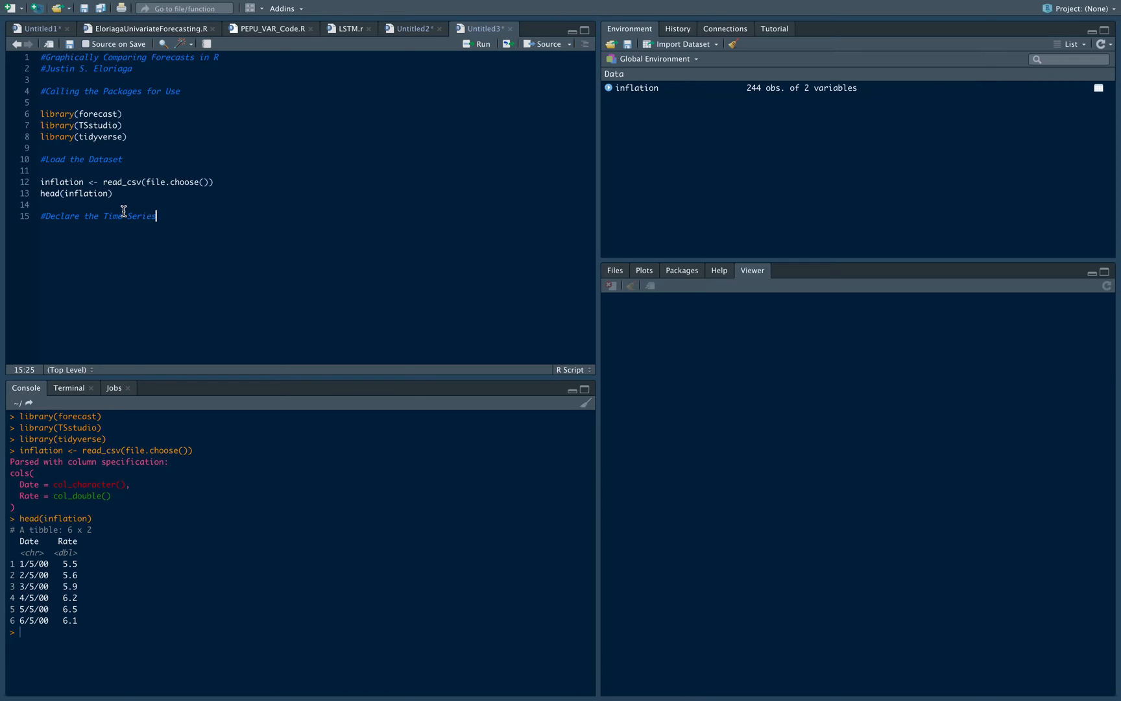
pyautogui.write('Object')
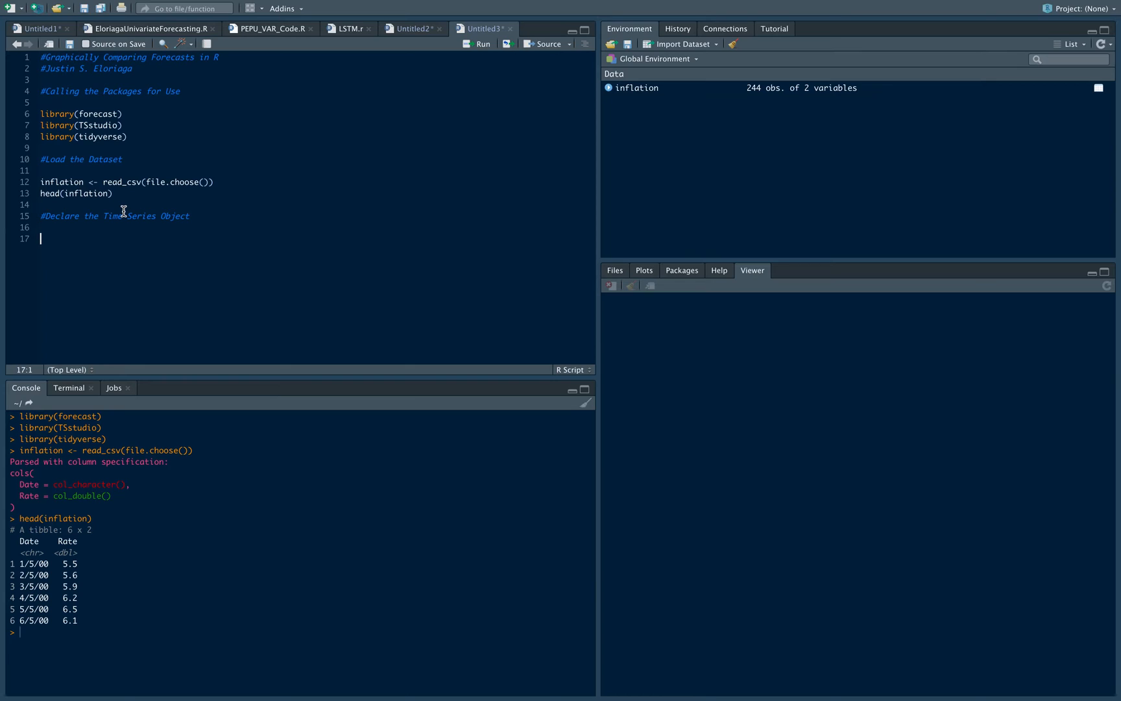
pyautogui.write('inf <- ts')
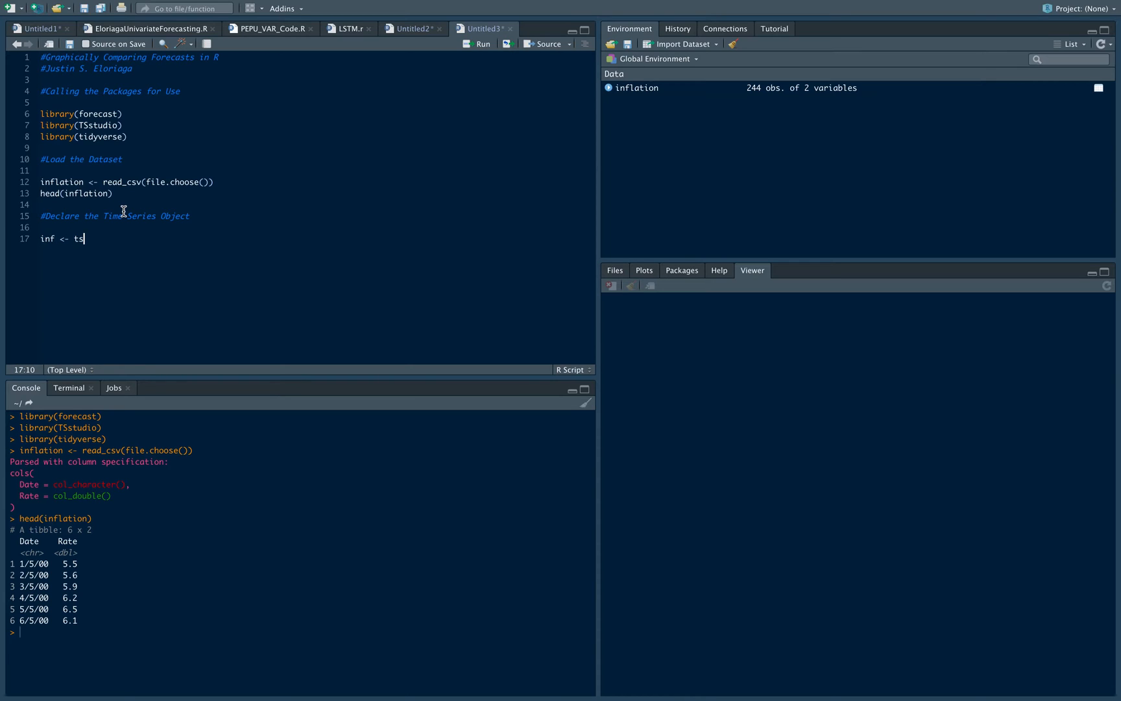
pyautogui.write('(')
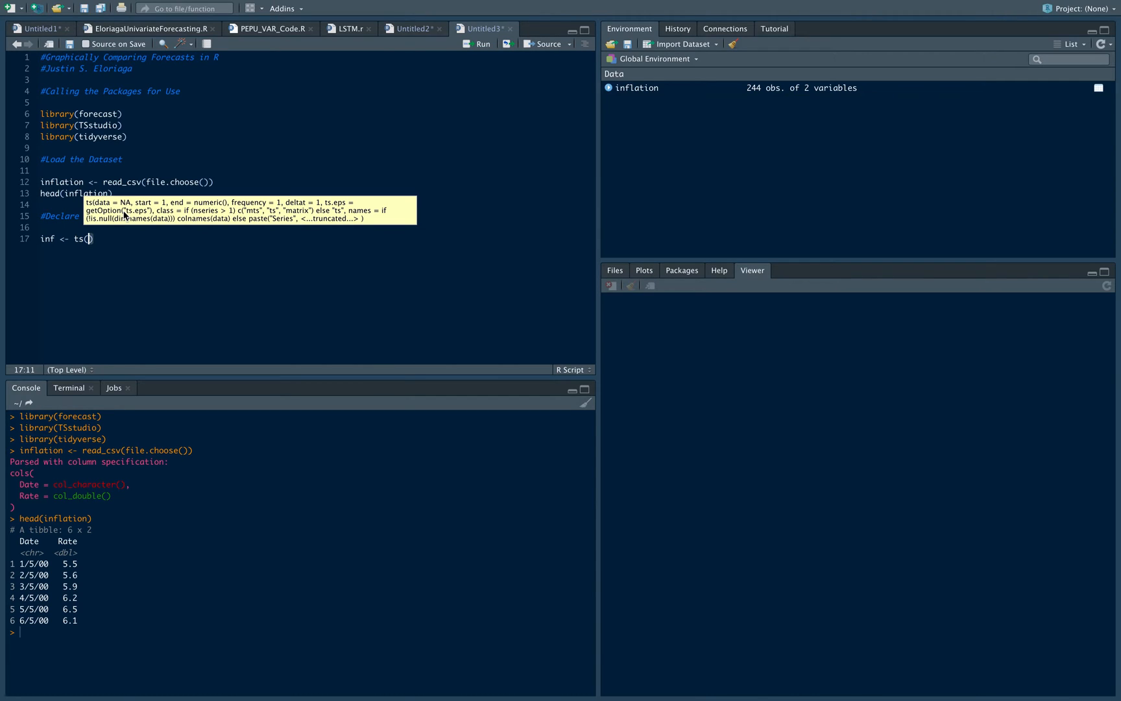
pyautogui.write('inflati')
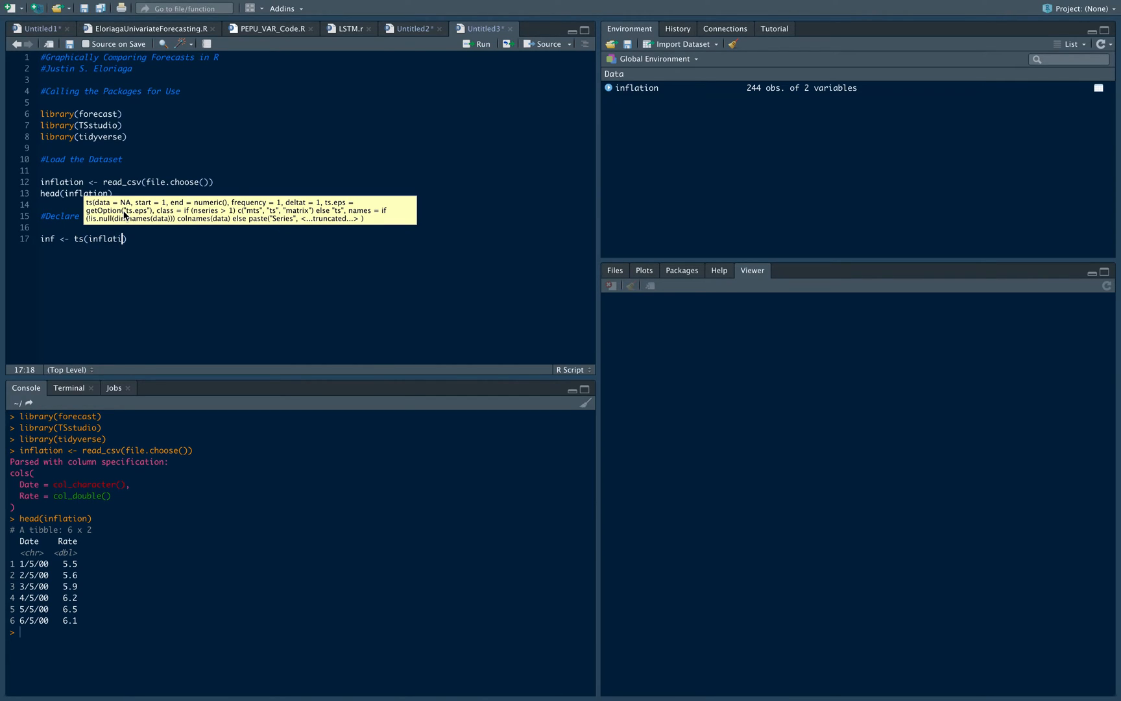
pyautogui.write('$Rate')
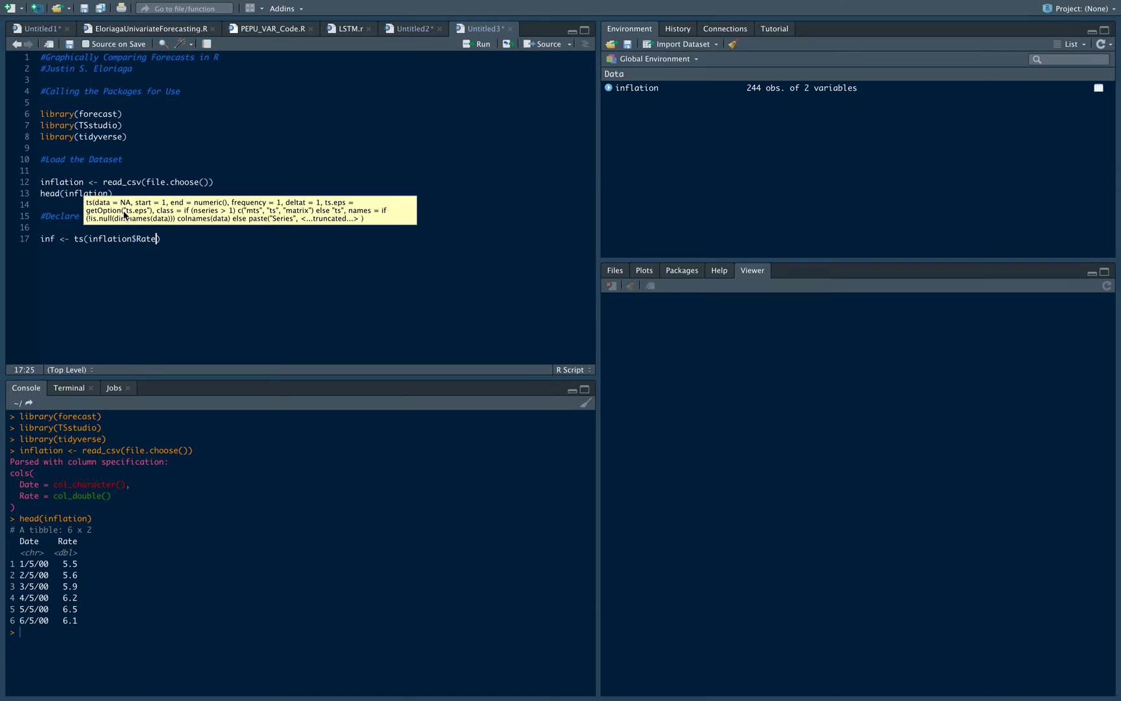
pyautogui.write(', start = c(')
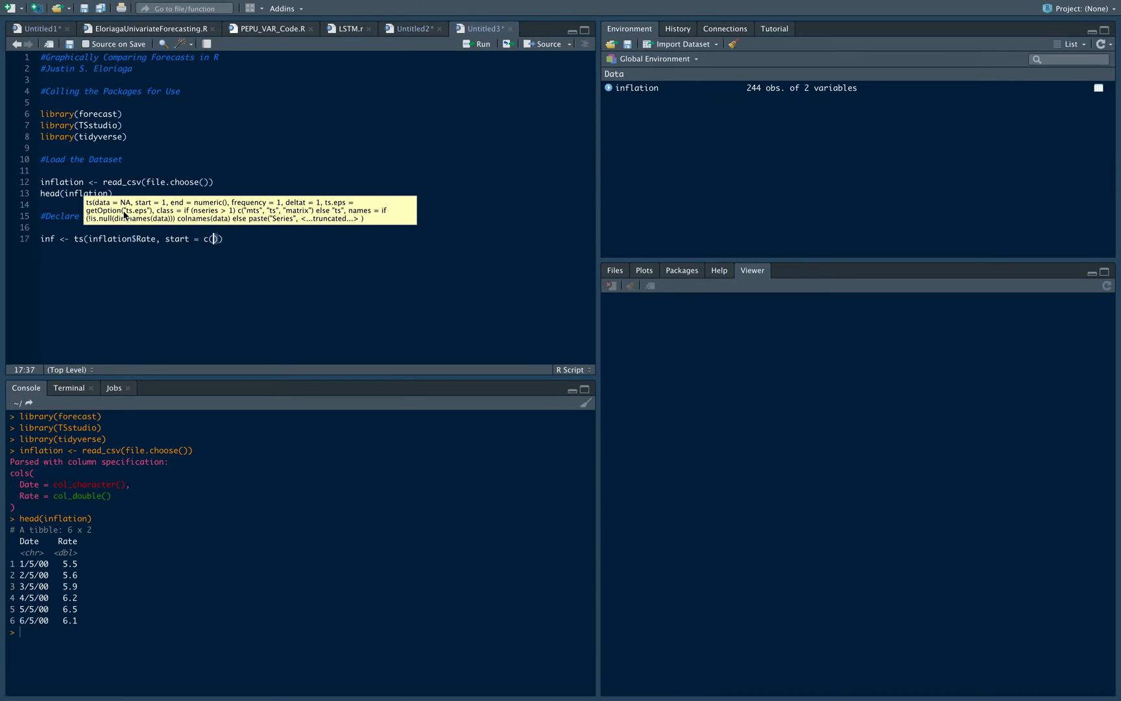
pyautogui.write('2000,')
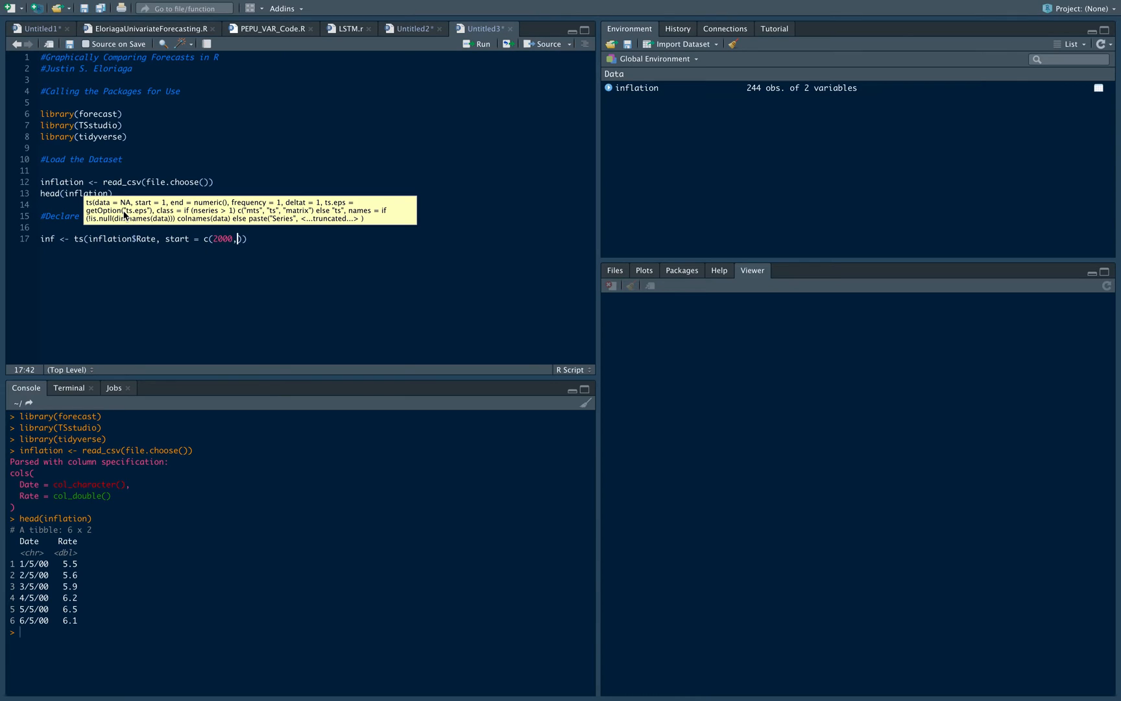
pyautogui.write('1,5')
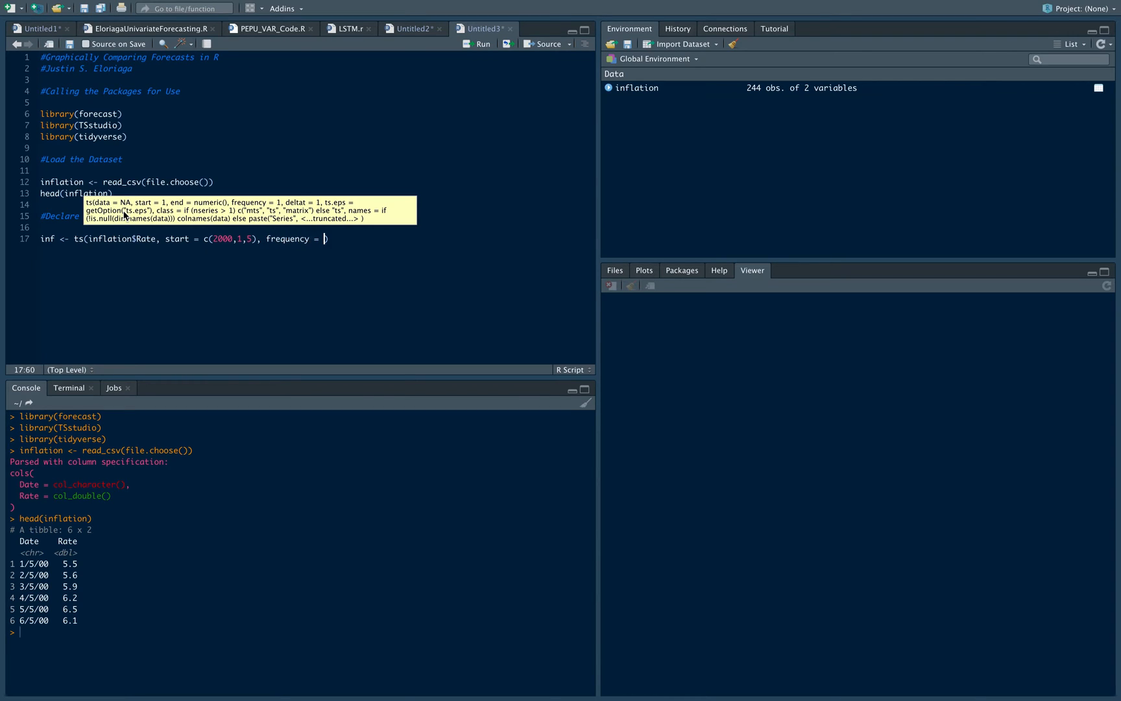
pyautogui.write('12')
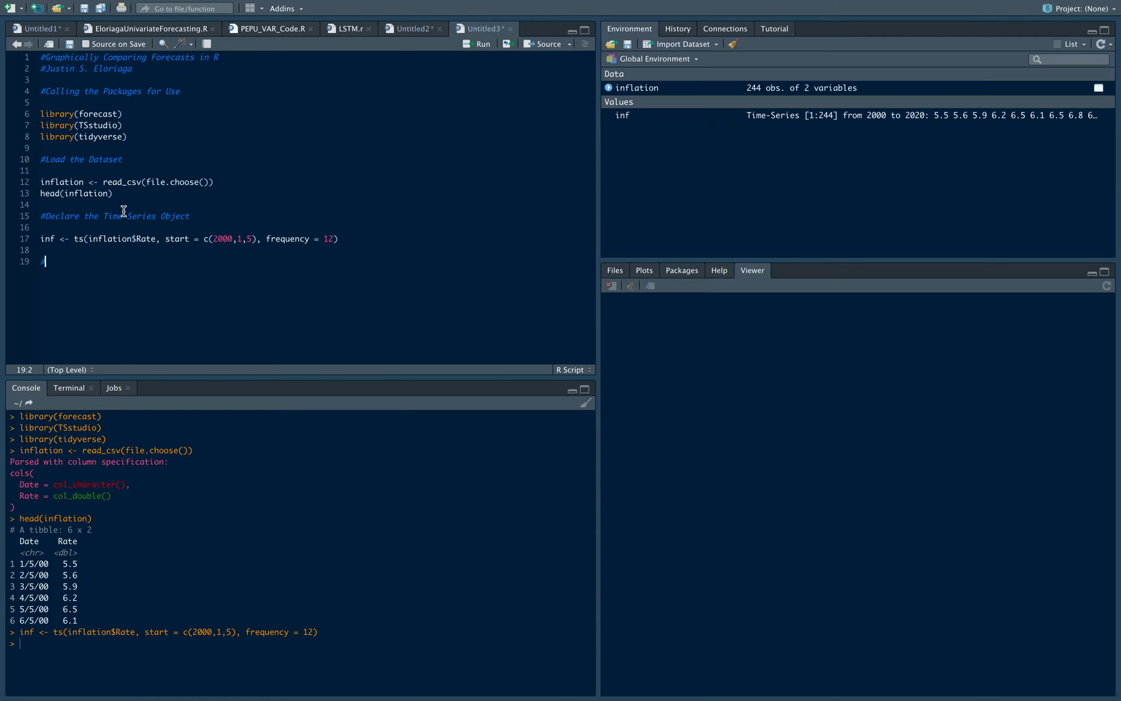
pyautogui.write('#Test and Tr')
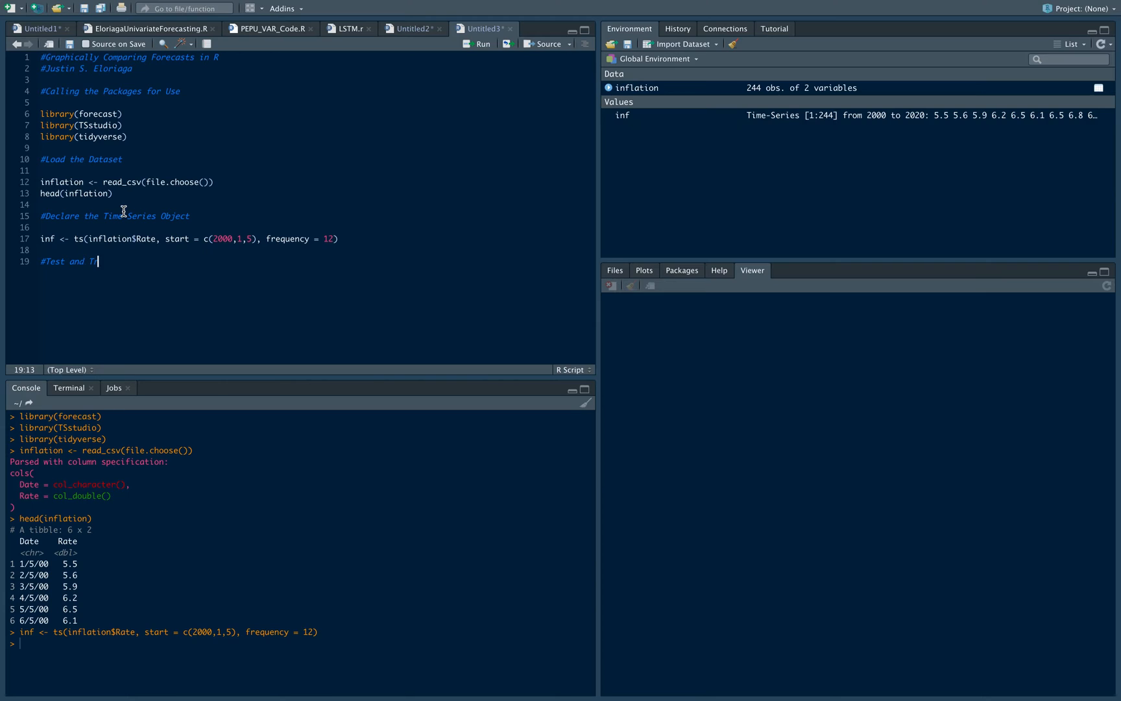
pyautogui.write('aining Data')
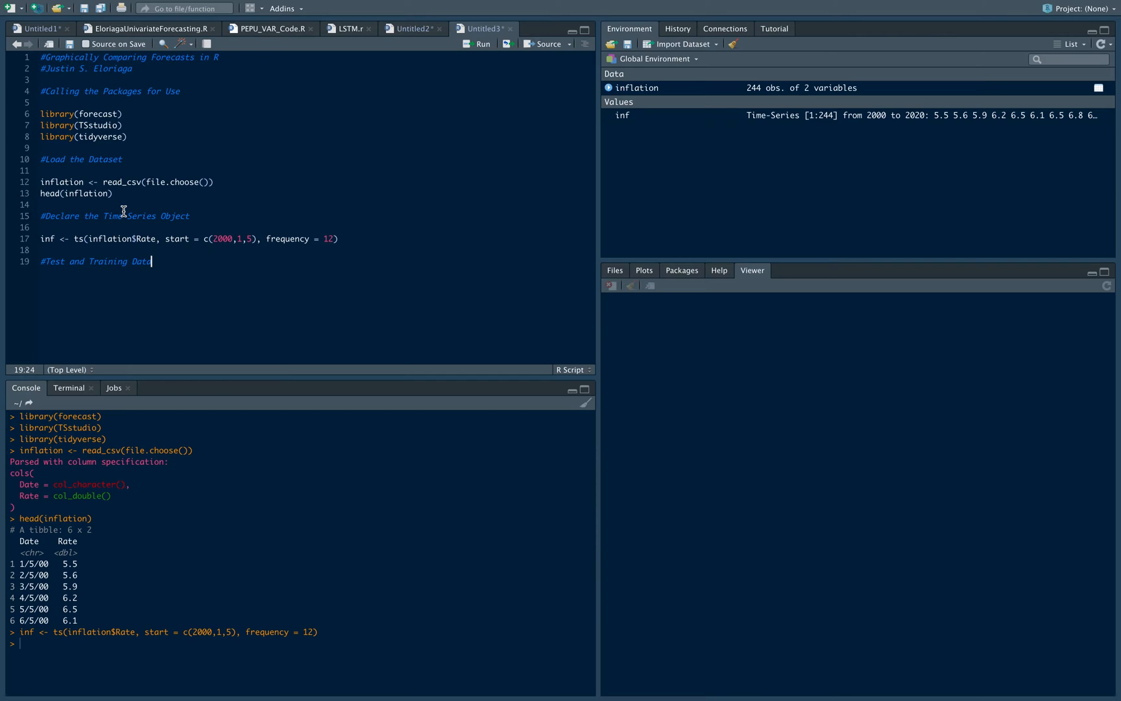
# Split inf with ts_split into split_inf, holding out 12 observations.
pyautogui.press('enter')
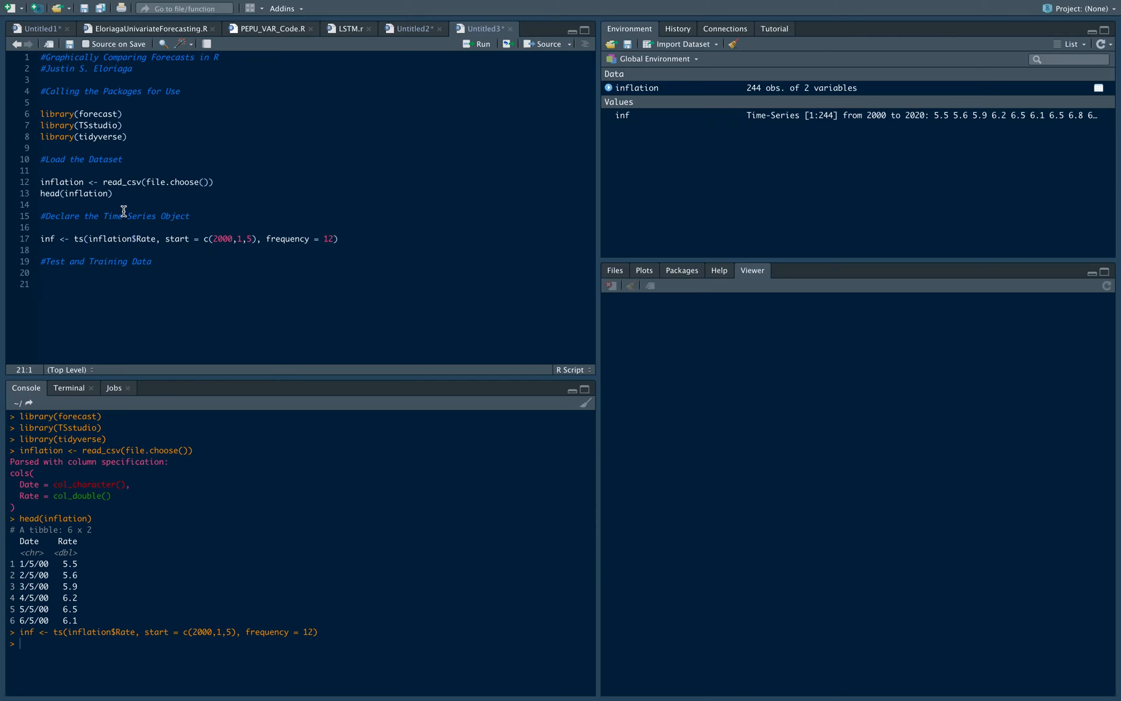
pyautogui.write('split_')
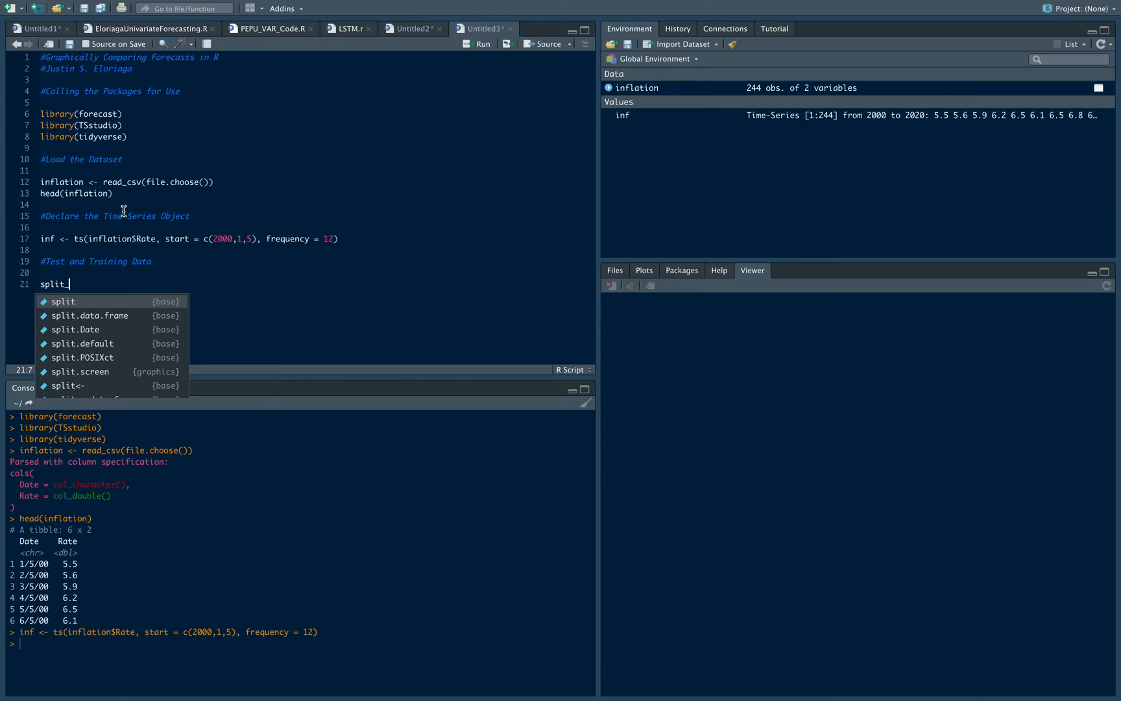
pyautogui.write('inf <-')
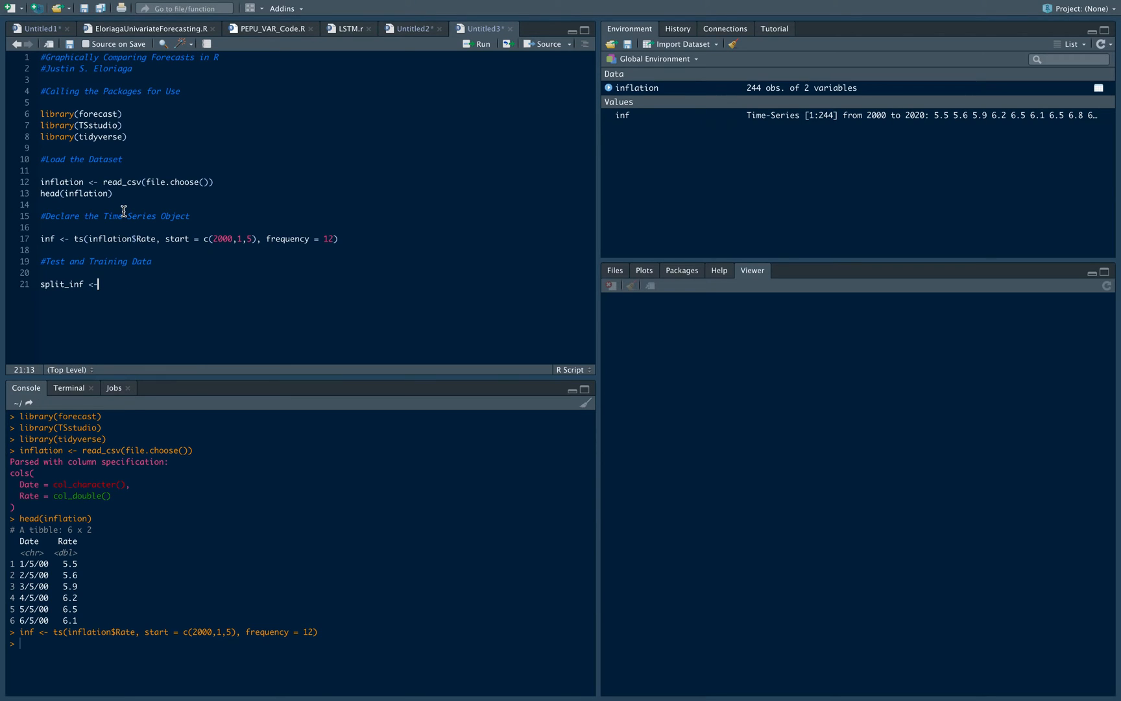
pyautogui.write('ts_')
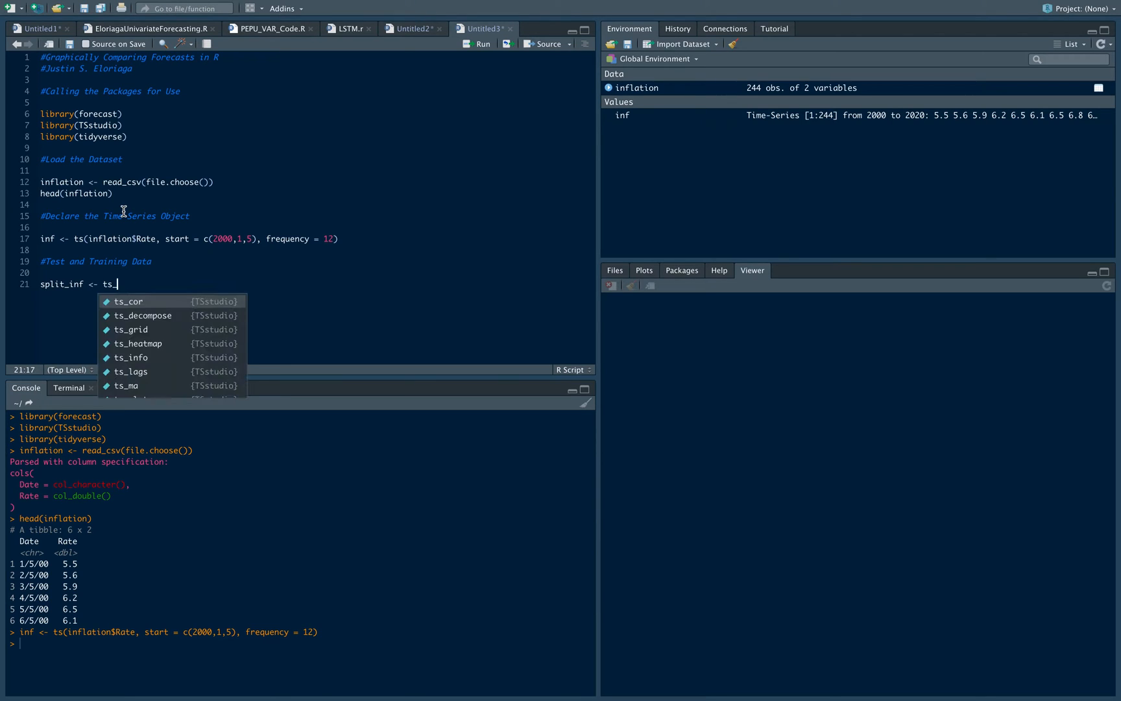
pyautogui.write('_split')
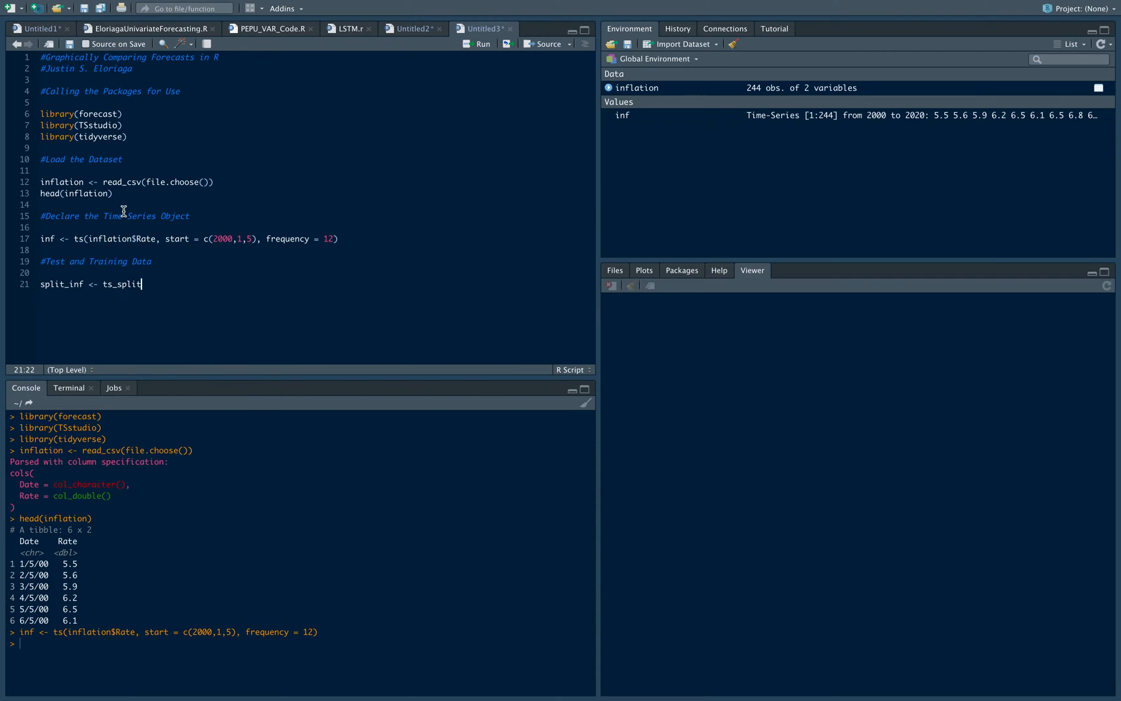
pyautogui.write('(inf,')
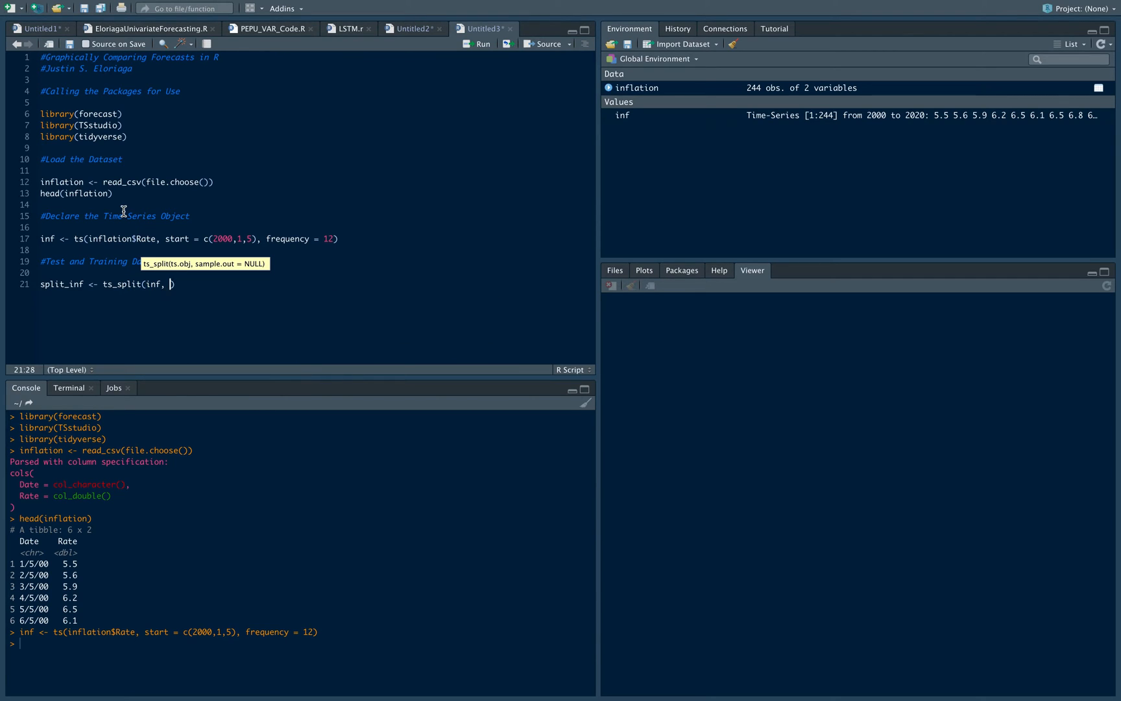
pyautogui.write('sample.out')
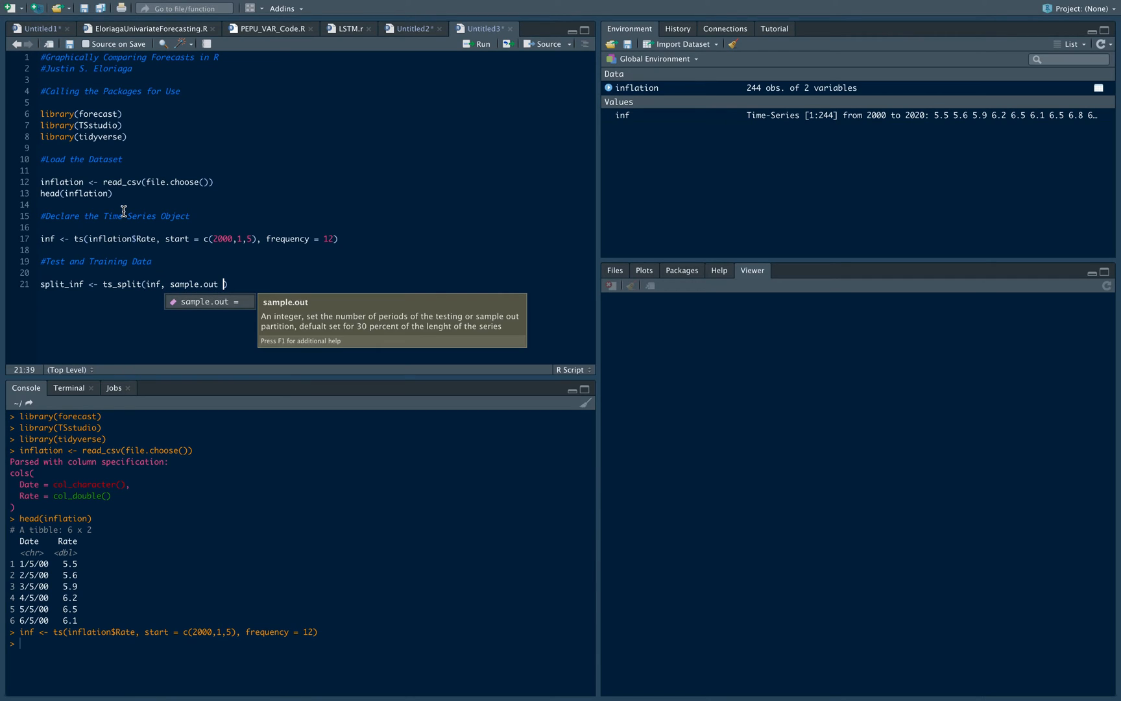
pyautogui.write('12')
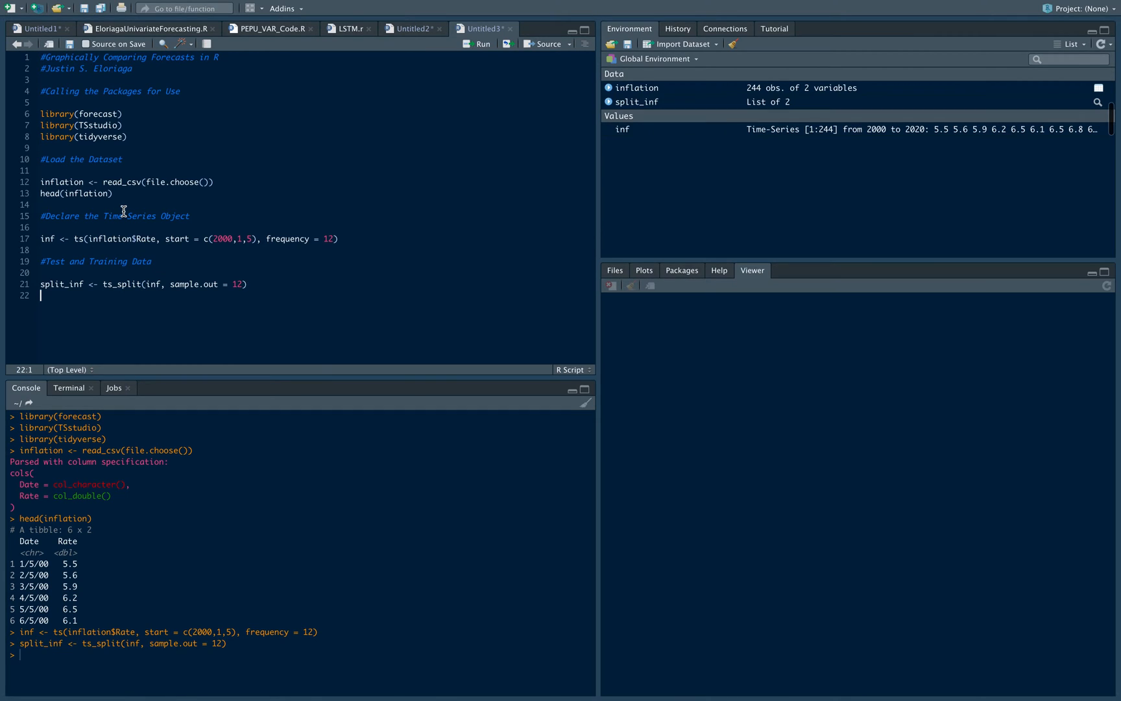
# Assign training and testing from split_inf$train and split_inf$test.
pyautogui.write('training <-')
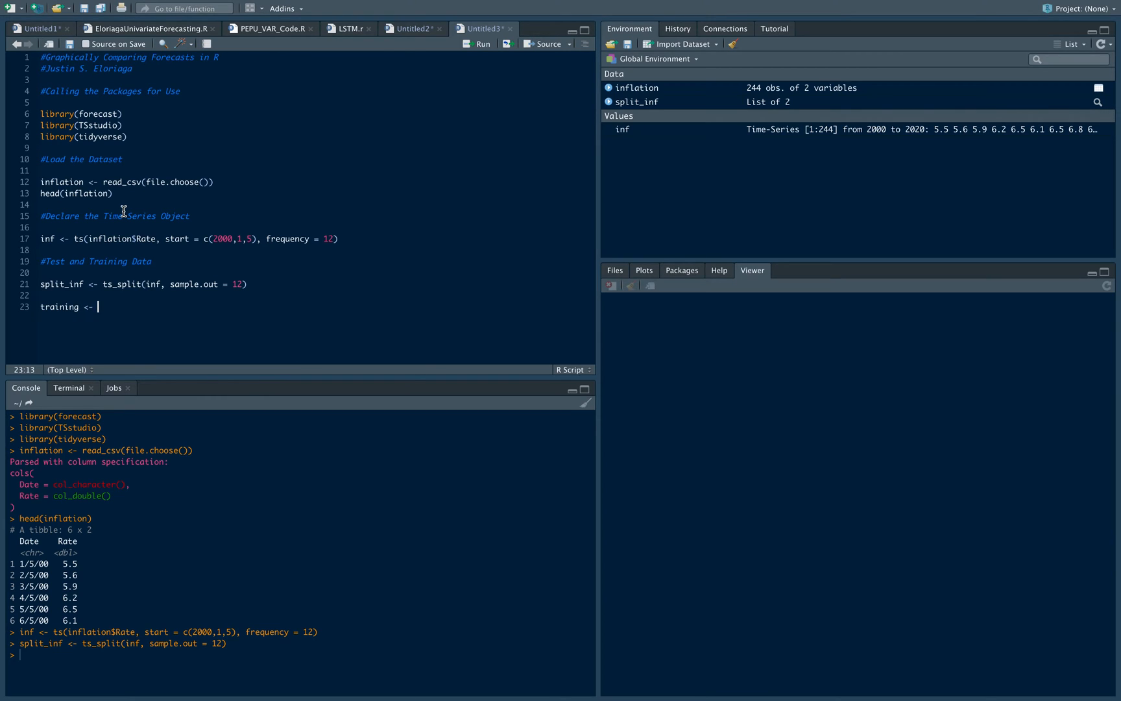
pyautogui.write('spli')
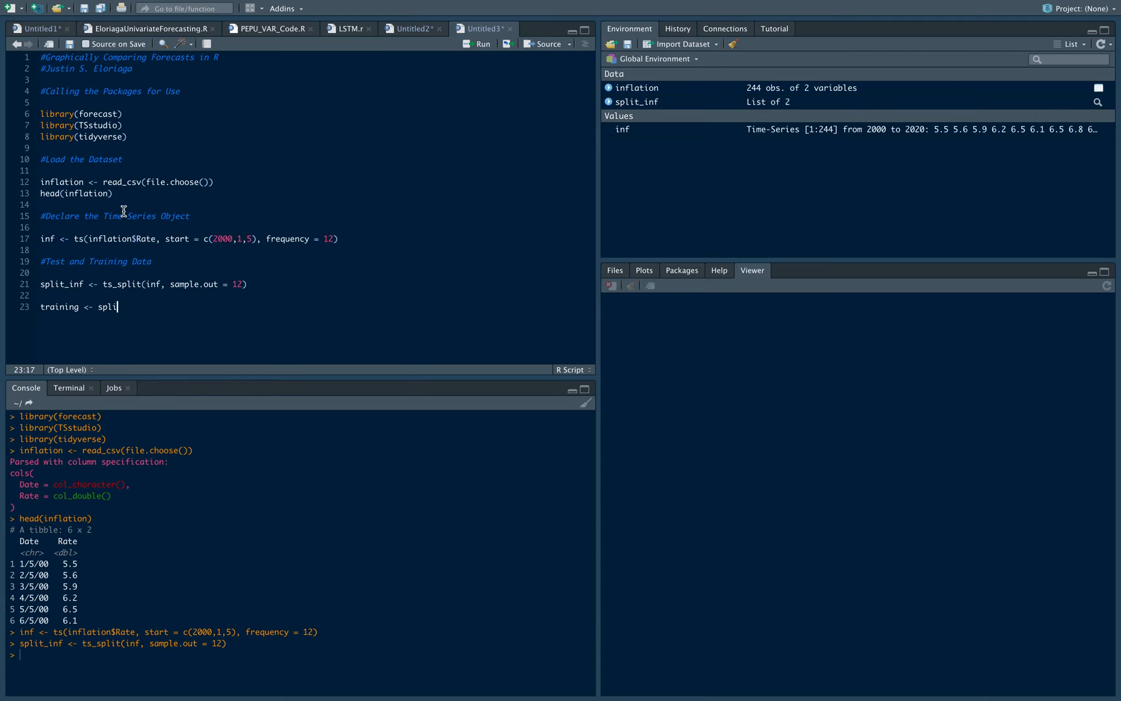
pyautogui.write('t_inf')
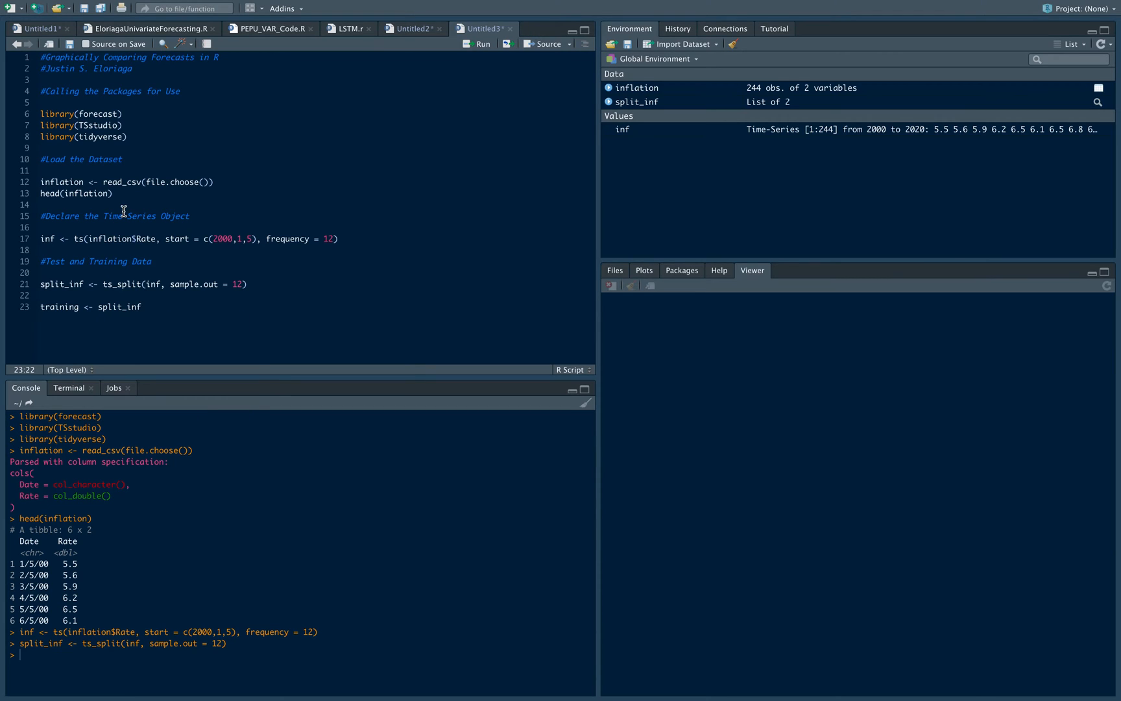
pyautogui.write('$train')
pyautogui.write('testi')
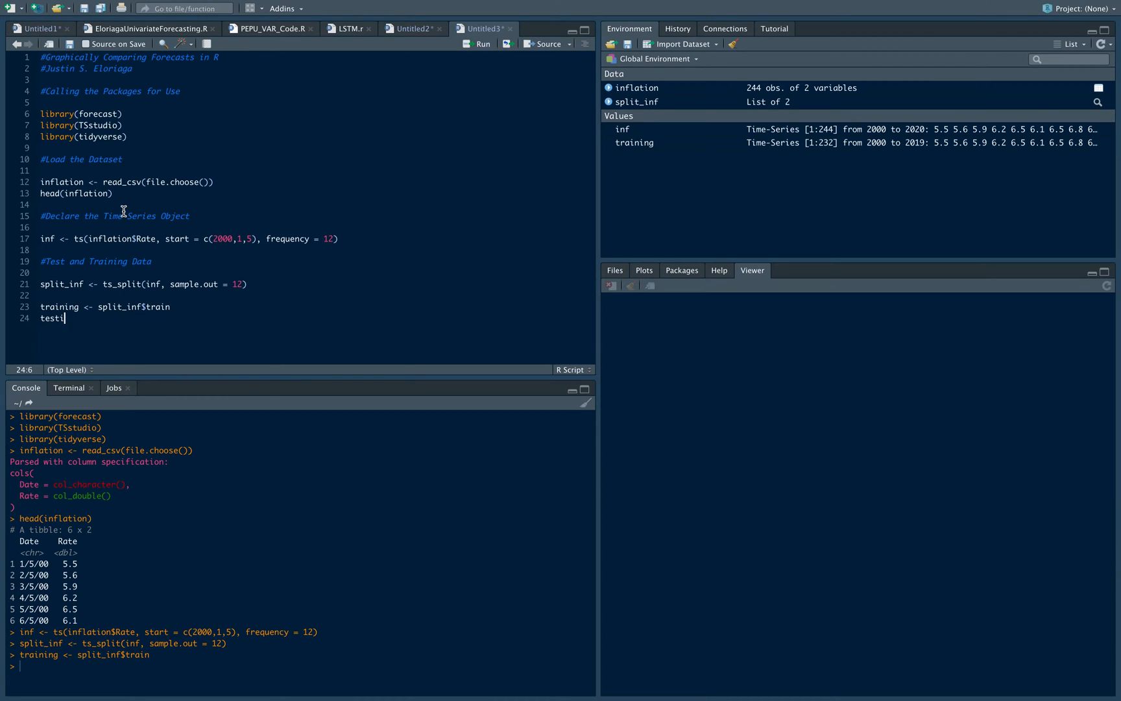
pyautogui.write('ng <-')
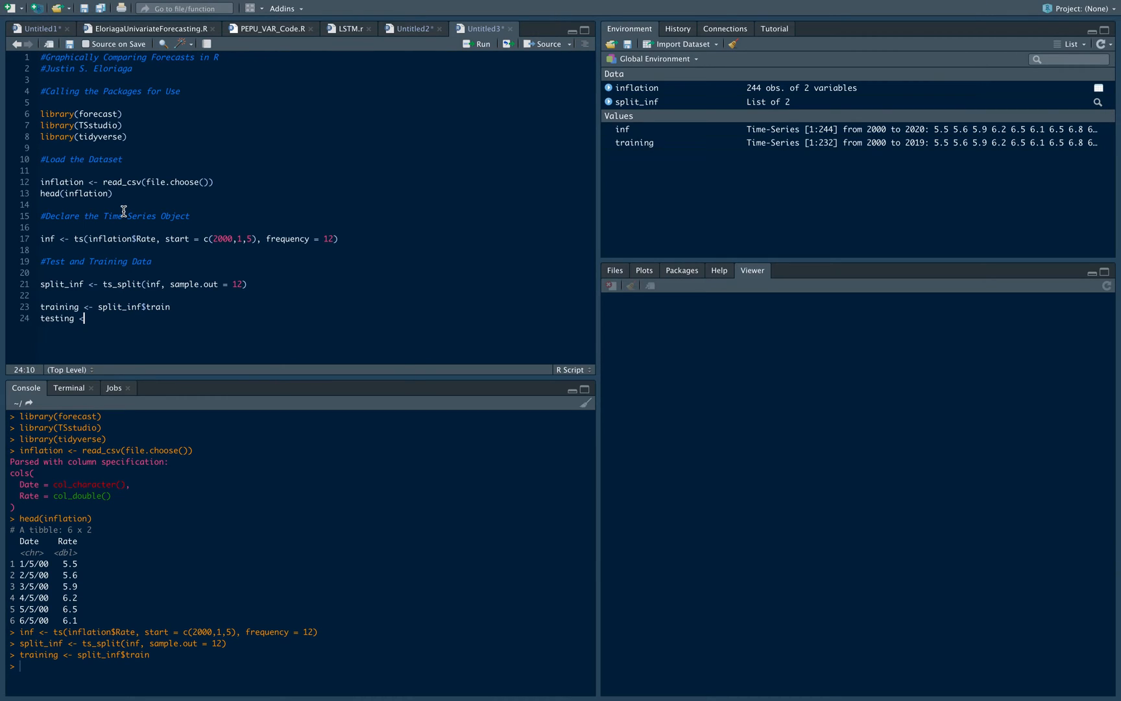
pyautogui.write('split_inf$test')
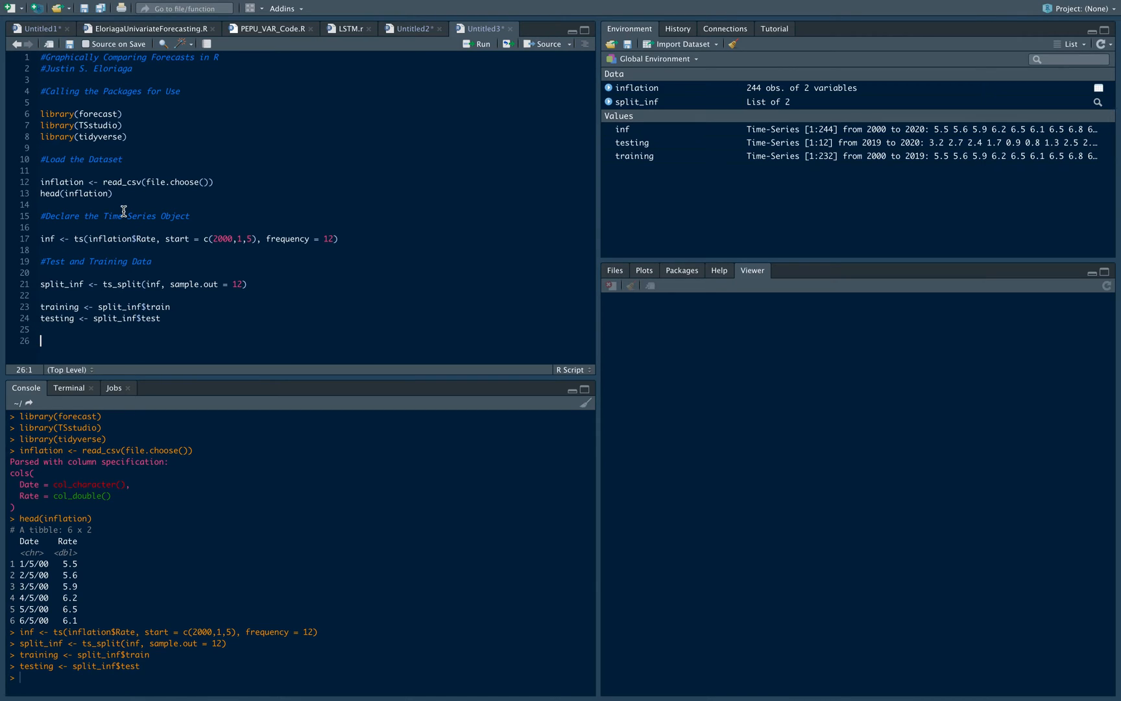
# Confirm length(testing) is 12 and begin a comment for defining the models.
pyautogui.write('length(testing')
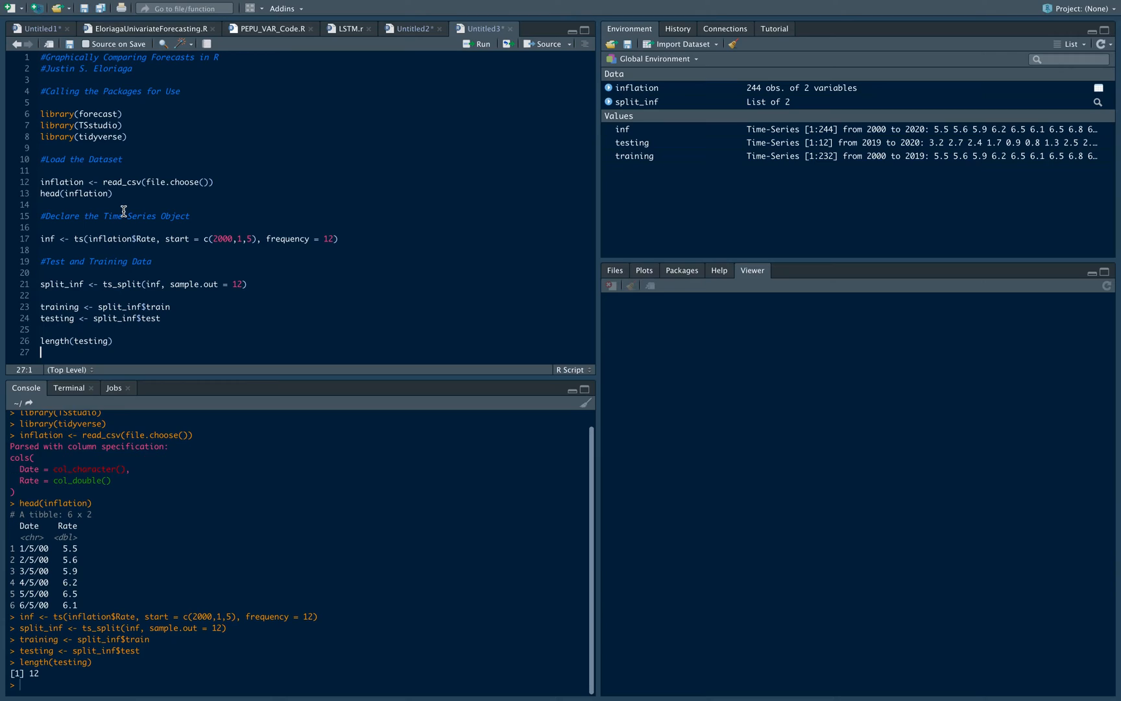
pyautogui.moveTo(244, 288)
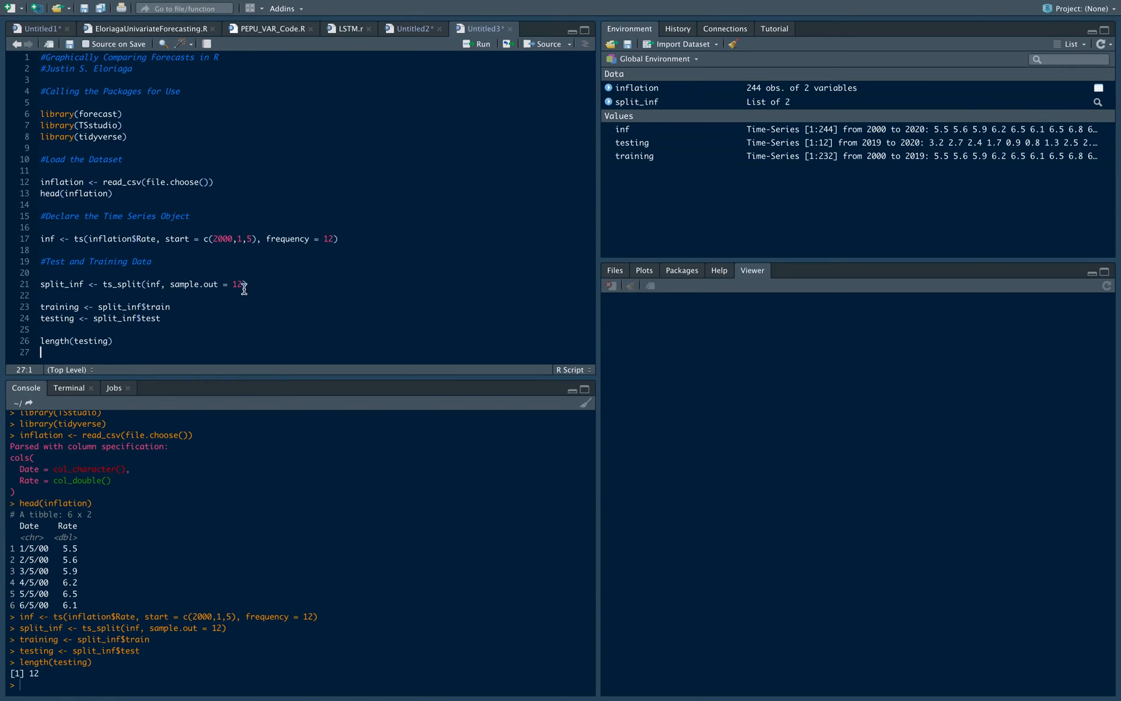
pyautogui.doubleClick(208, 284)
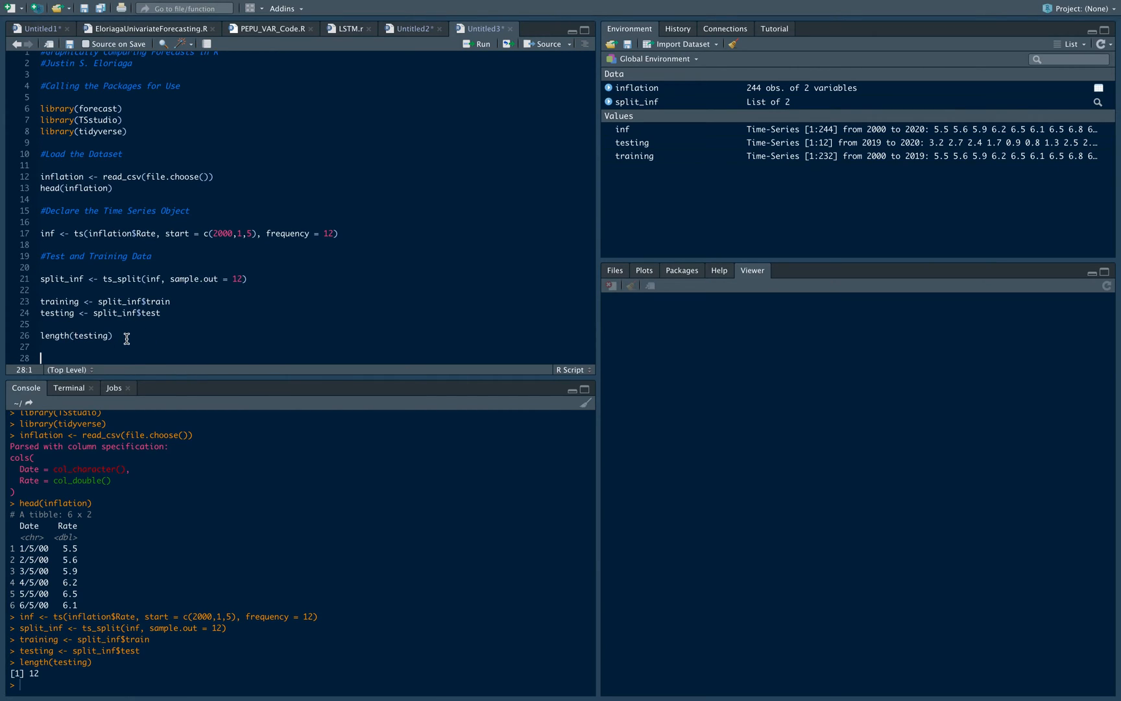
pyautogui.write('#')
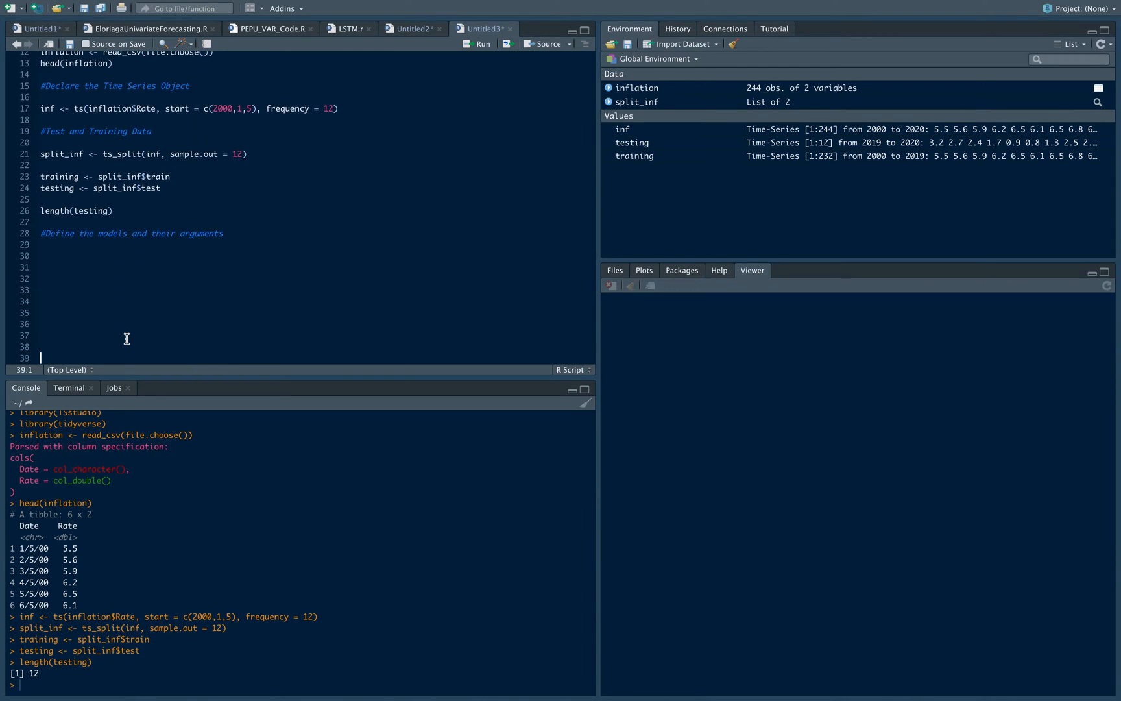
# Start a methods list whose Model1 entry uses the "arima" method.
pyautogui.scroll(-3)
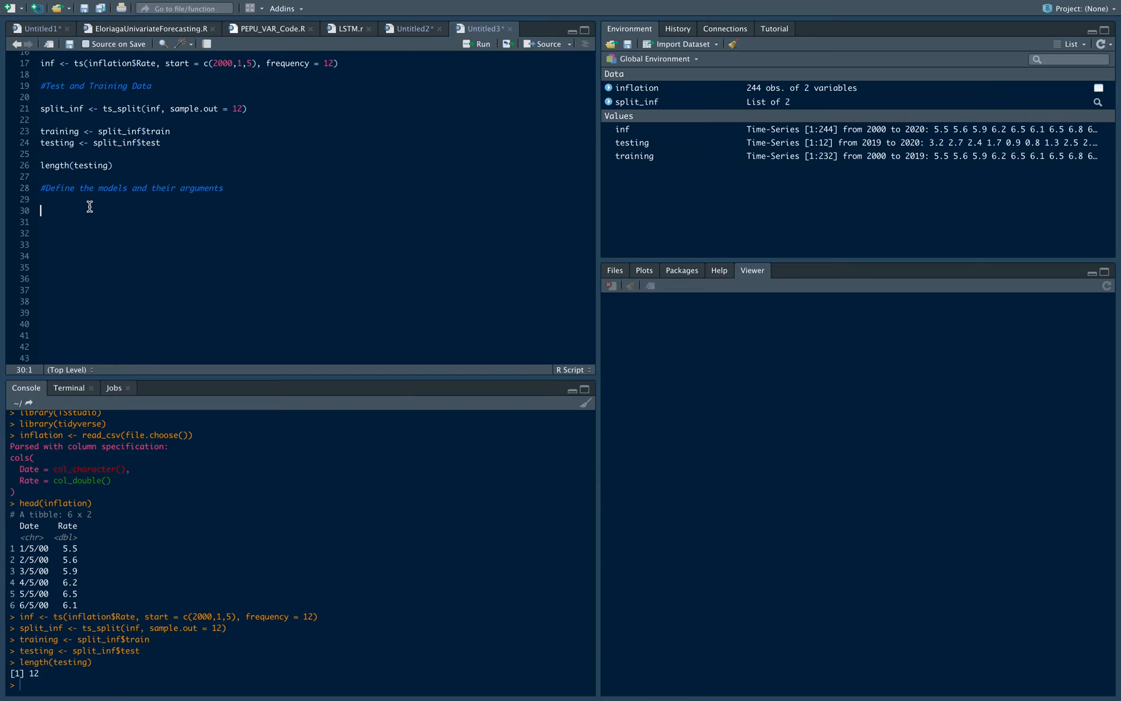
pyautogui.write('methods')
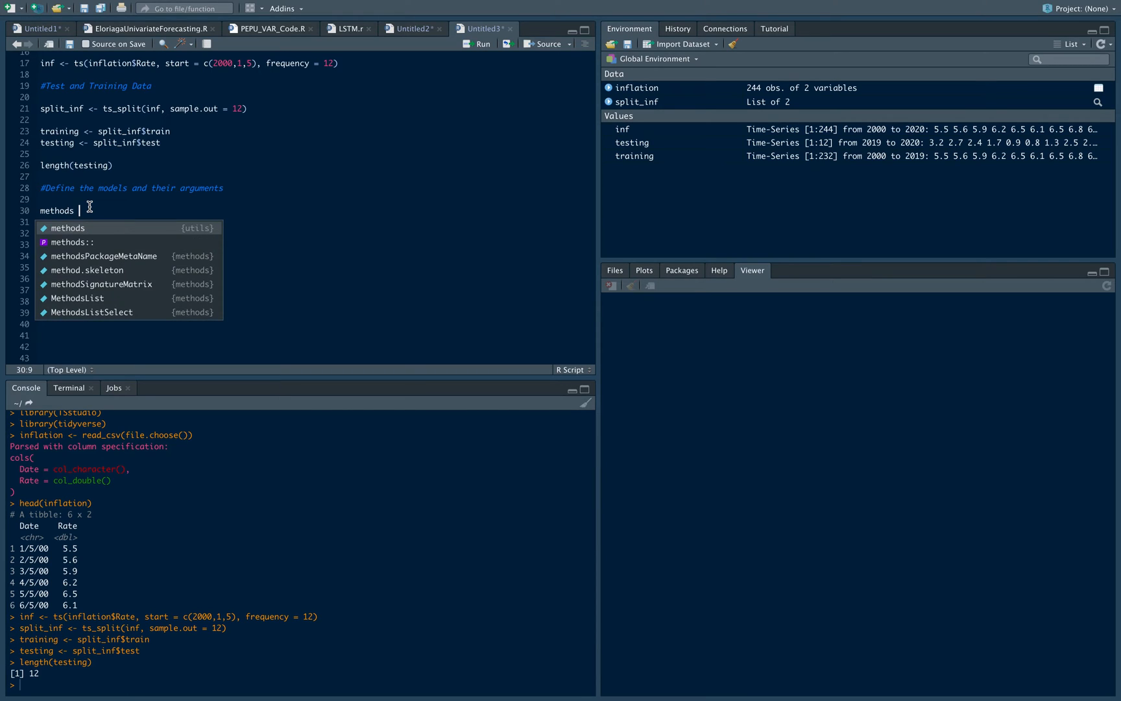
pyautogui.write('<-list')
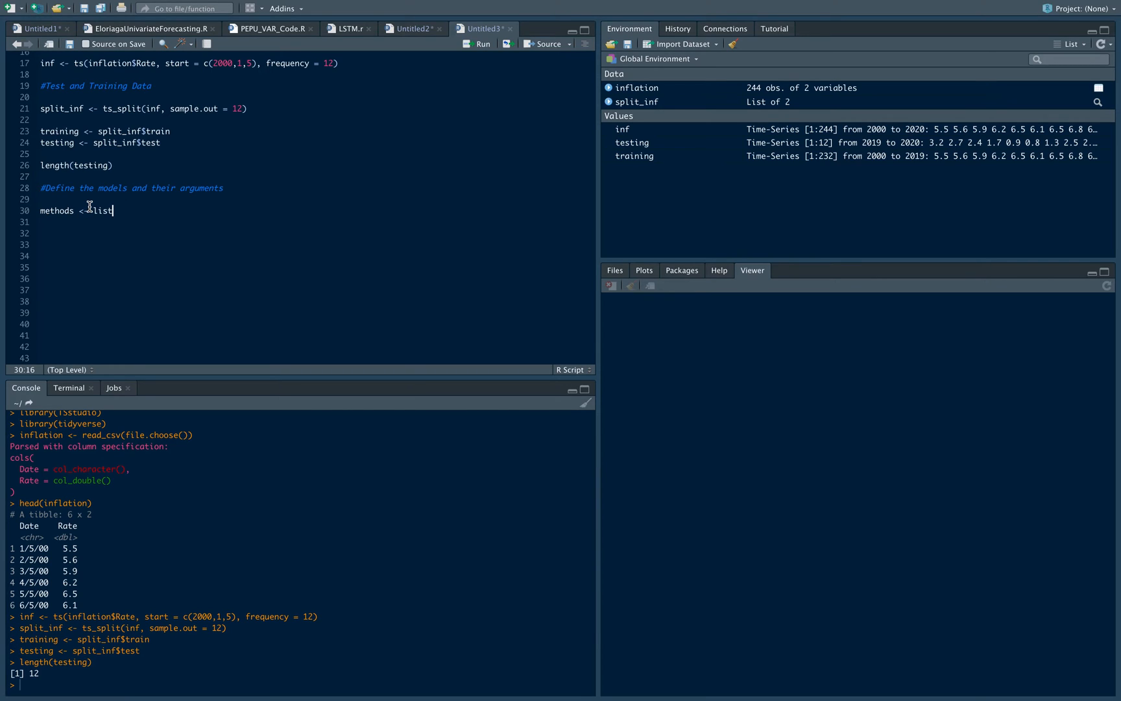
pyautogui.write('()')
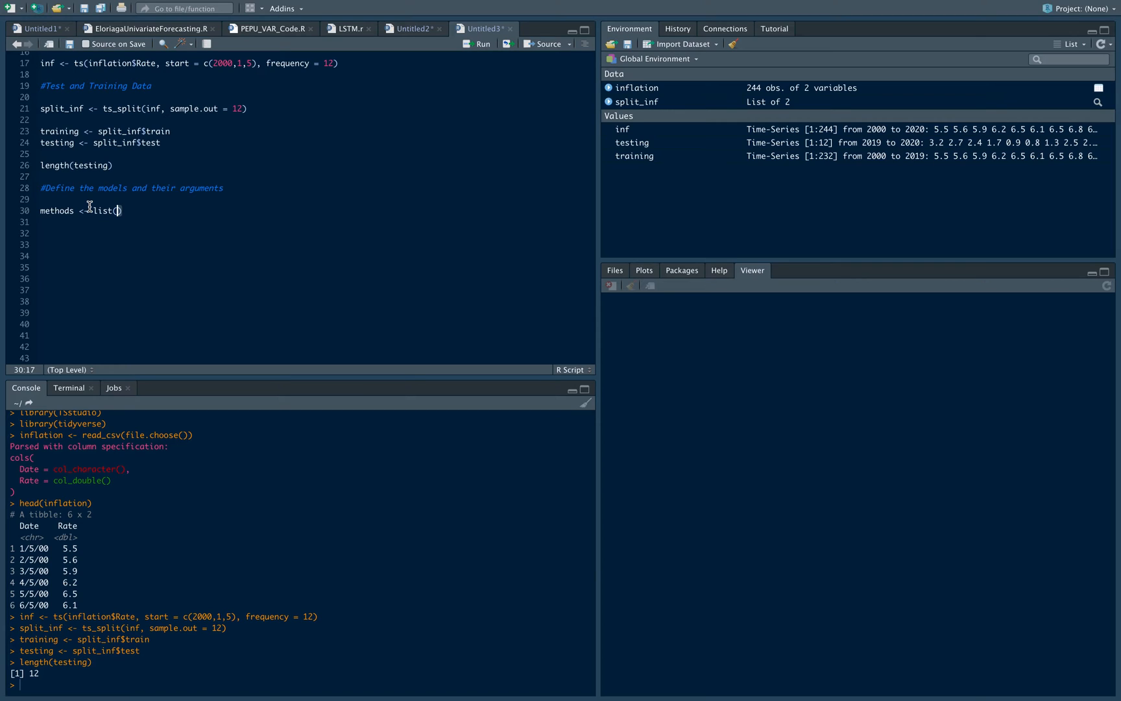
pyautogui.write('Model1 =')
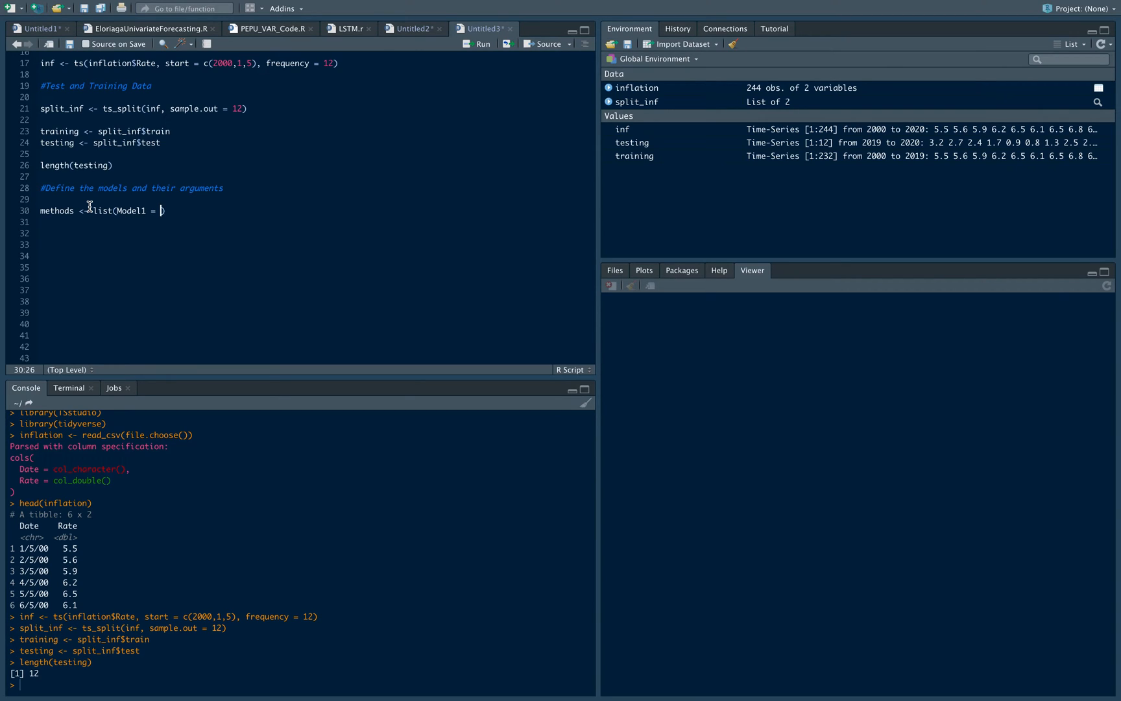
pyautogui.write('list(method =')
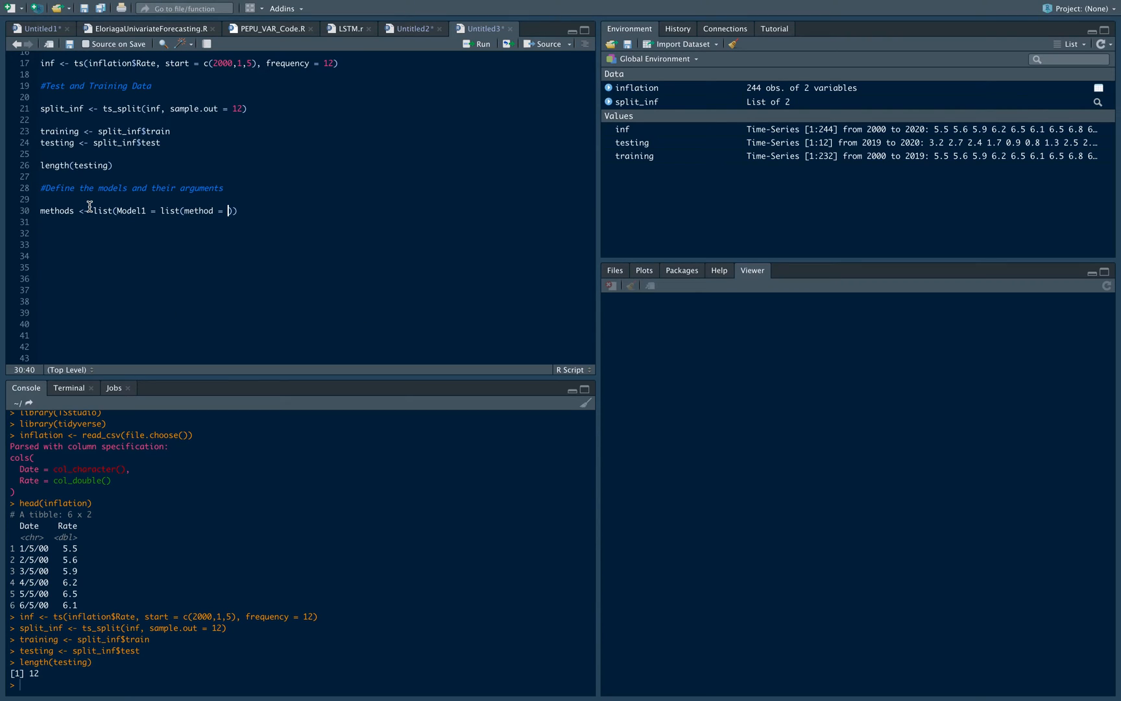
pyautogui.write('"arima"')
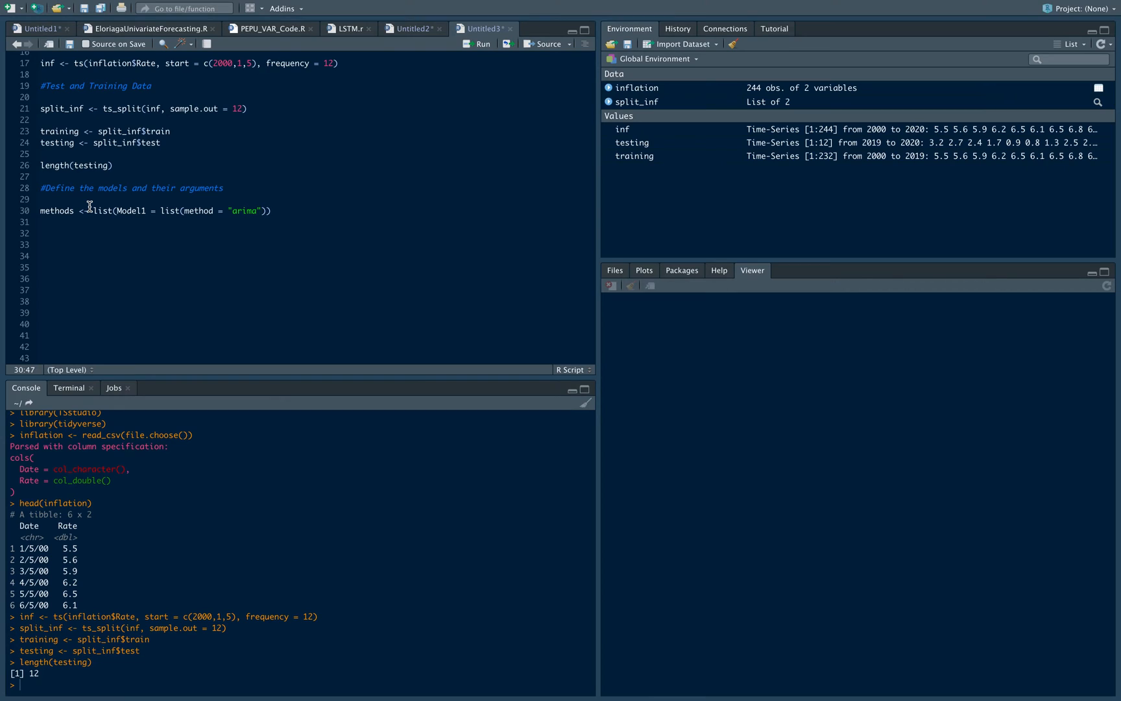
pyautogui.write(',')
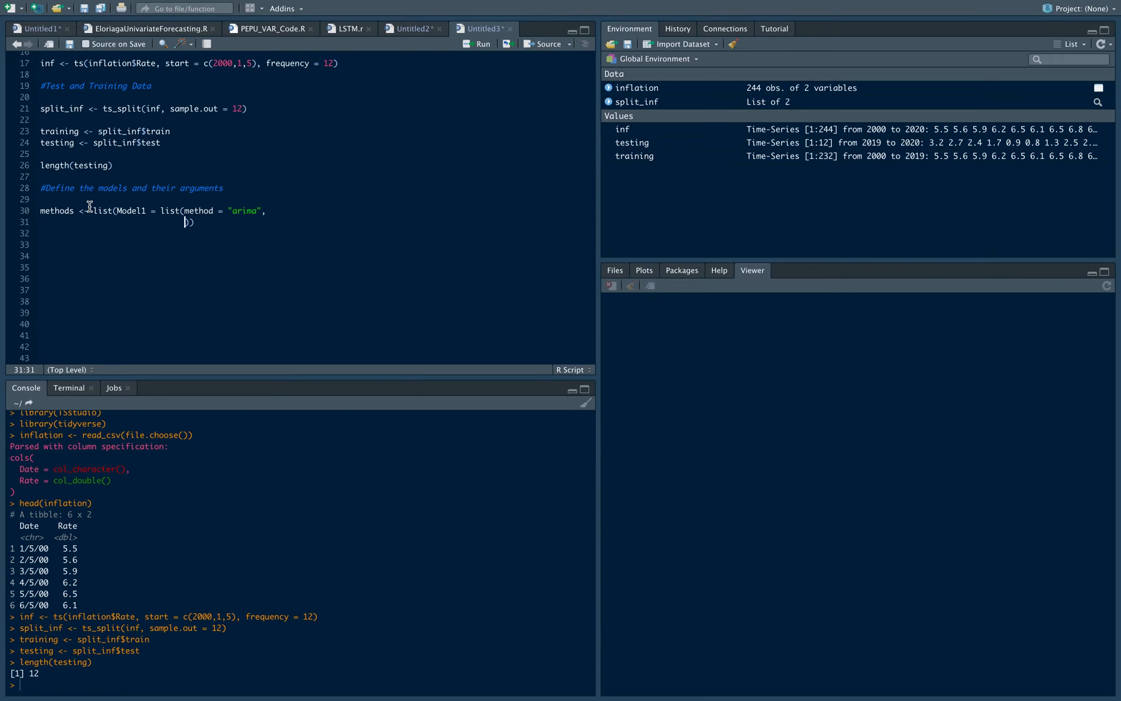
# Give Model1 method_arg order c(2,1,1) and the note ARIMA(2,1,1).
pyautogui.write('method_arg')
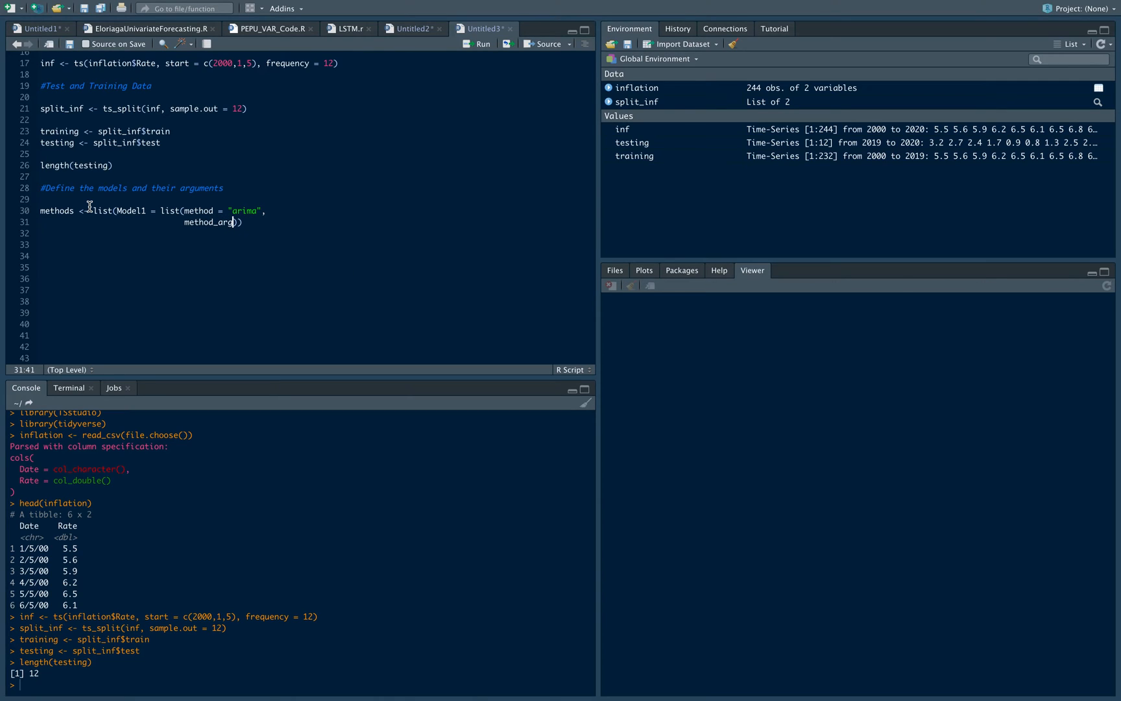
pyautogui.write('= l')
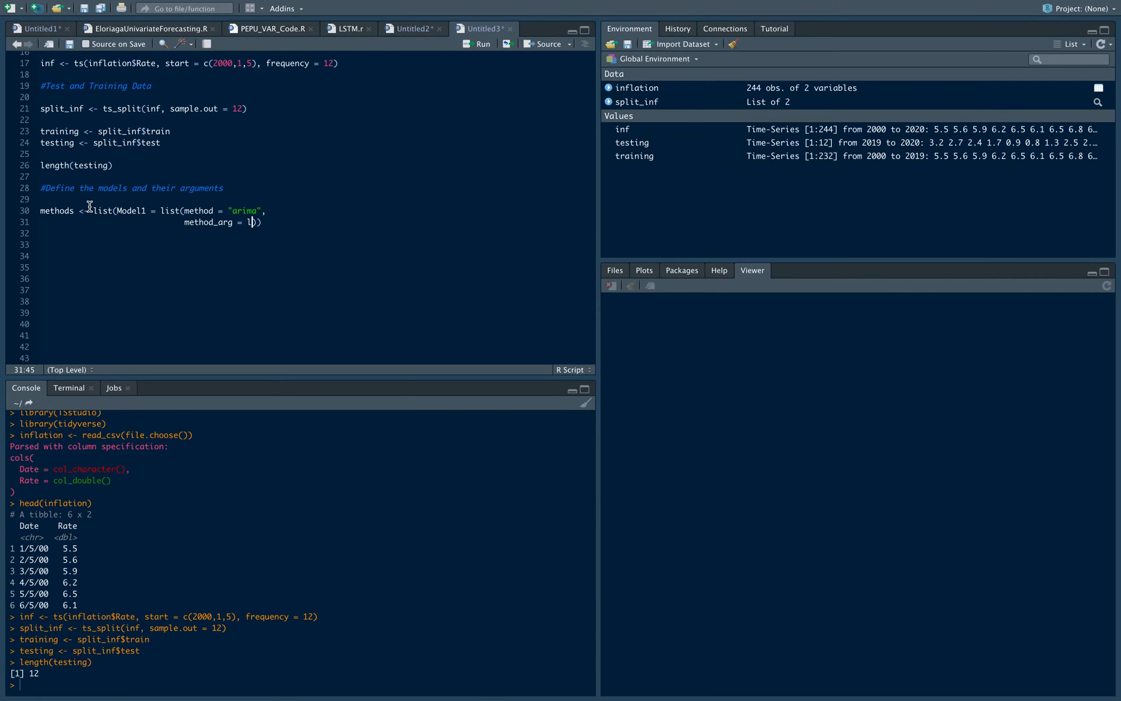
pyautogui.write('ist')
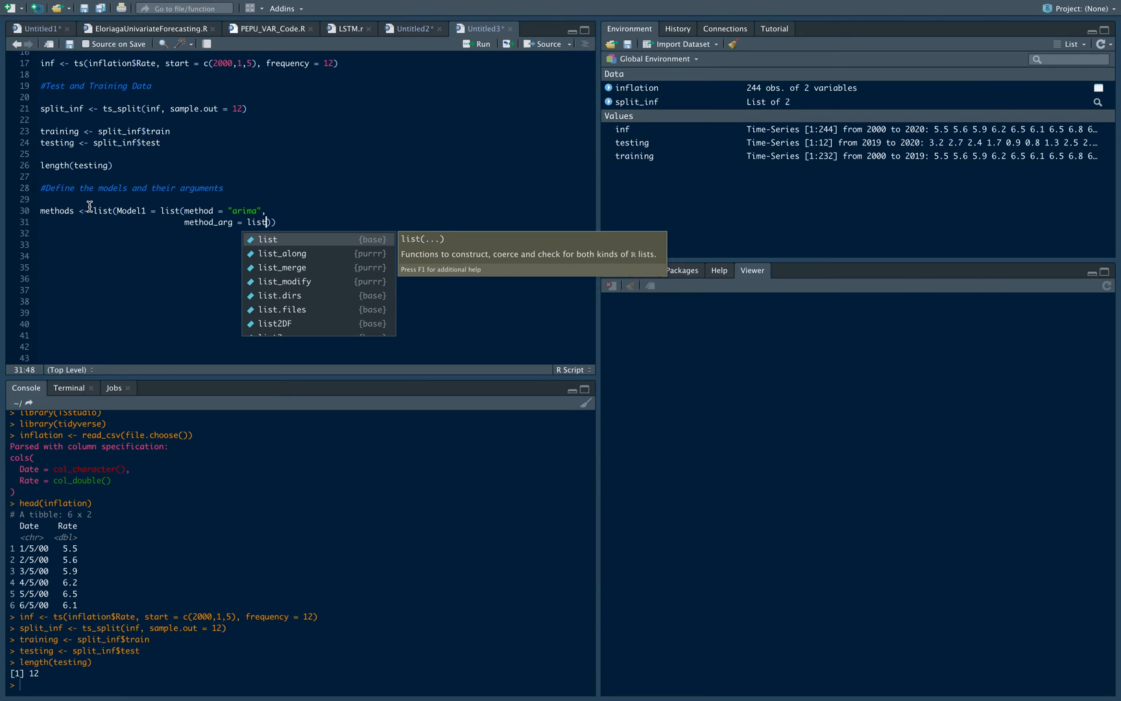
pyautogui.write('order = c(')
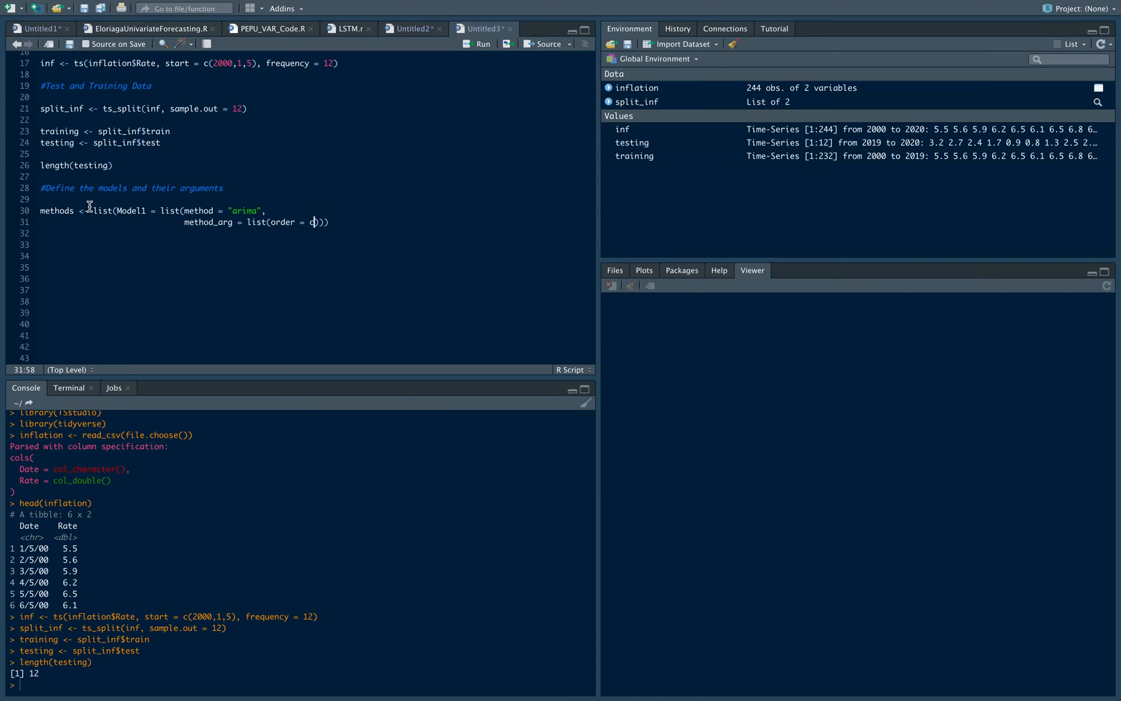
pyautogui.write('21')
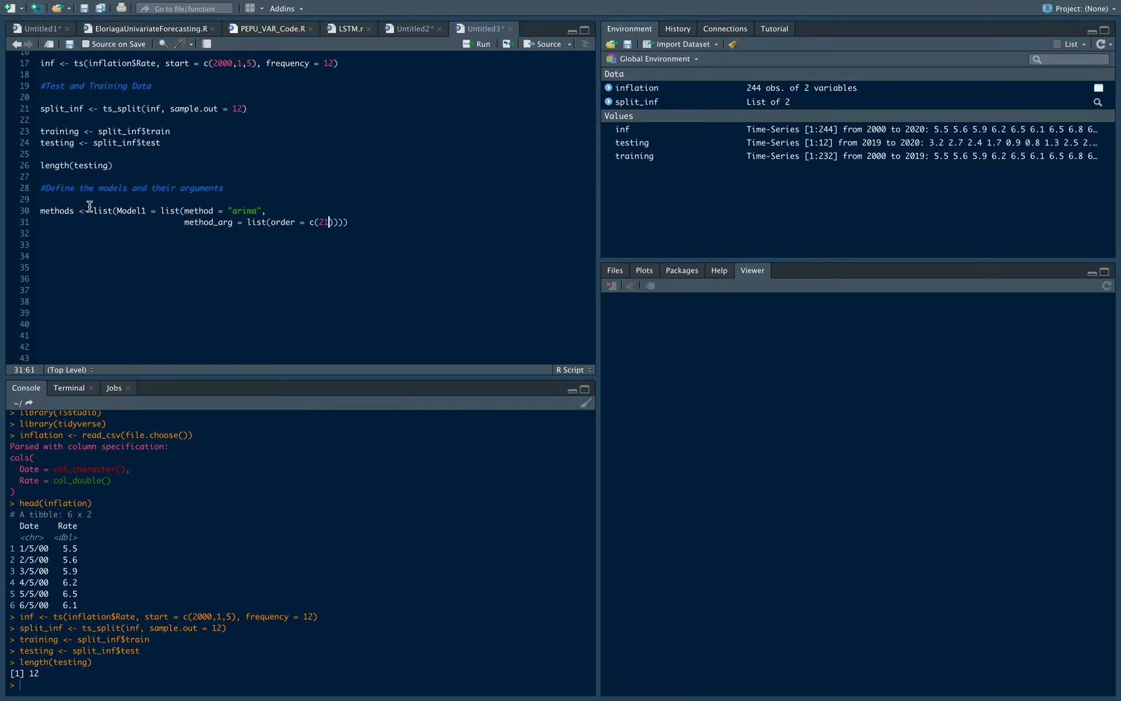
pyautogui.write(',1,1')
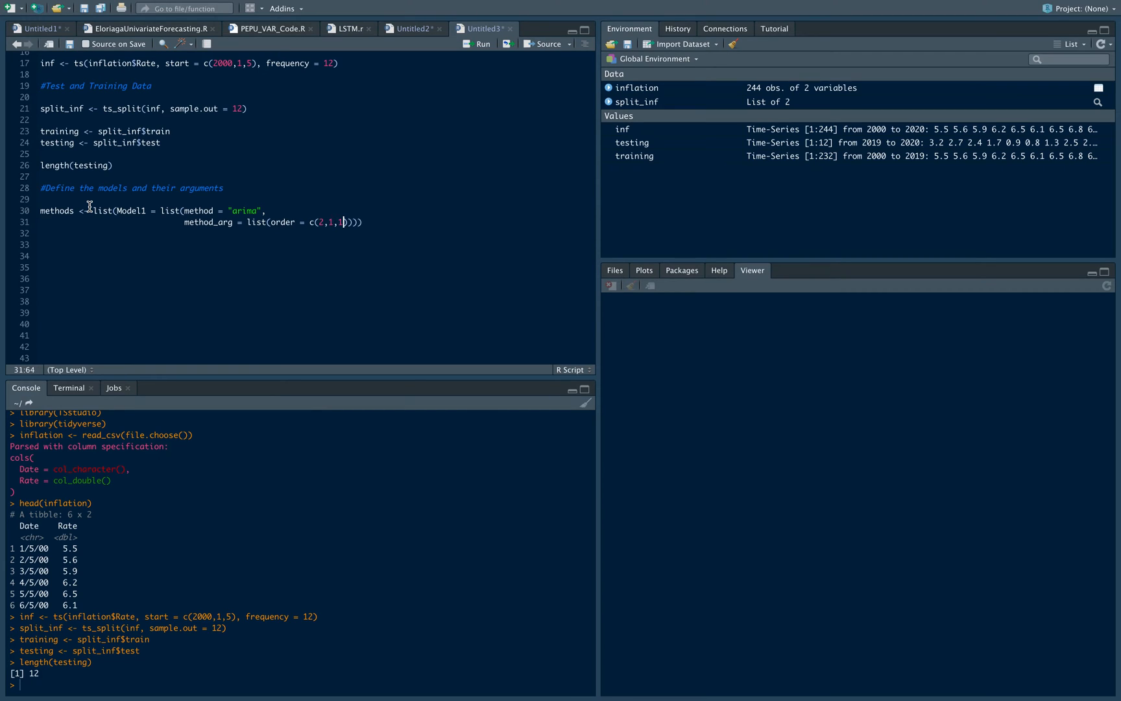
pyautogui.write('1')
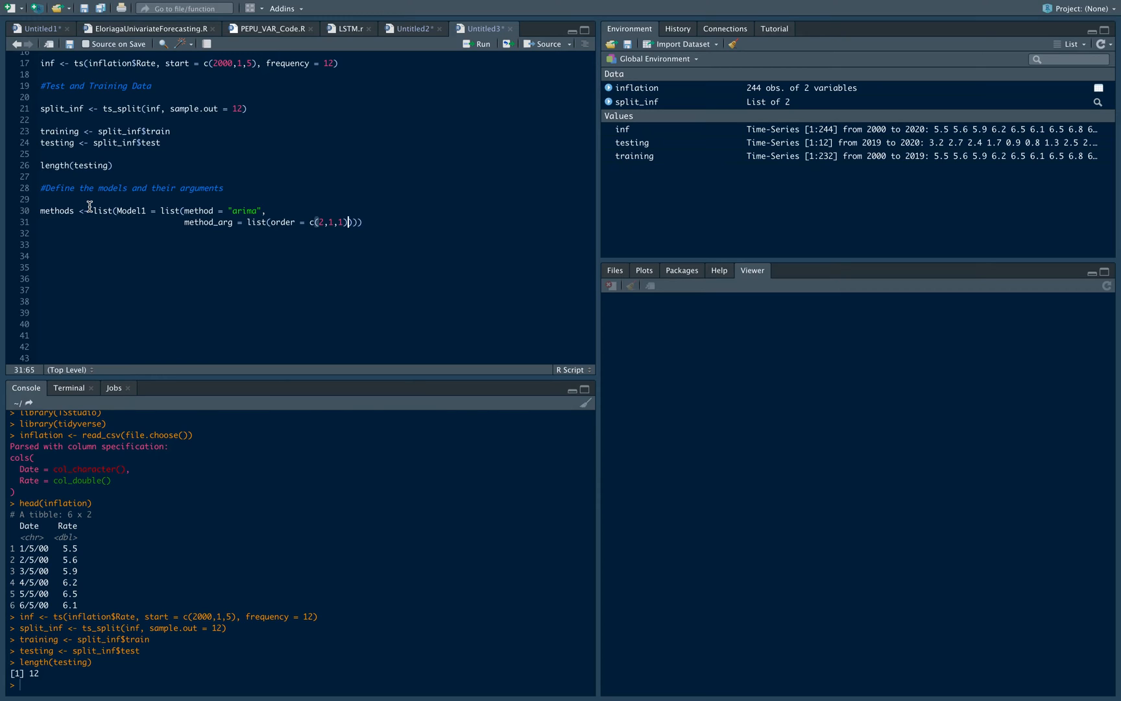
pyautogui.write(')')
pyautogui.write('notes = "ARIMA"))')
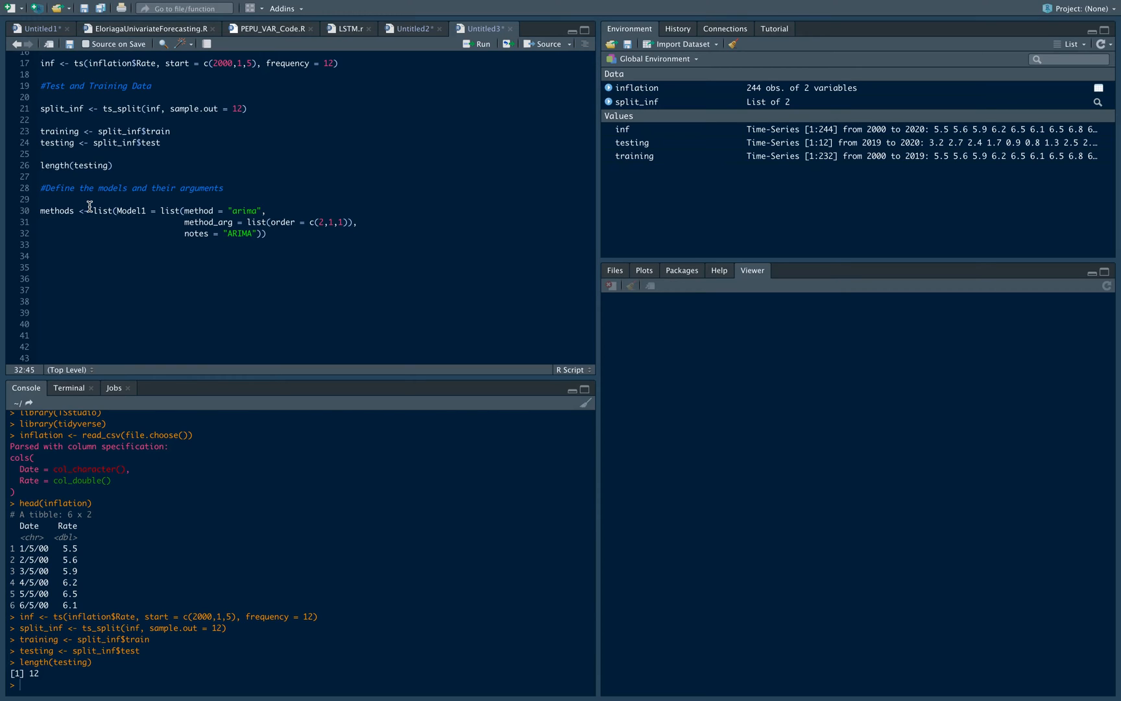
pyautogui.write('(2,1')
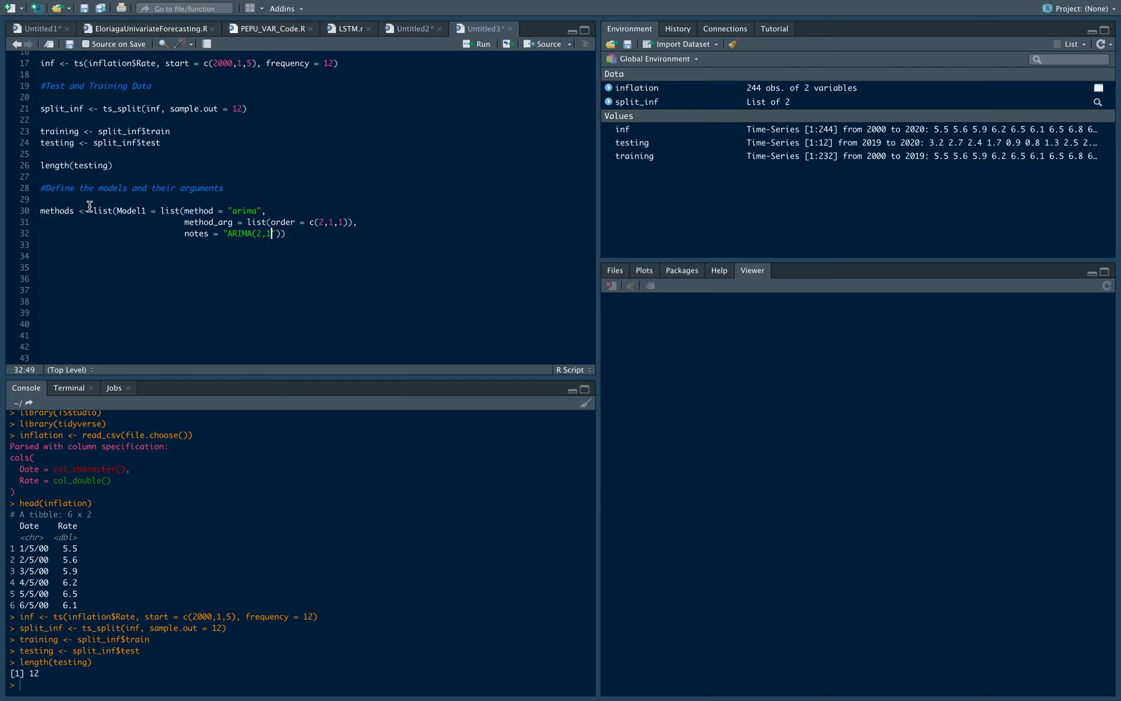
pyautogui.write(',1)')
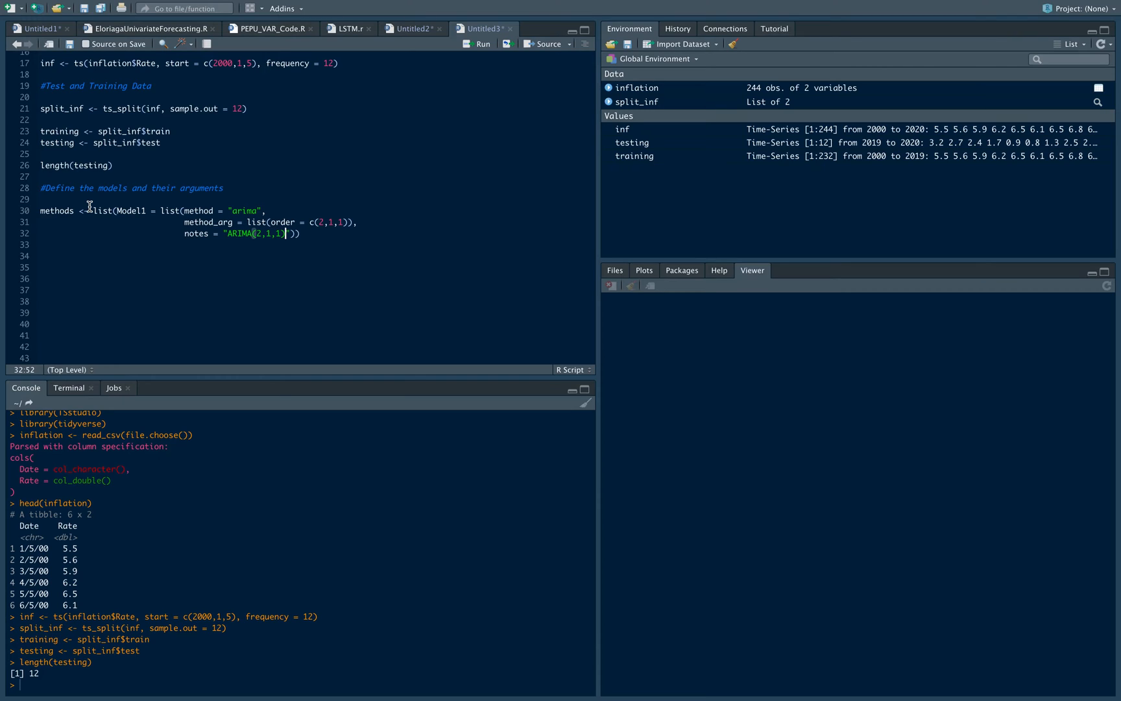
pyautogui.press('Right')
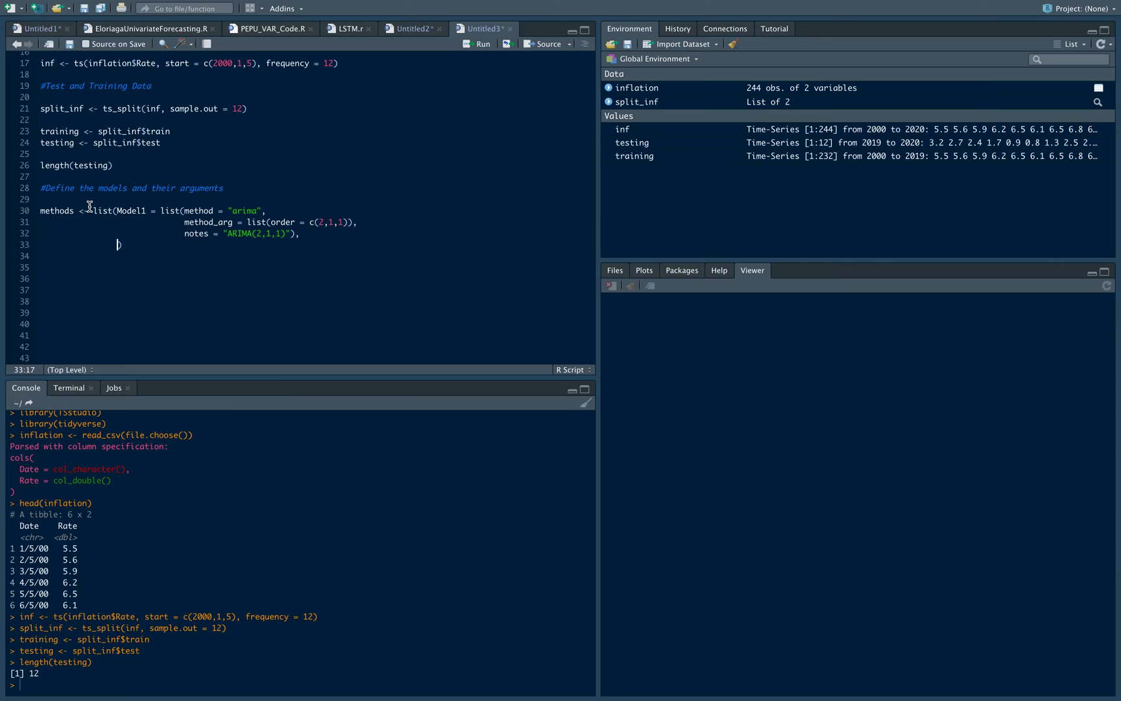
pyautogui.moveTo(188, 225)
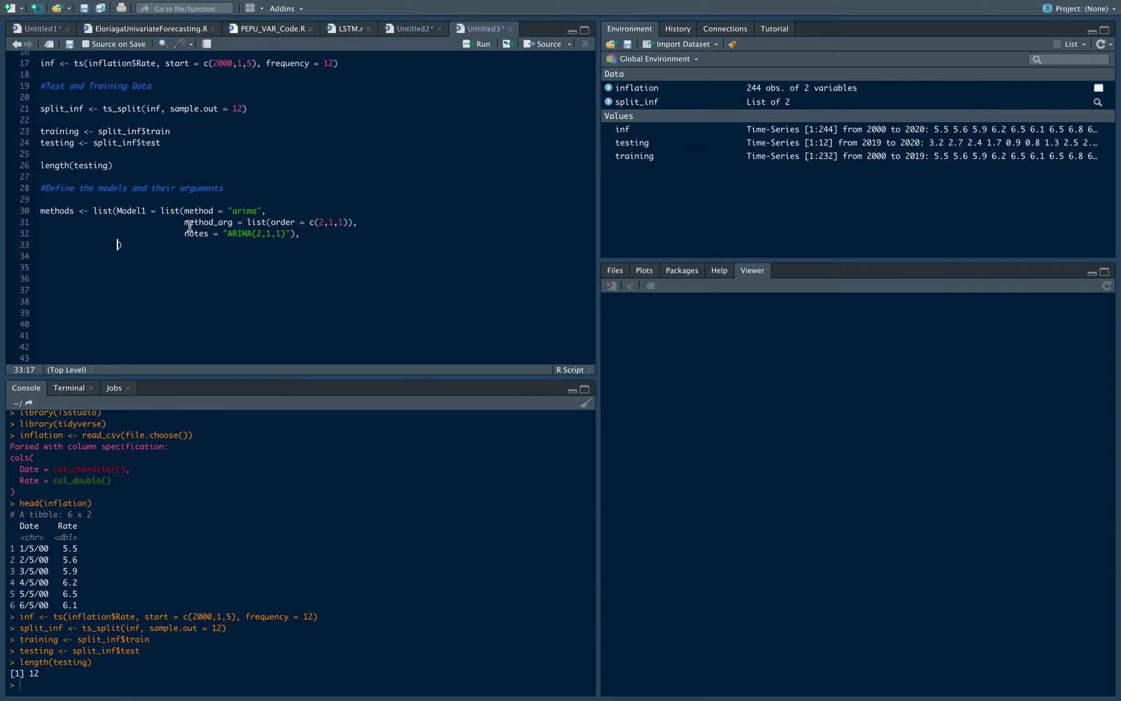
pyautogui.moveTo(234, 236)
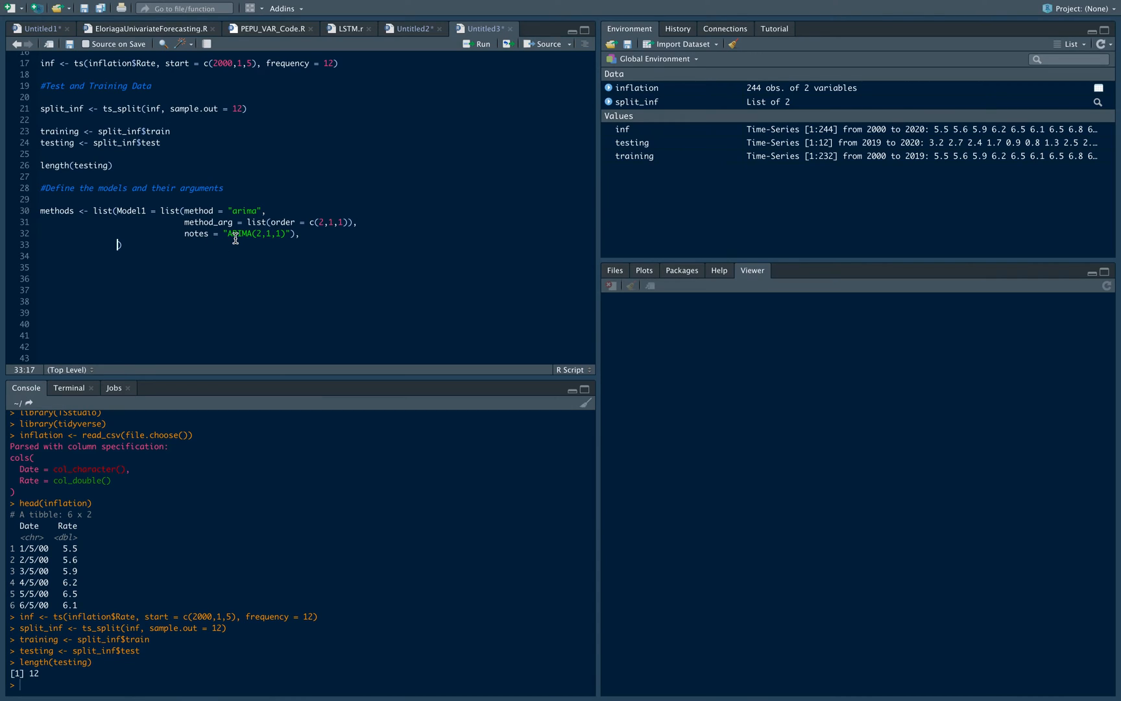
# Add Model2 using arima with order c(2,1,1).
pyautogui.write('Mod')
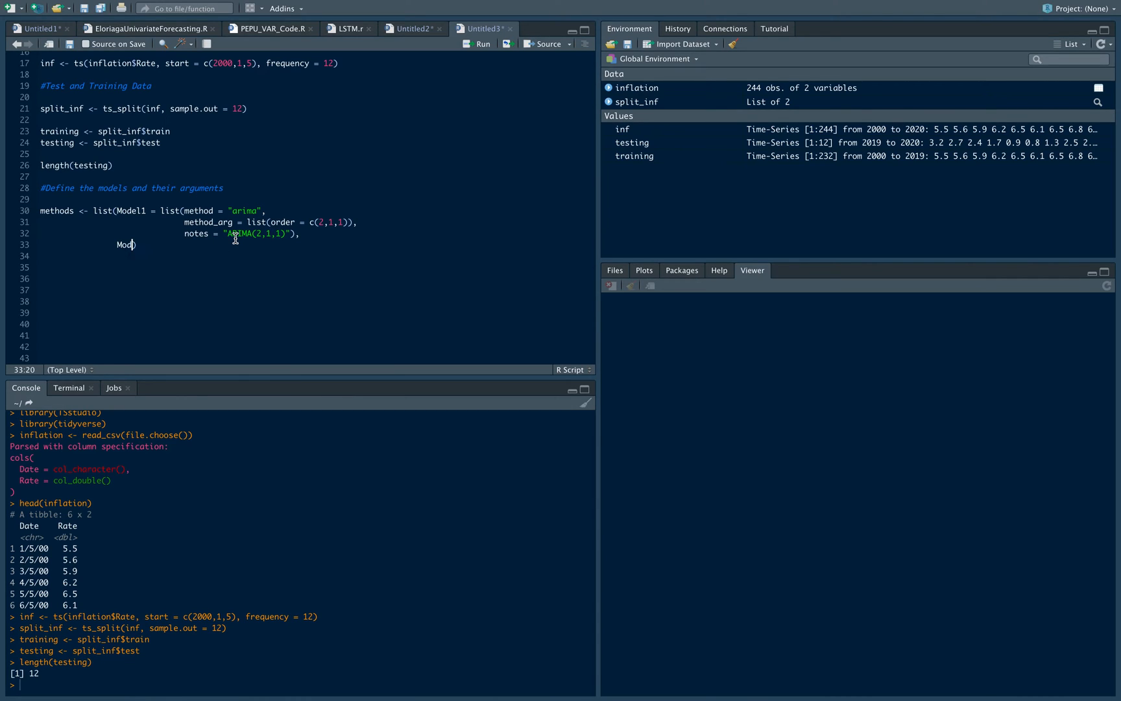
pyautogui.write('el2 = list(method = "arima')
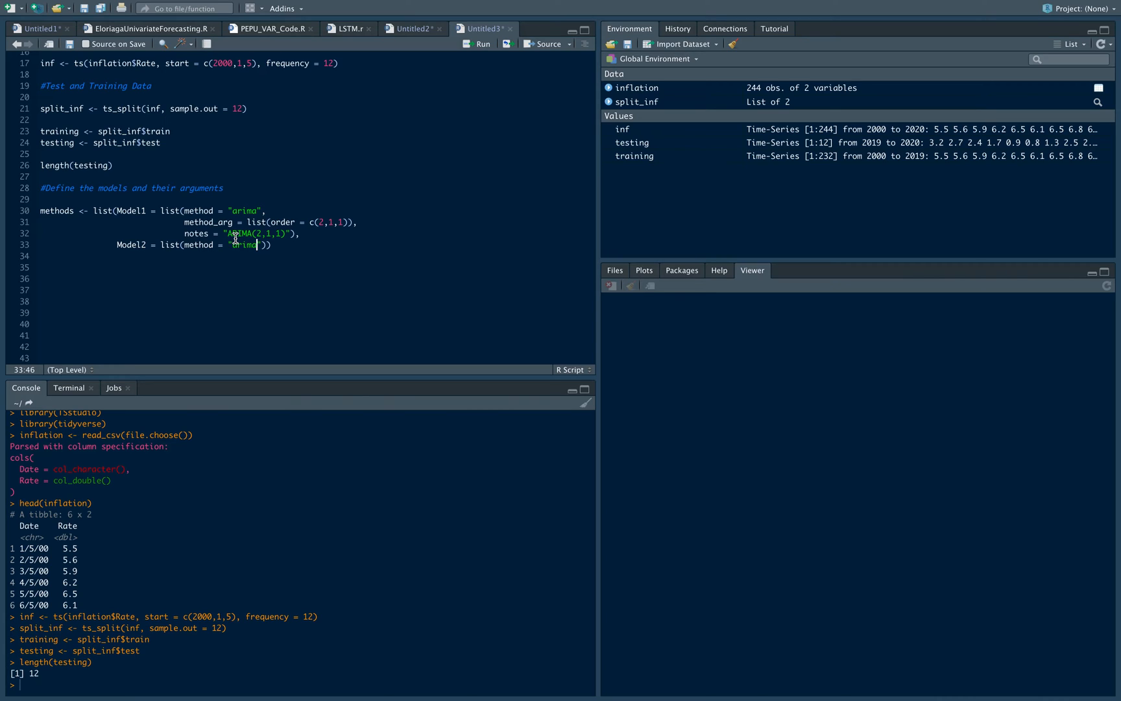
pyautogui.write(',')
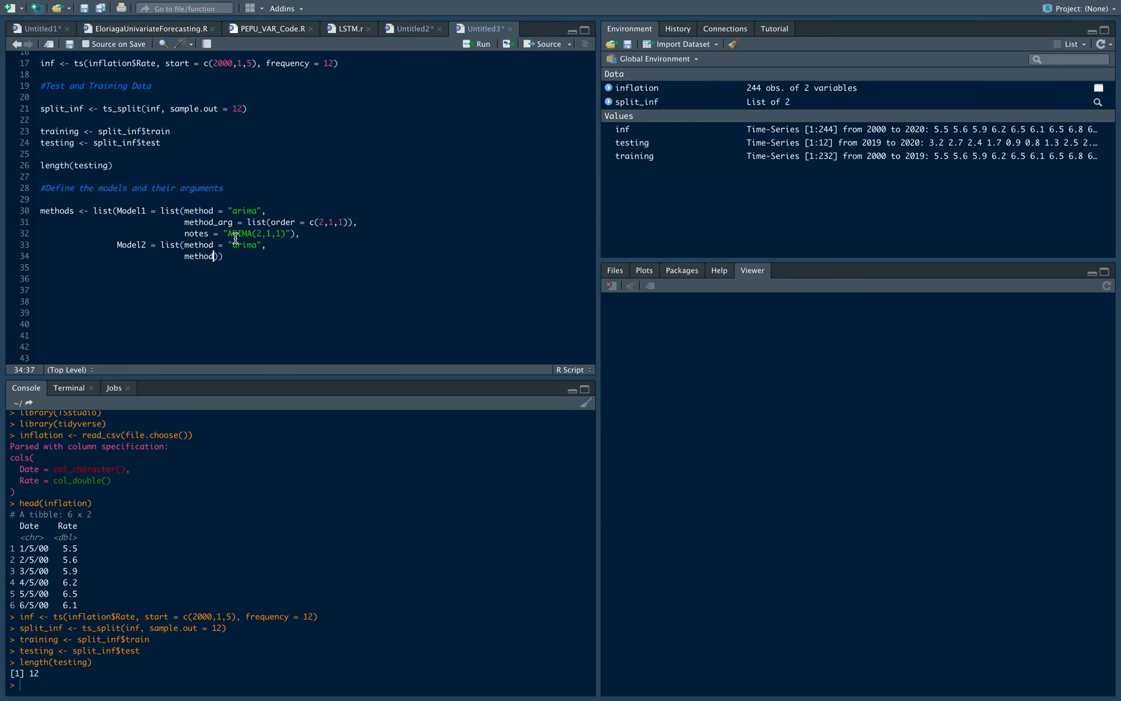
pyautogui.write('_arg = list(order = c(2,')
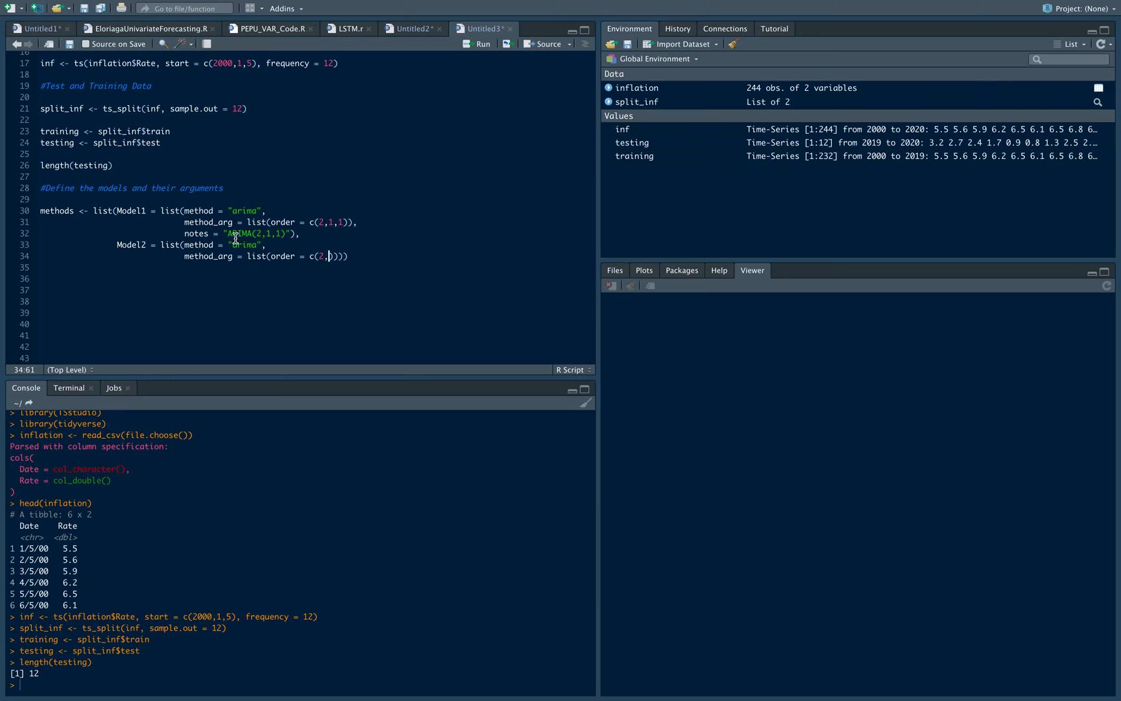
pyautogui.write('1,1')
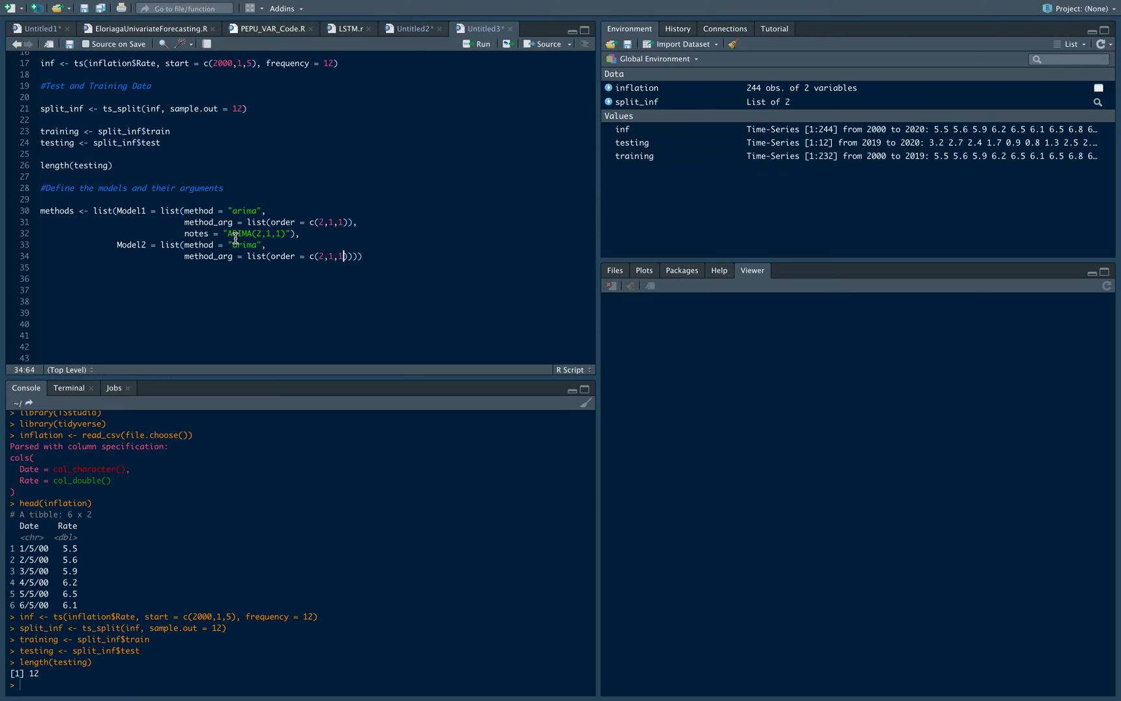
pyautogui.write(')')
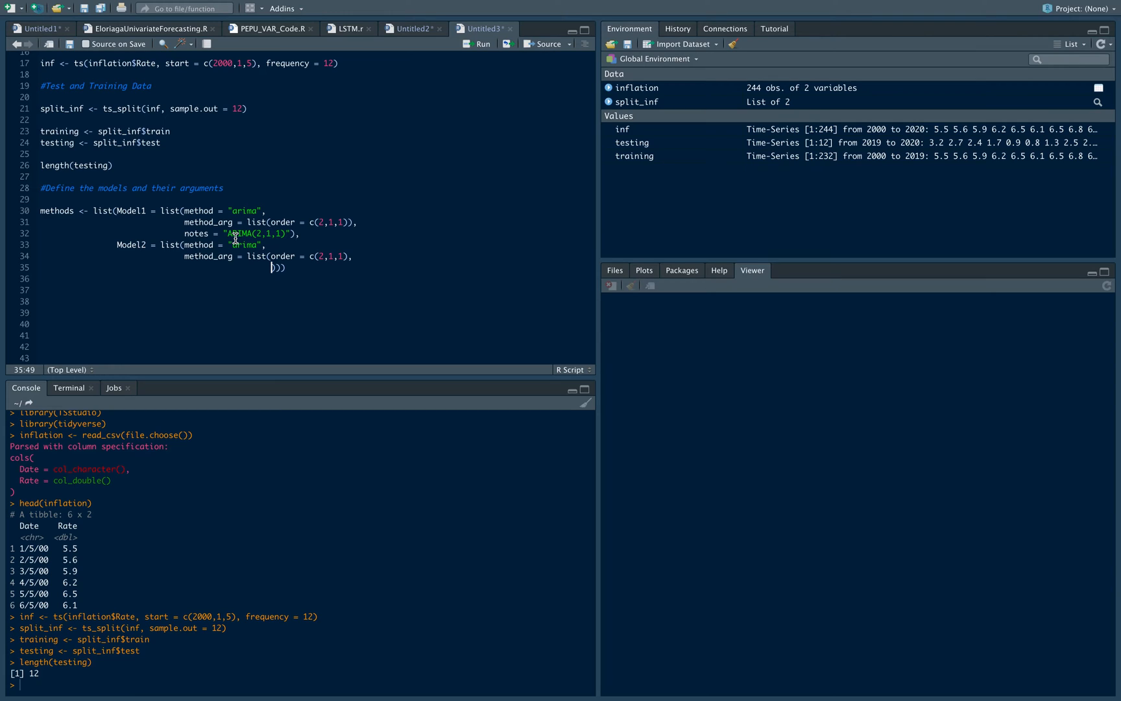
# Give Model2 seasonal order c(1,0,0) and the note SARIMA(2,1,1)(1,0,0).
pyautogui.write('s')
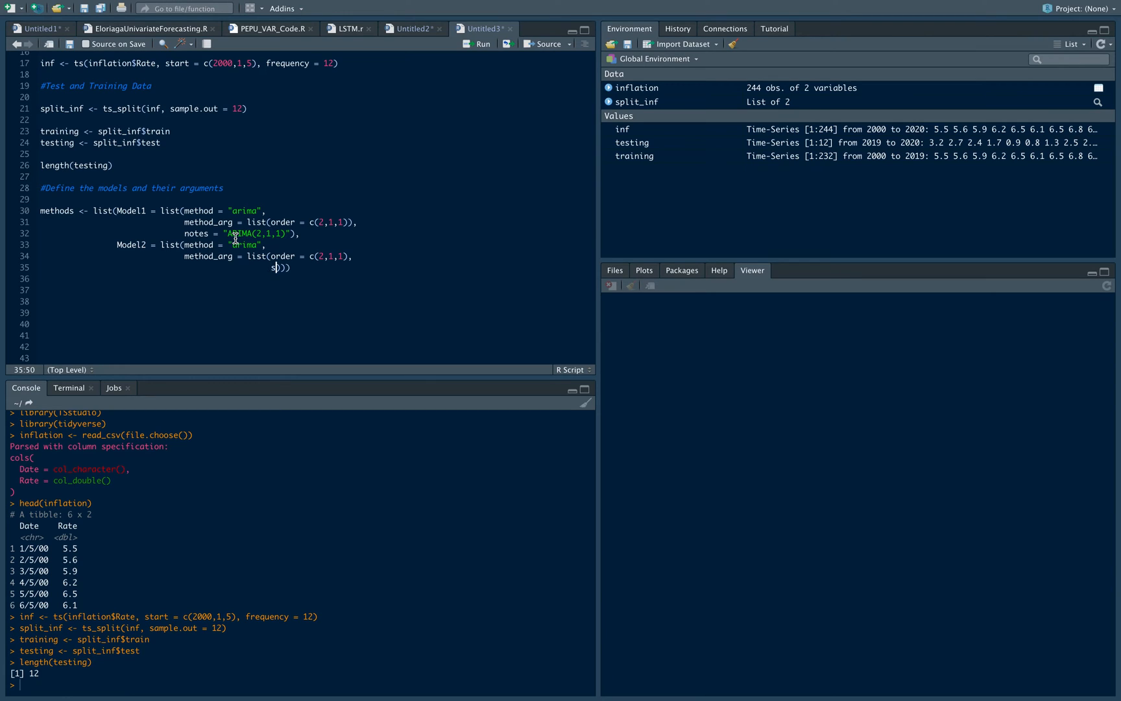
pyautogui.write('seasonal = list(')
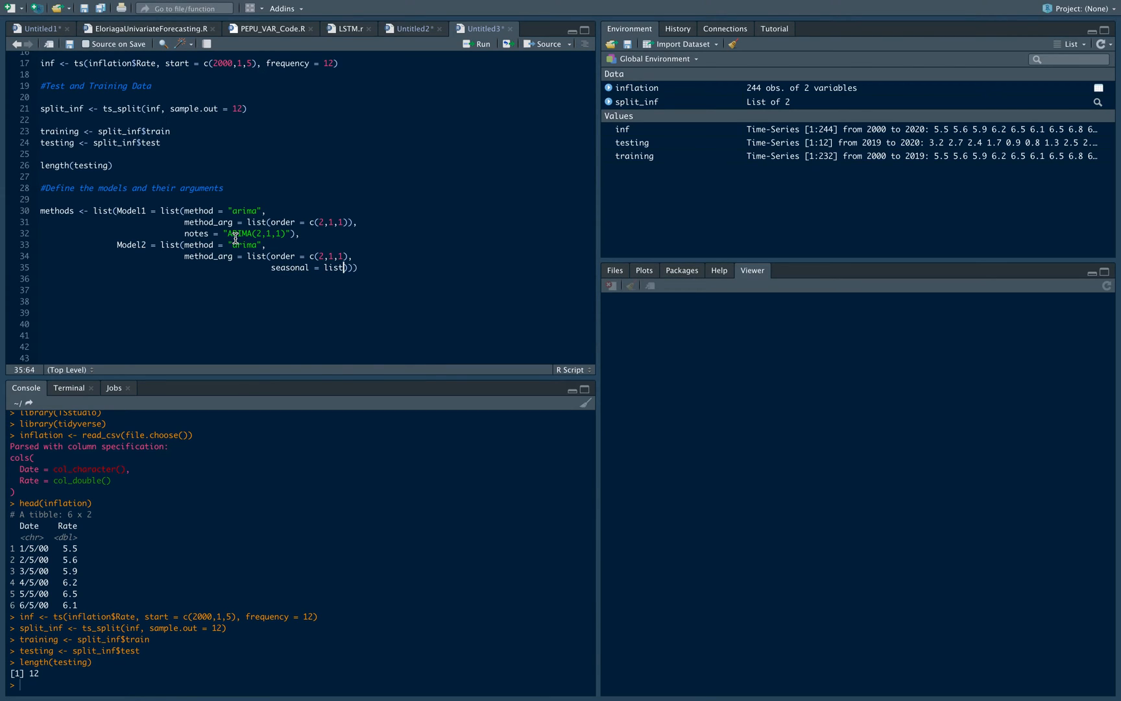
pyautogui.write('0')
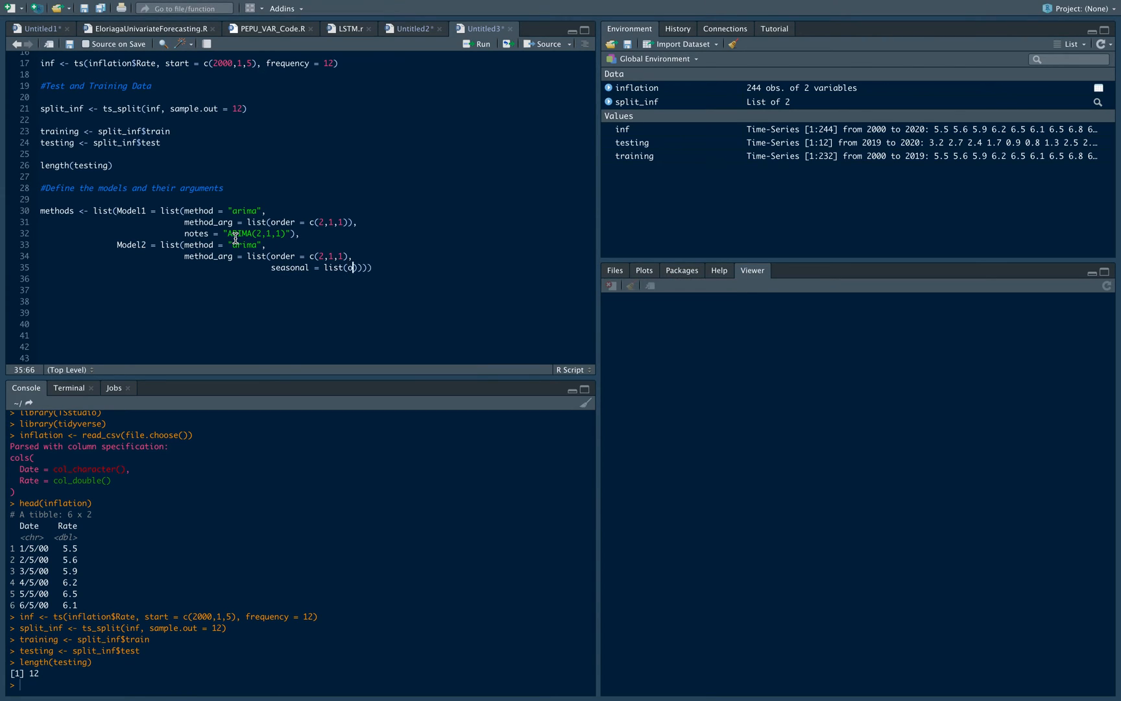
pyautogui.write('order = c(')
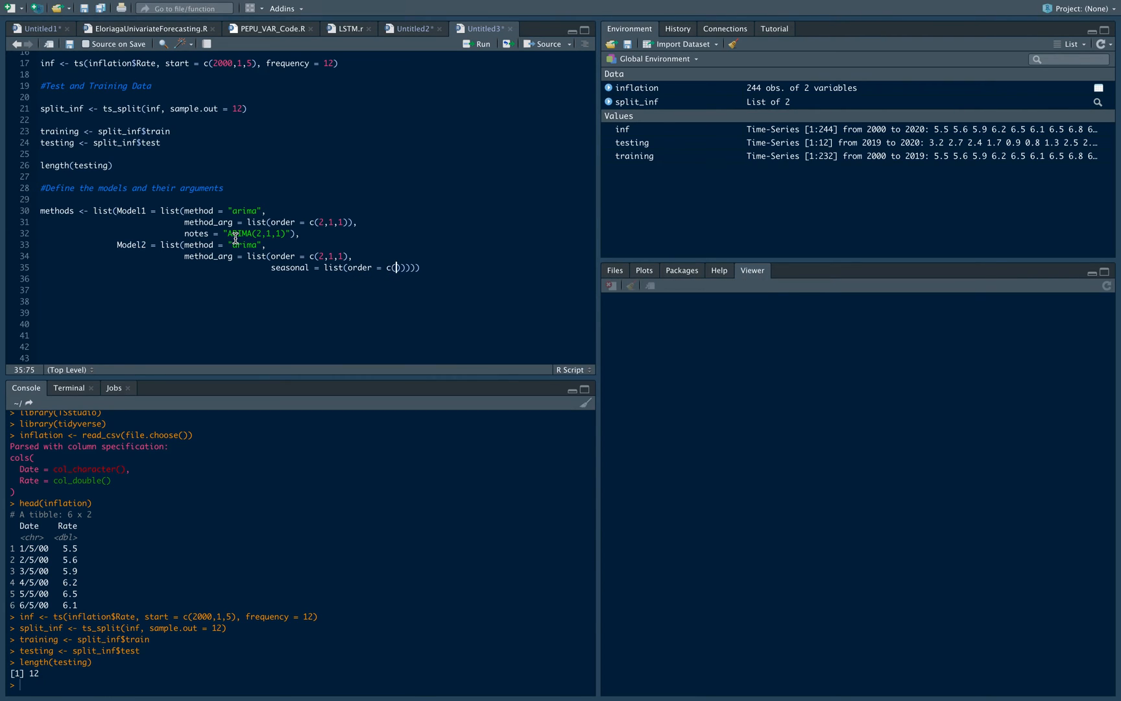
pyautogui.write('1,')
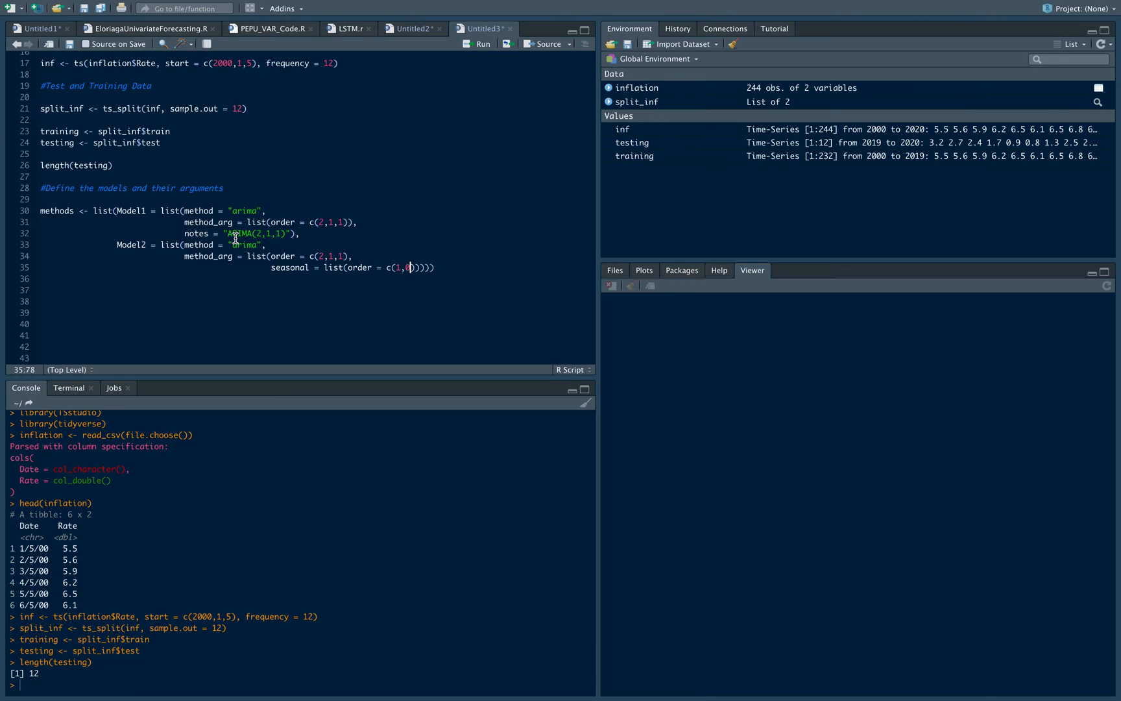
pyautogui.write('0')
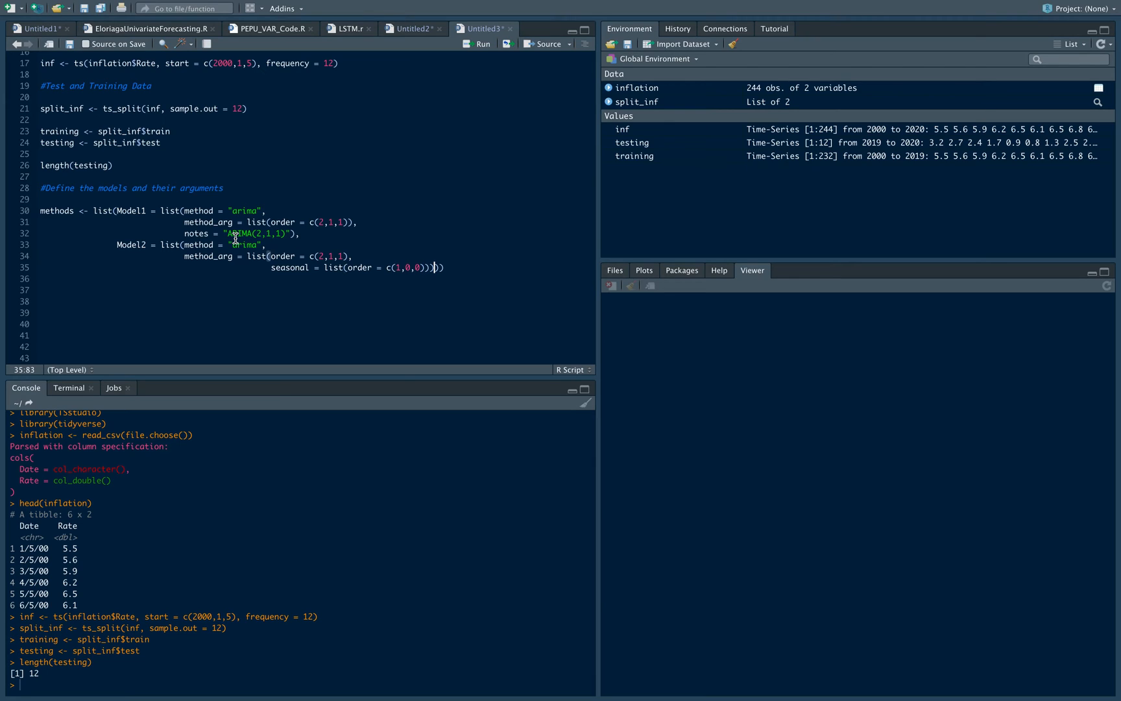
pyautogui.press('enter')
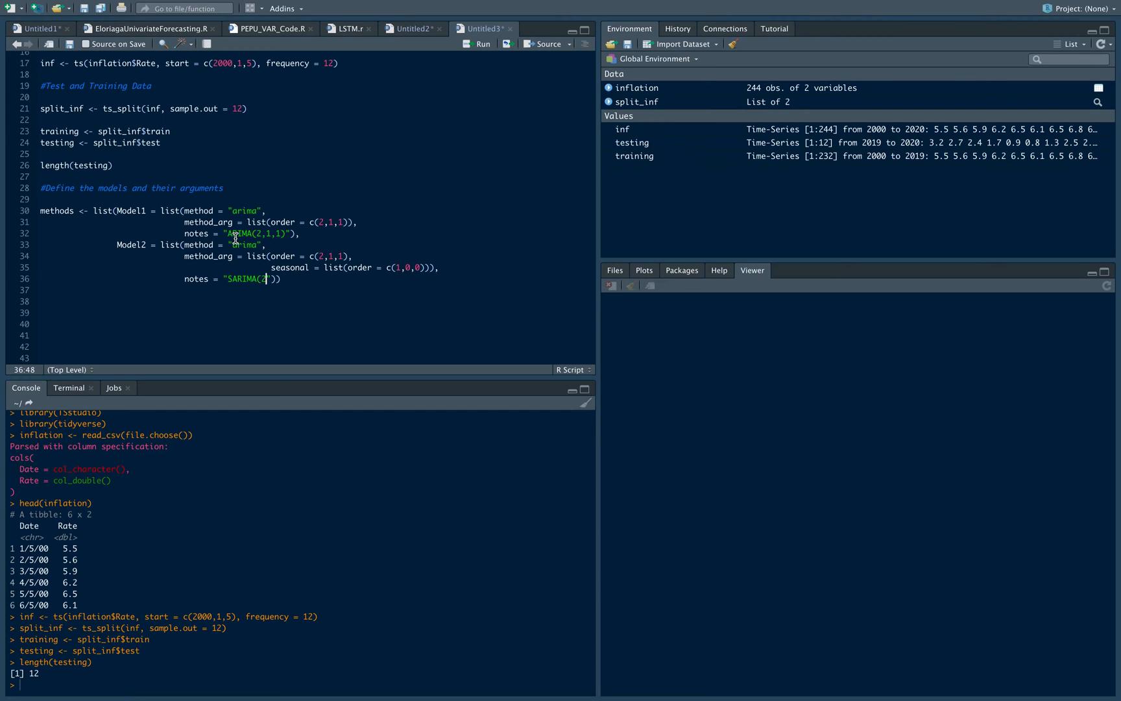
pyautogui.write(',1,1)(1,0,0)')
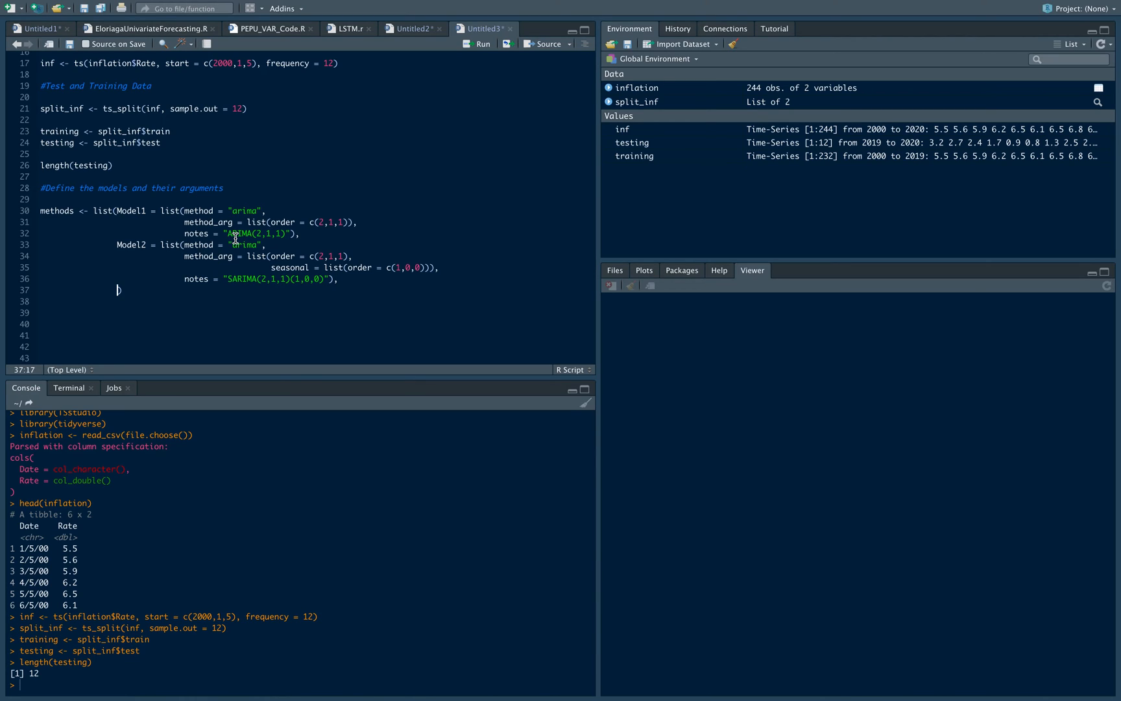
pyautogui.moveTo(135, 236)
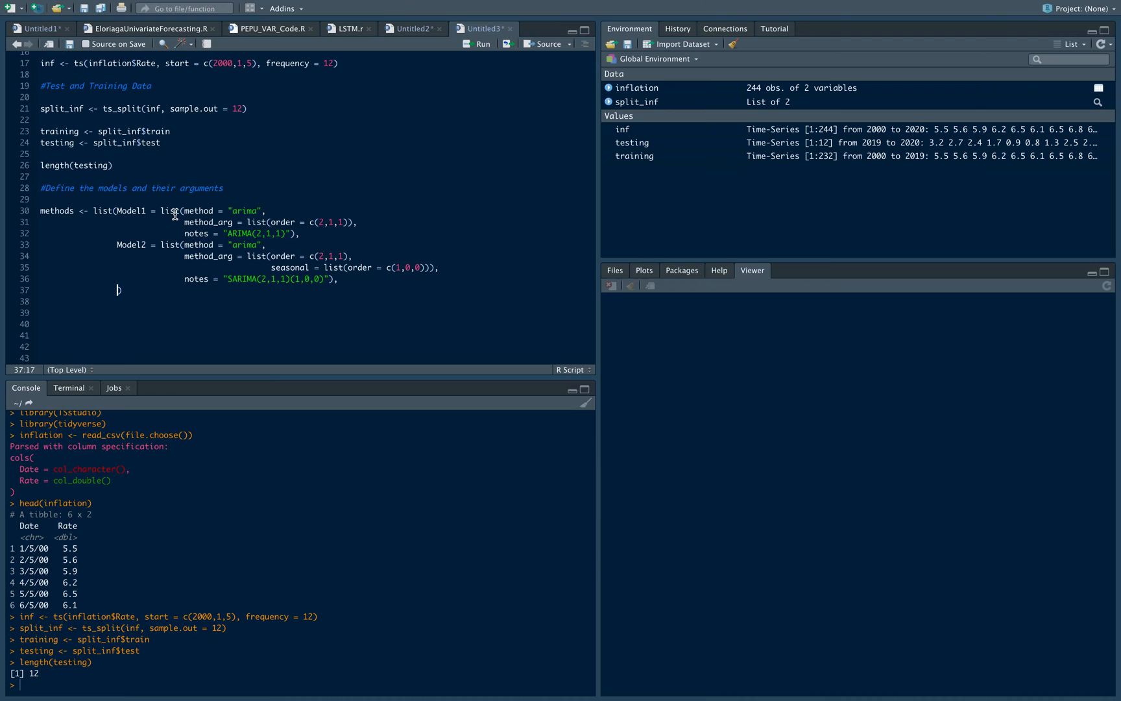
pyautogui.moveTo(350, 331)
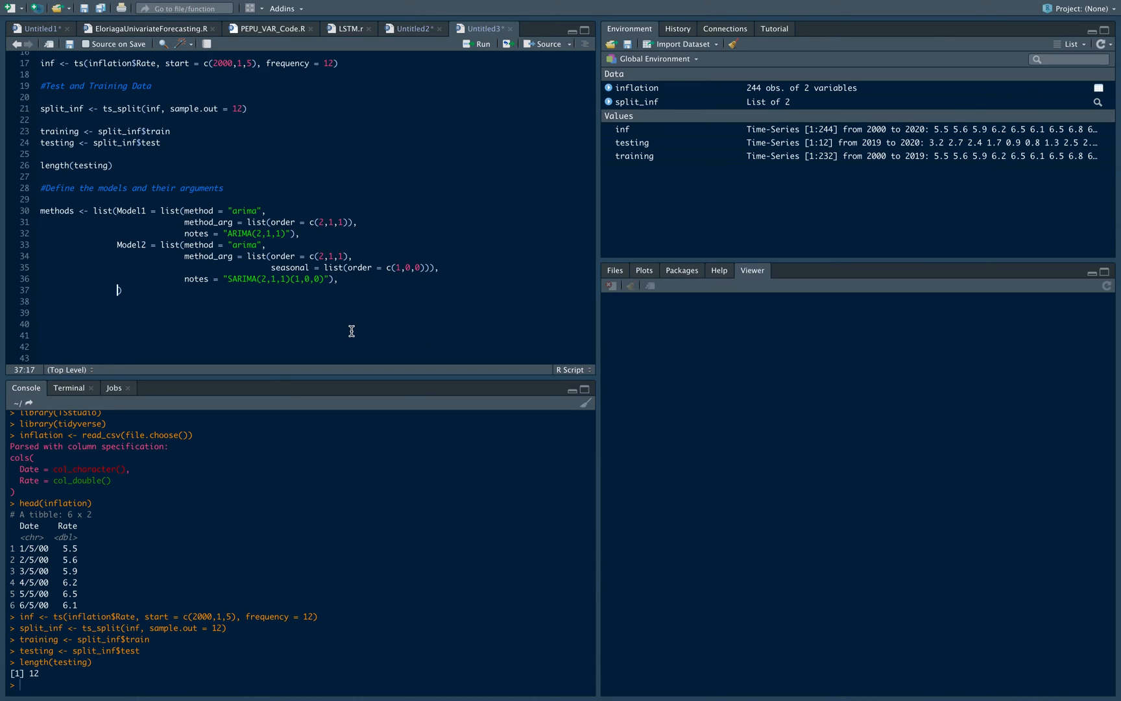
# Add Model3 using arima with order c(2,1,0).
pyautogui.write('Model3')
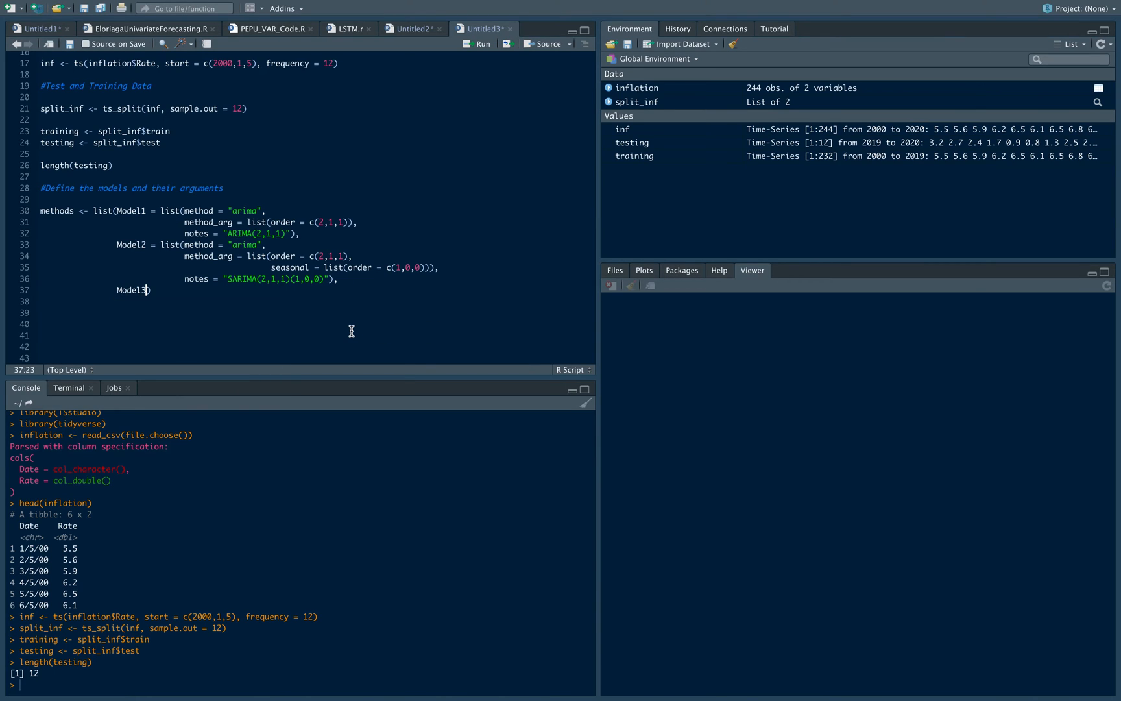
pyautogui.write('= list(')
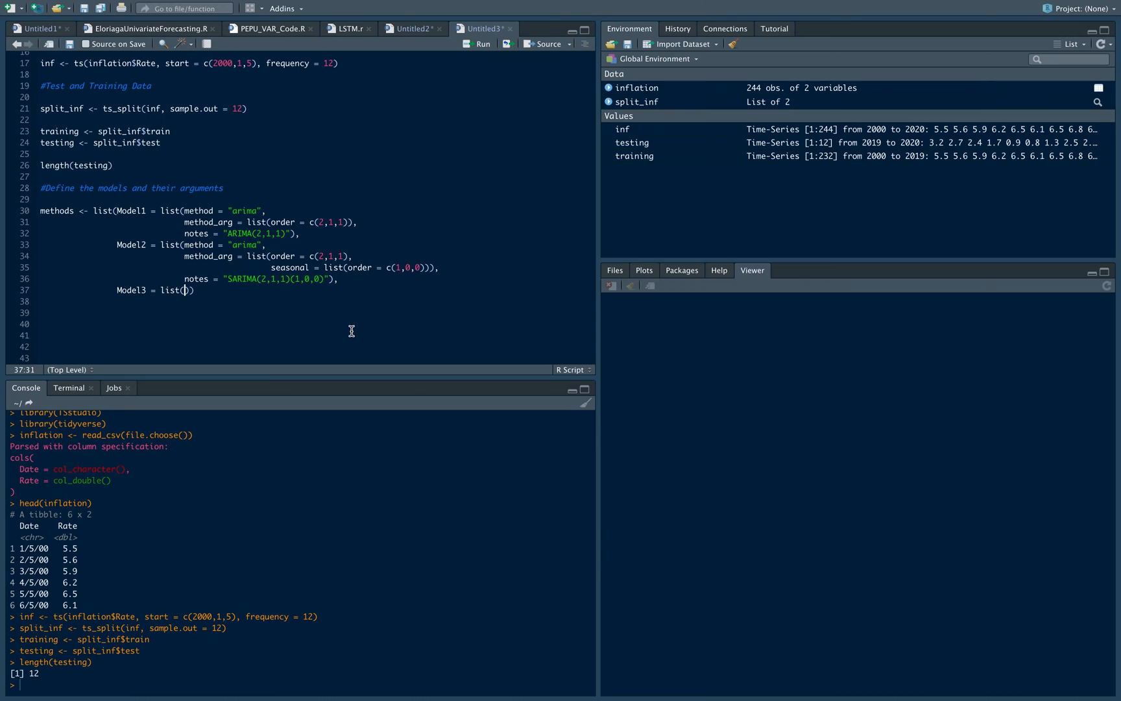
pyautogui.write('method =')
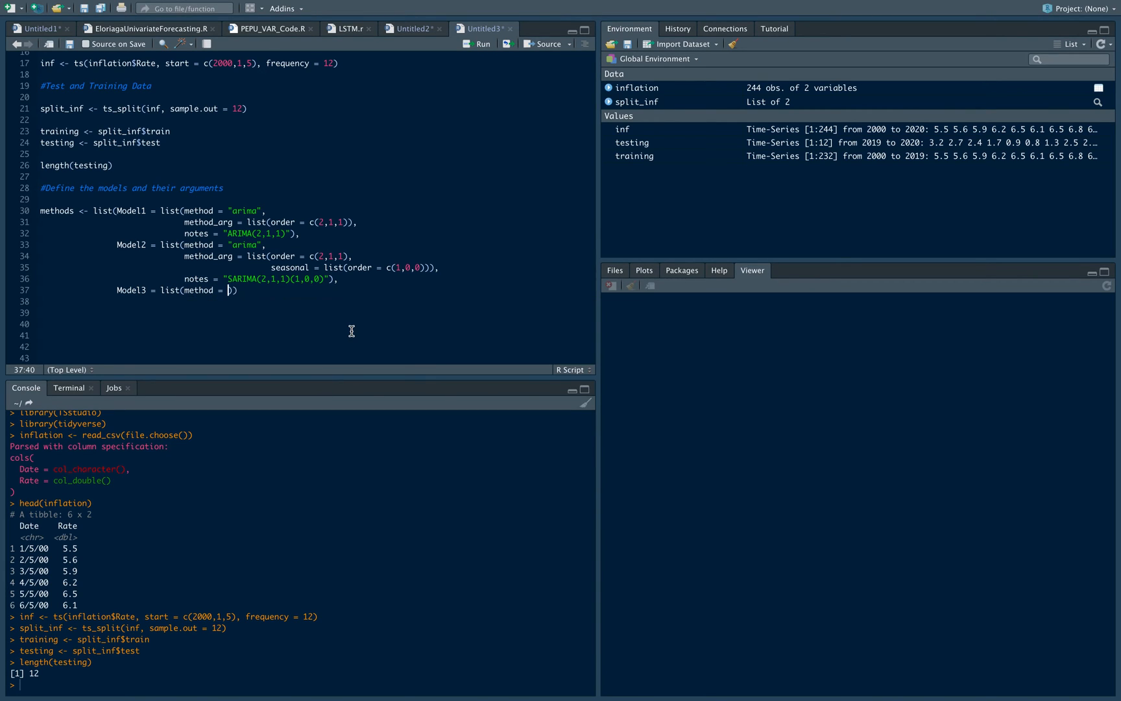
pyautogui.write('"arima"')
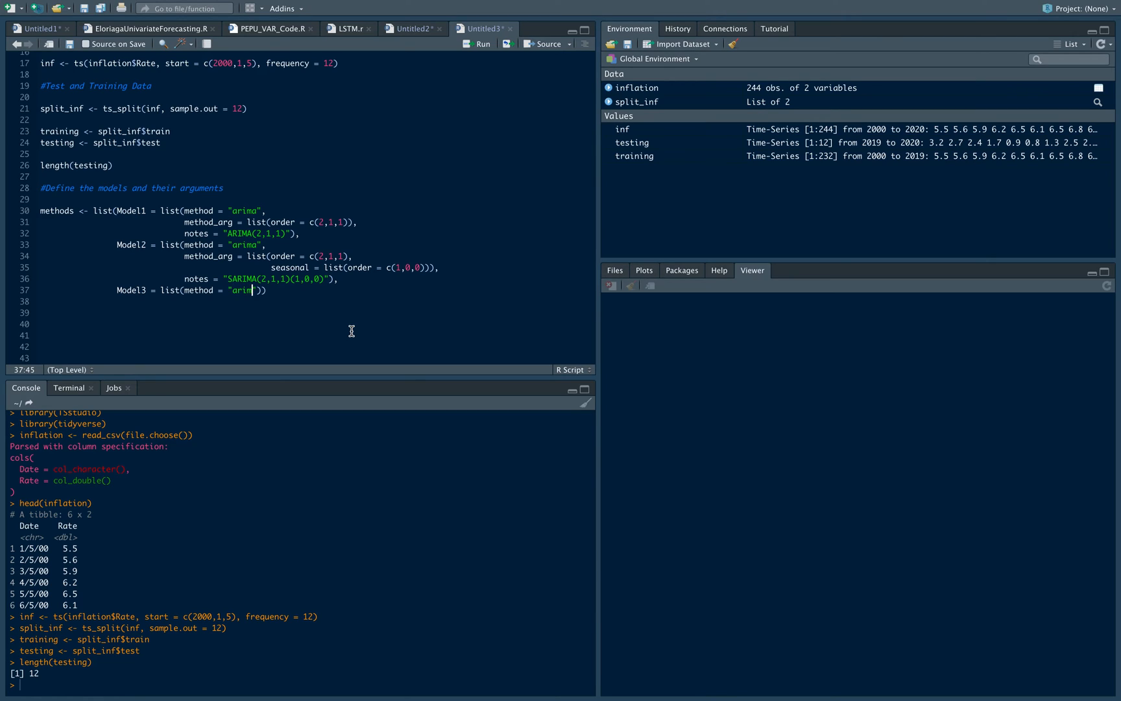
pyautogui.write('a"')
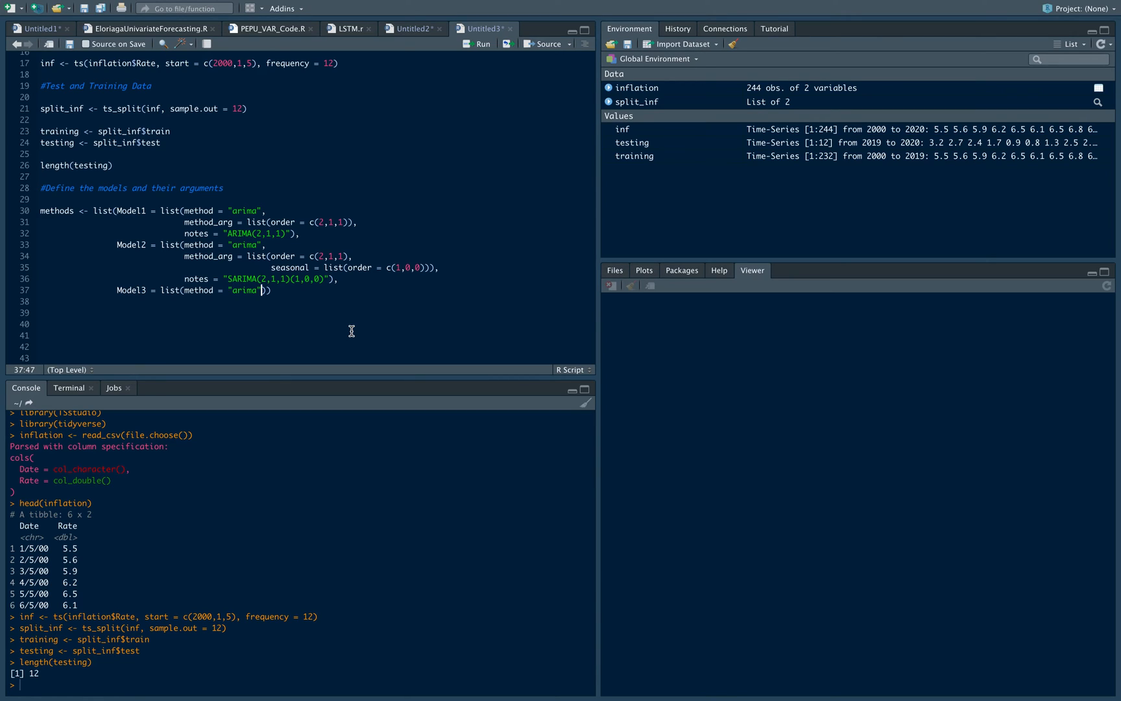
pyautogui.write(',')
pyautogui.click(315, 301)
pyautogui.write('method_arg)')
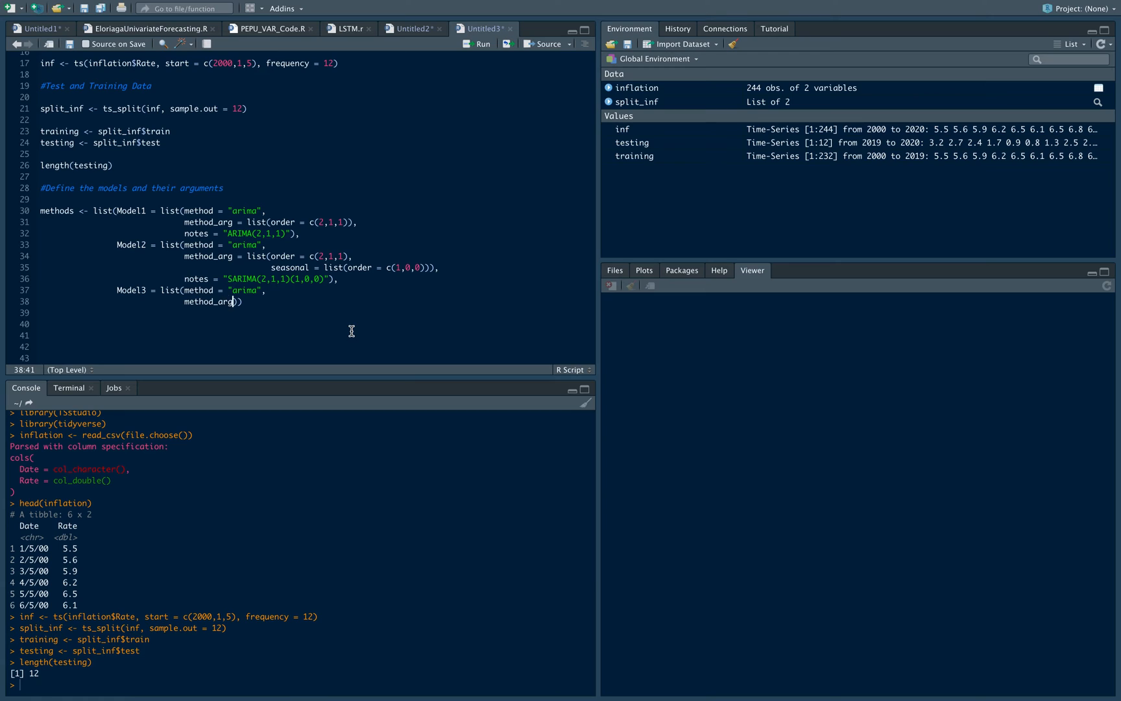
pyautogui.write('= list(order = c')
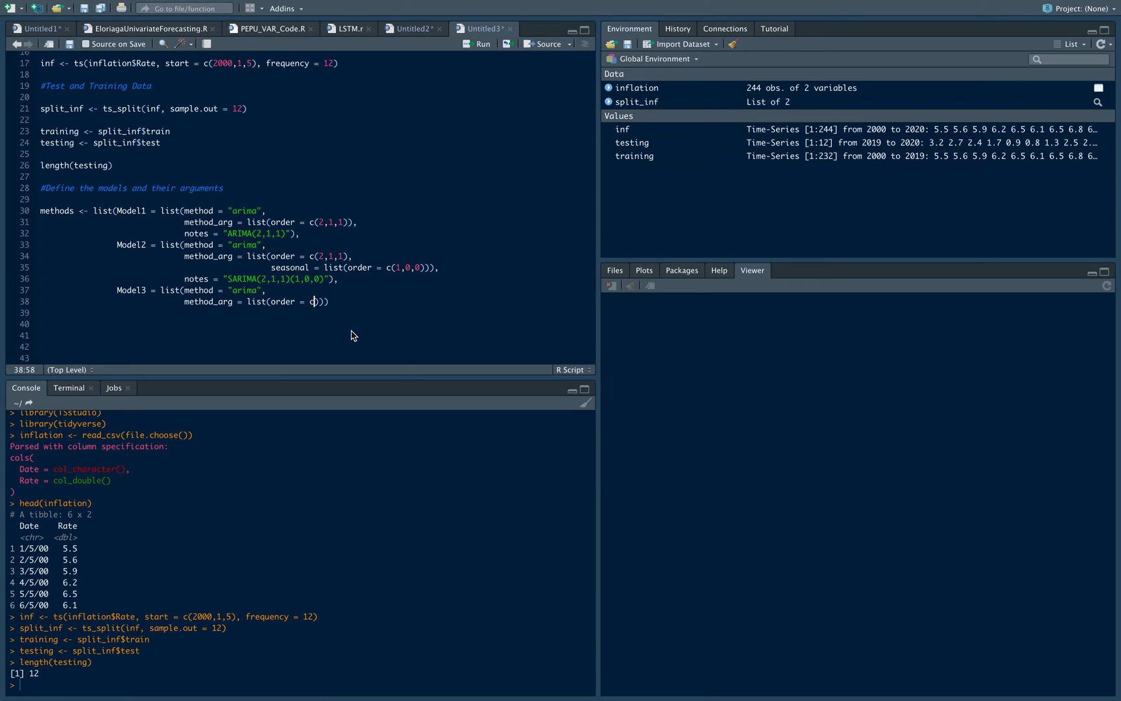
pyautogui.write('(')
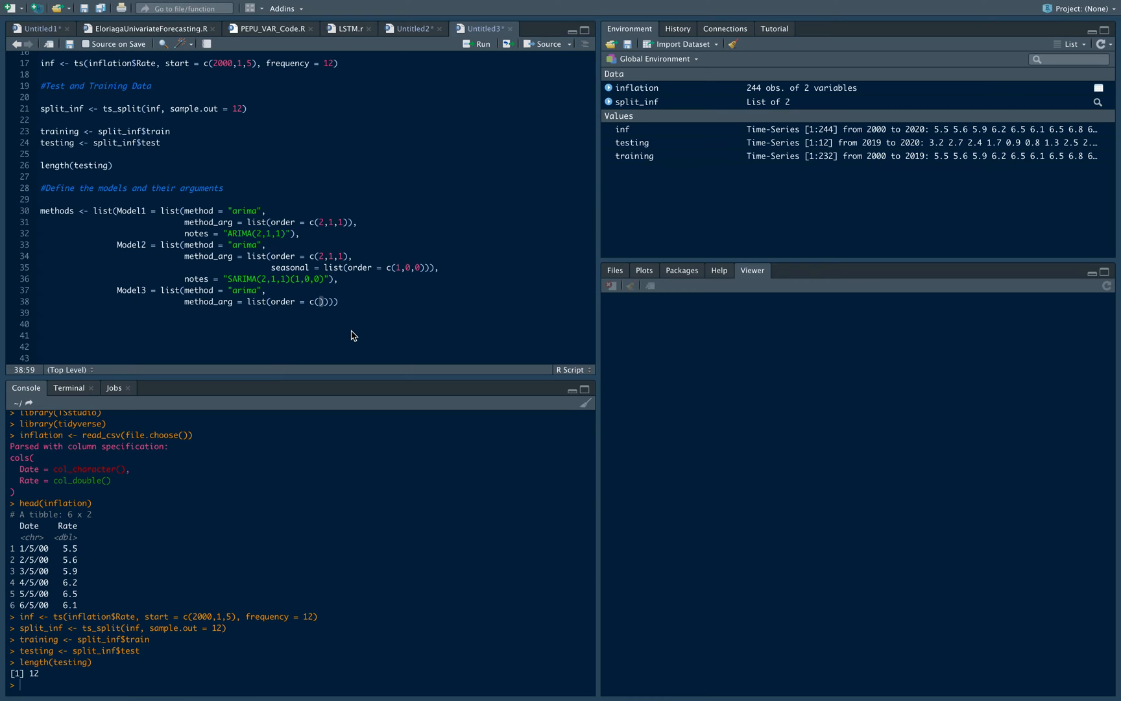
pyautogui.write('2,1,0')
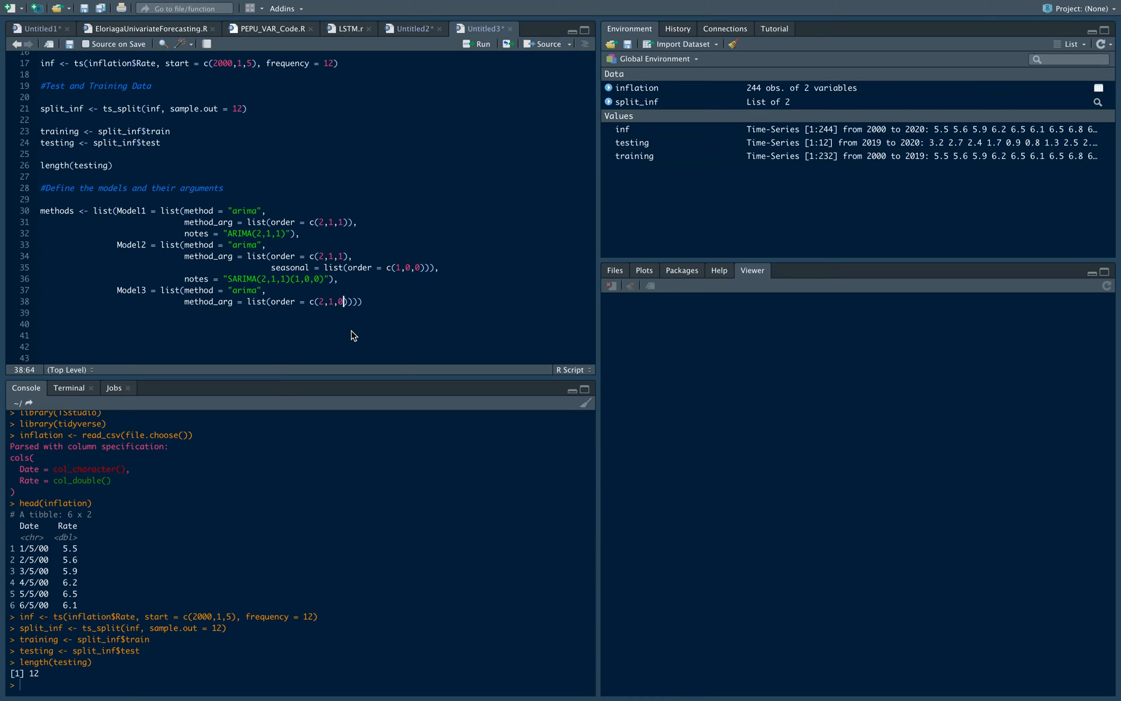
pyautogui.write(')')
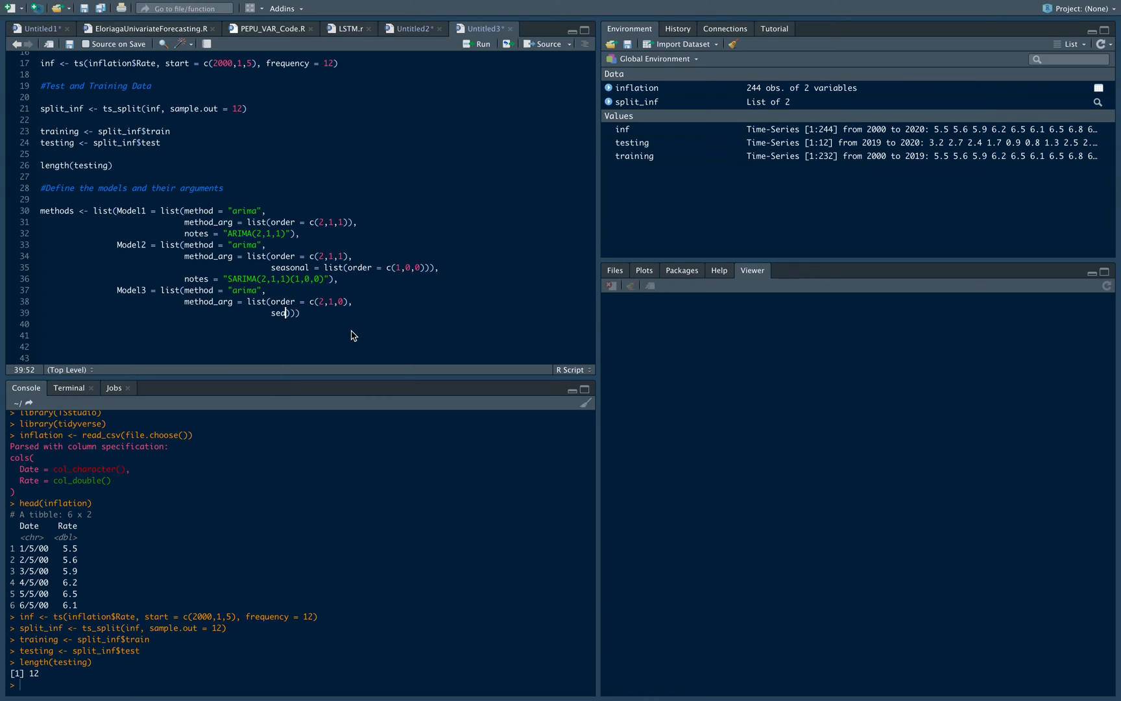
# Give Model3 seasonal c(2,0,1) and SARIMA(2,1,0)(2,0,1) notes, then run the methods block.
pyautogui.write('seasonal = list(order =')
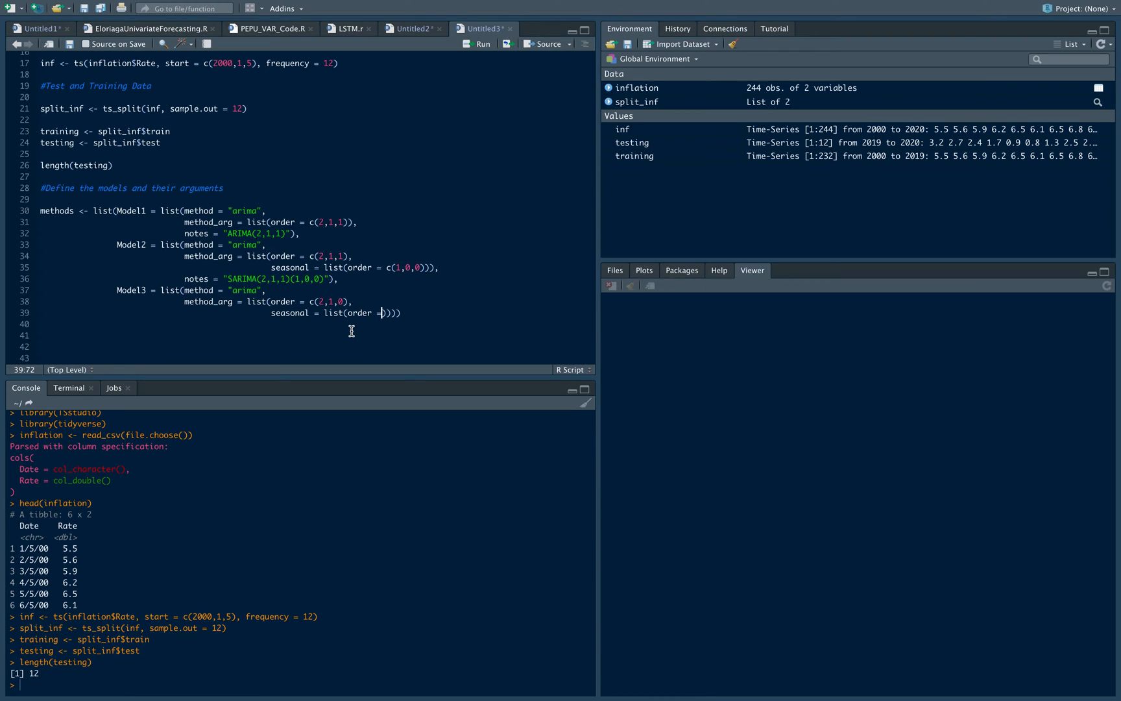
pyautogui.write('c(')
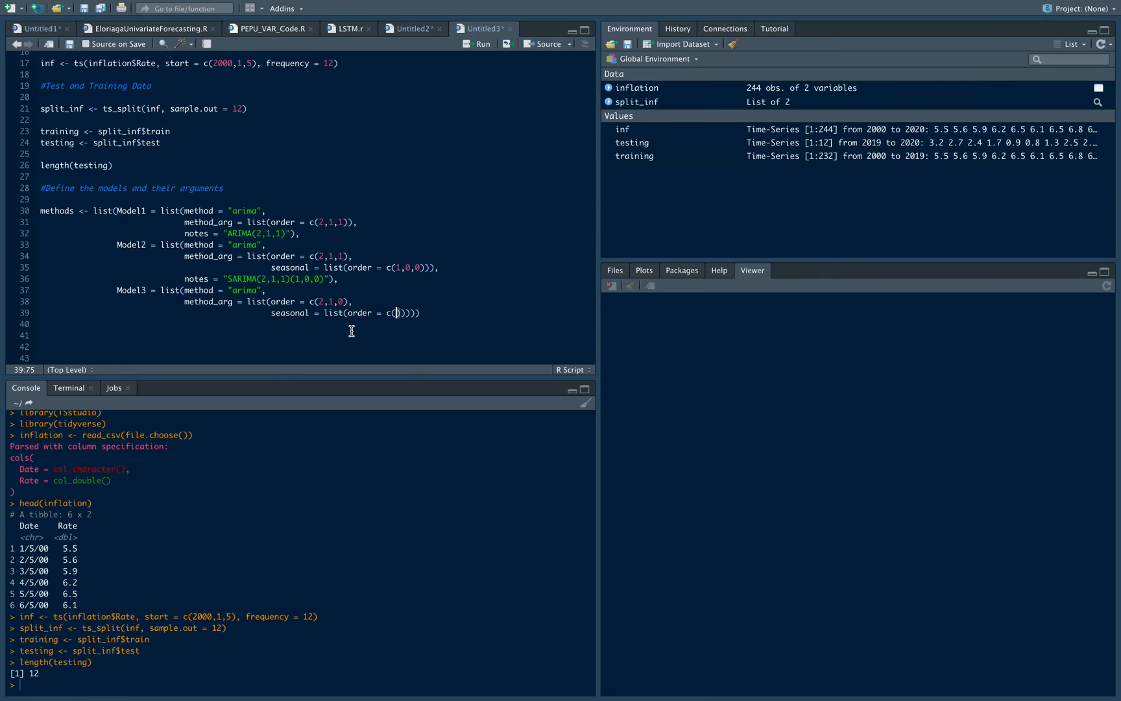
pyautogui.write('2,0,1')
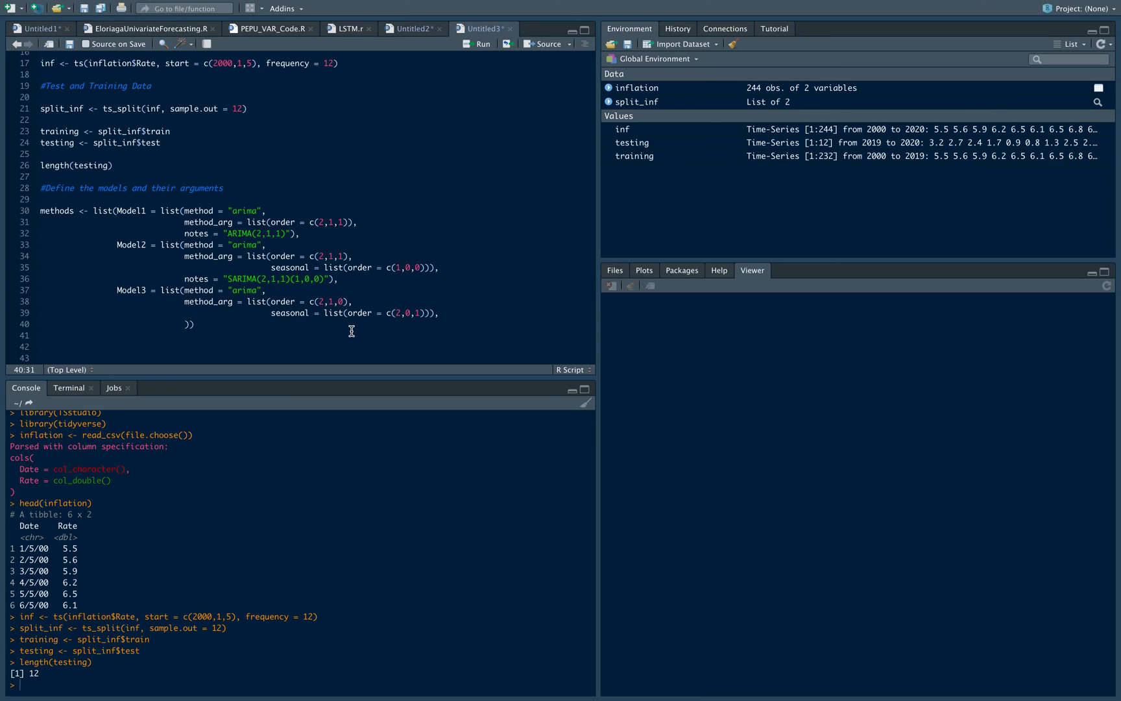
pyautogui.write('notes =')
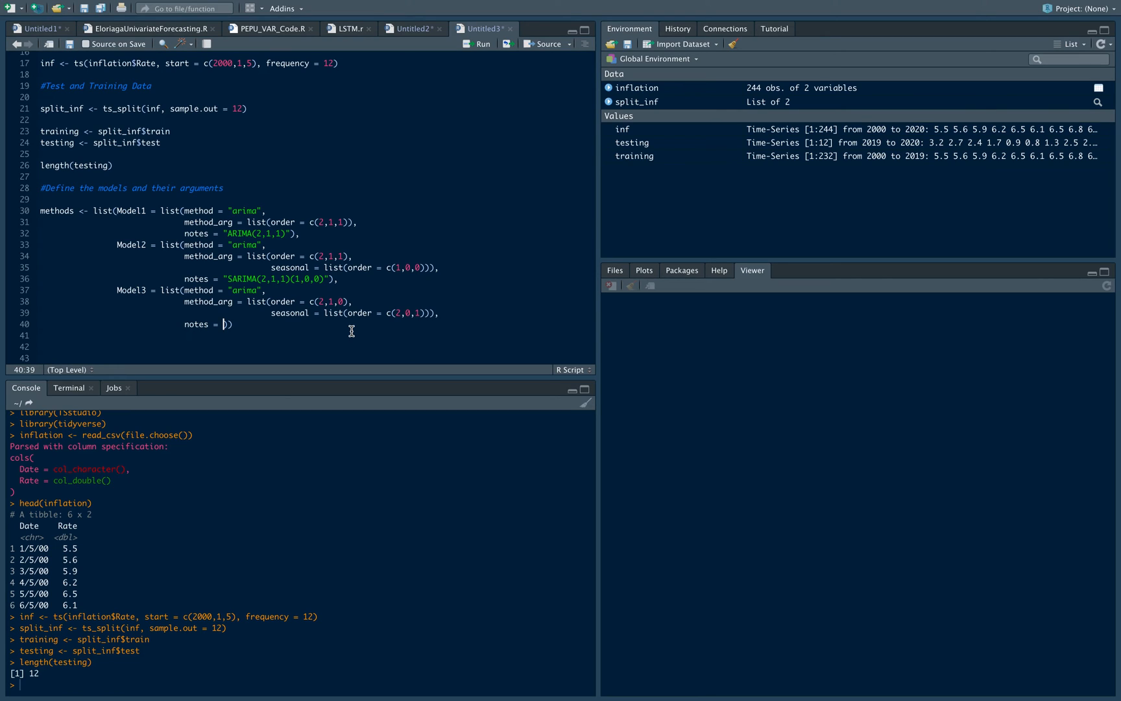
pyautogui.write('SARIMA(2,1,0')
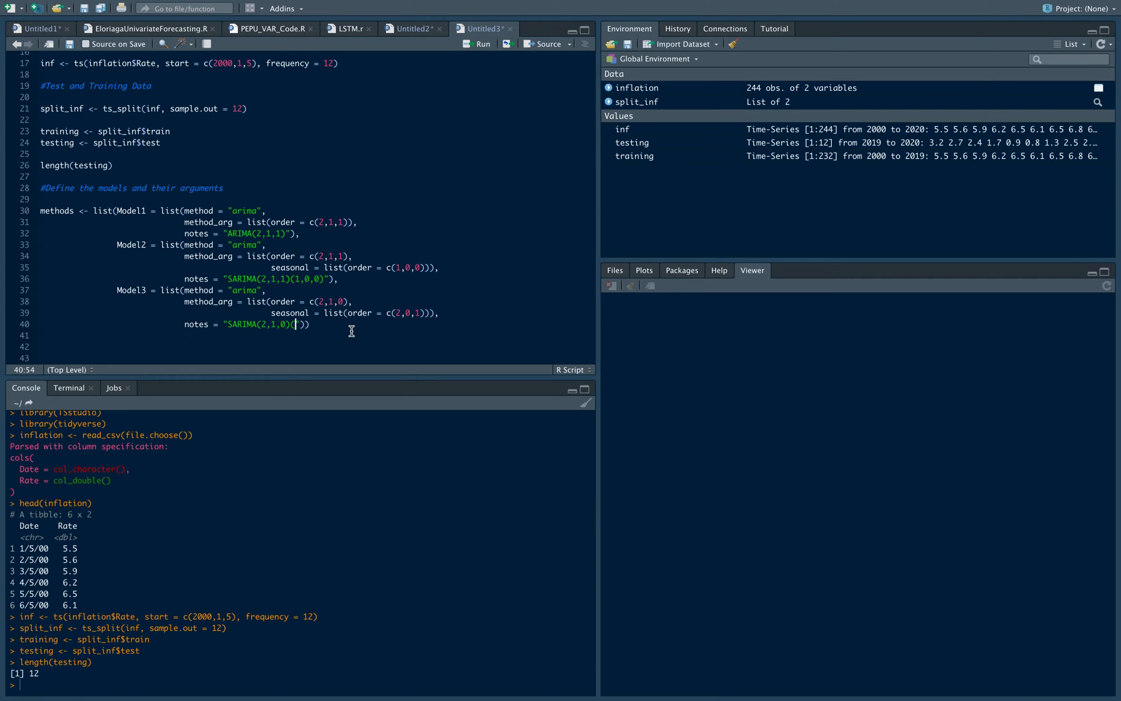
pyautogui.write('(2,0,1')
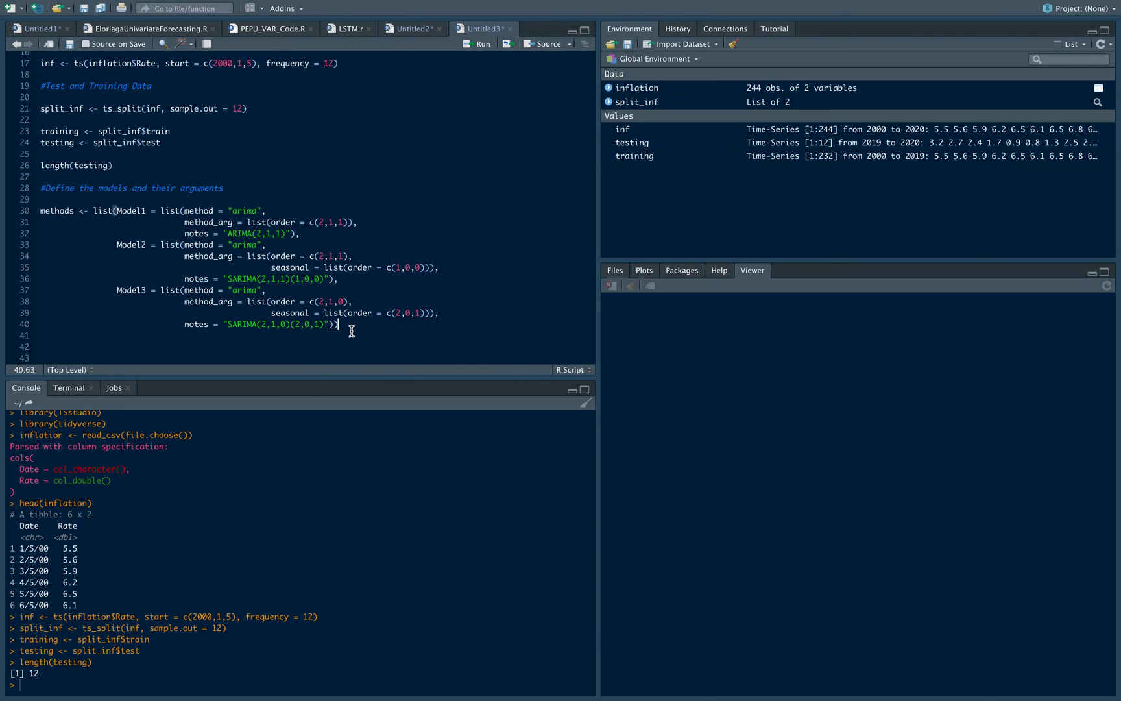
pyautogui.click(478, 43)
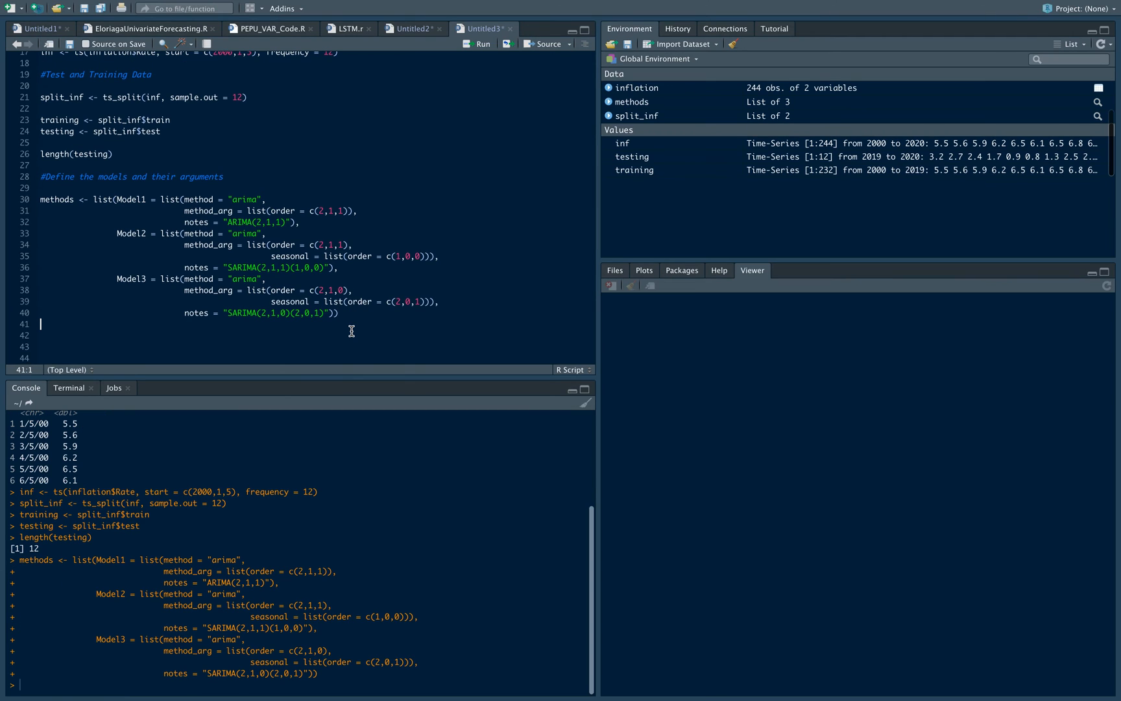
pyautogui.moveTo(636, 106)
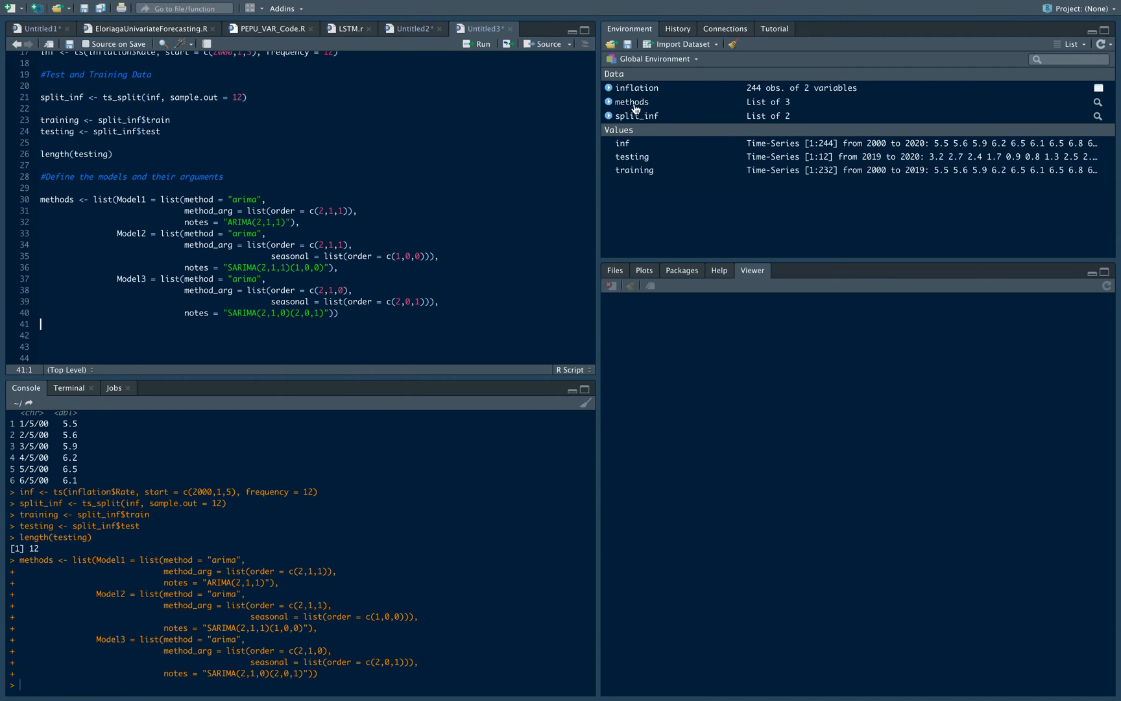
pyautogui.moveTo(632, 102)
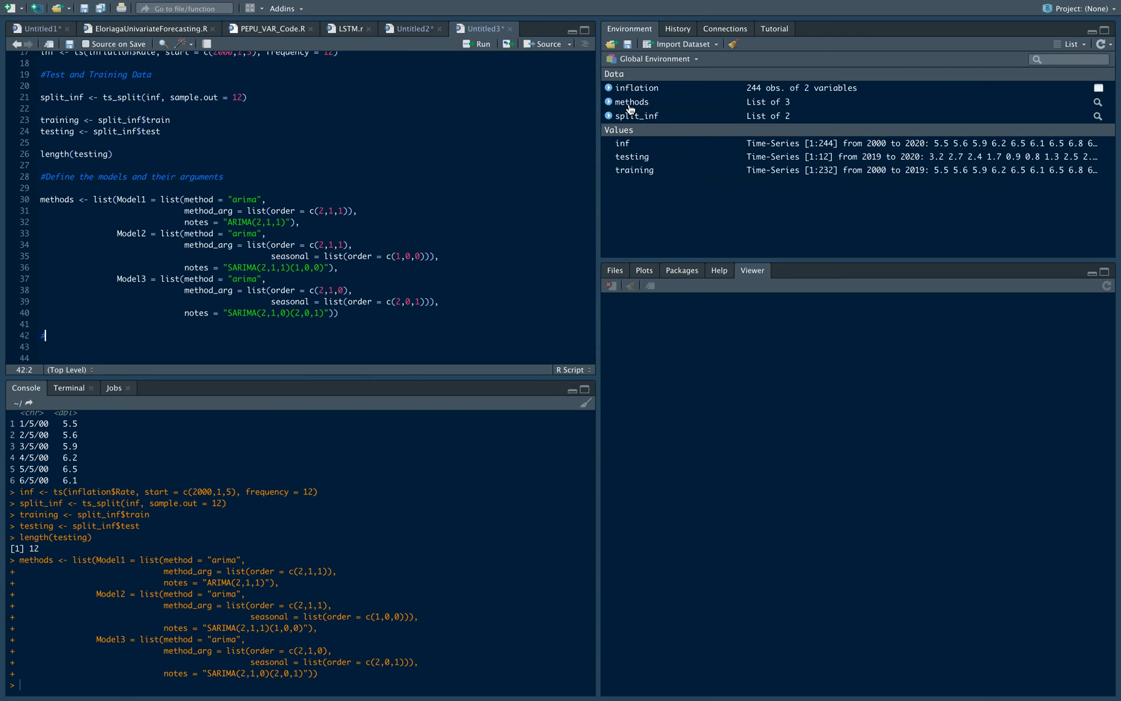
# Add a Train the models with Backtest comment and a train_model call on inf with methods.
pyautogui.write('#TRain the Models')
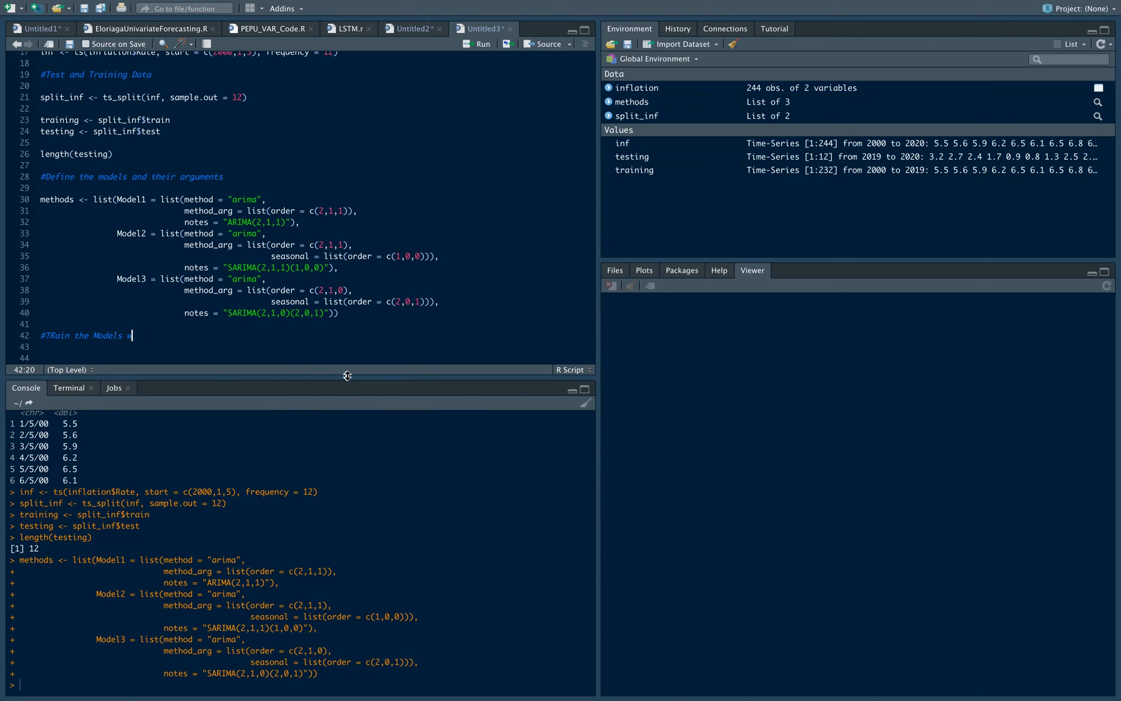
pyautogui.write('with Backtesting')
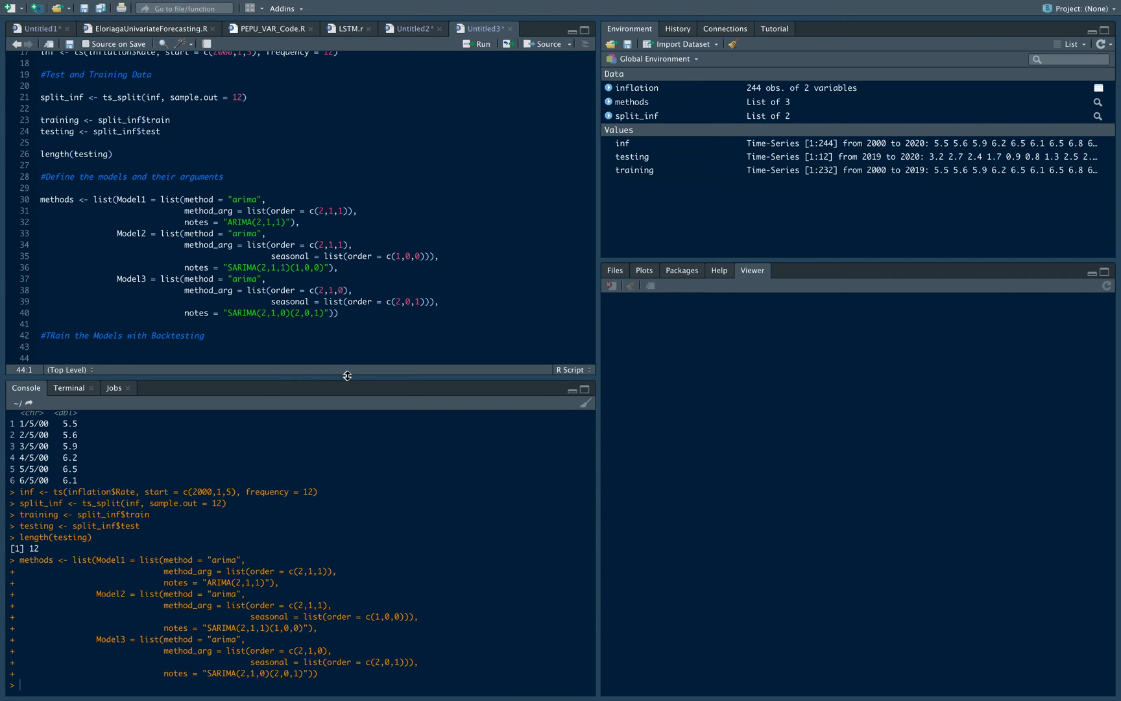
pyautogui.write('mo')
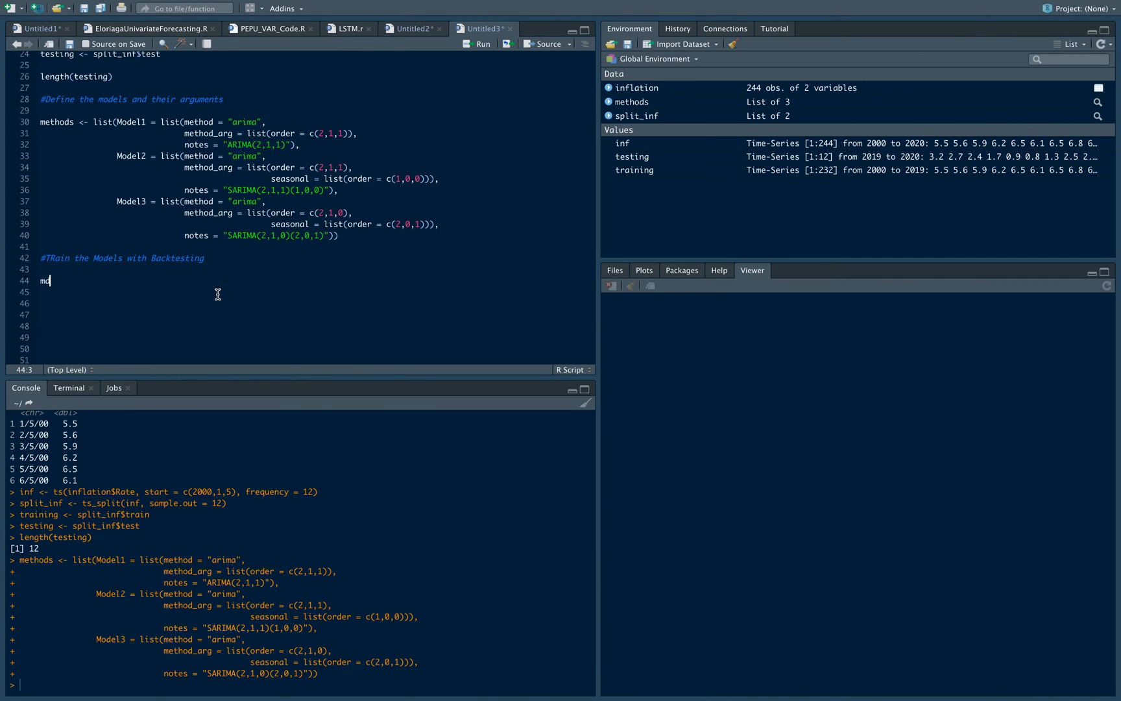
pyautogui.write('<-')
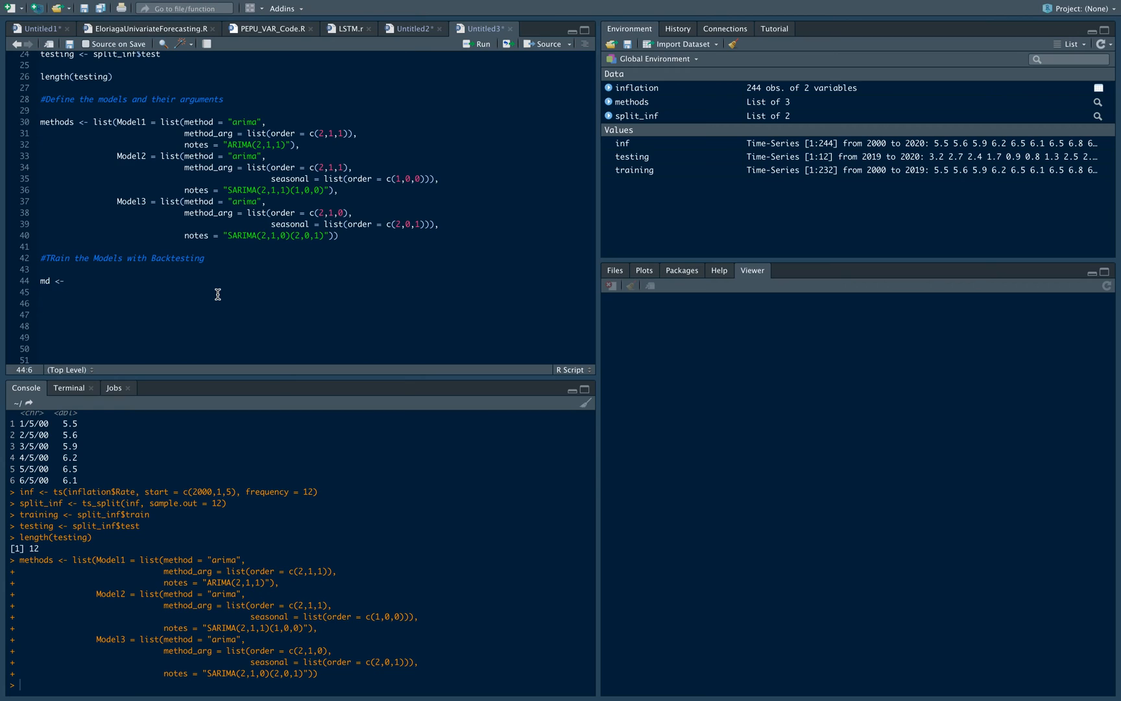
pyautogui.write('train_model(')
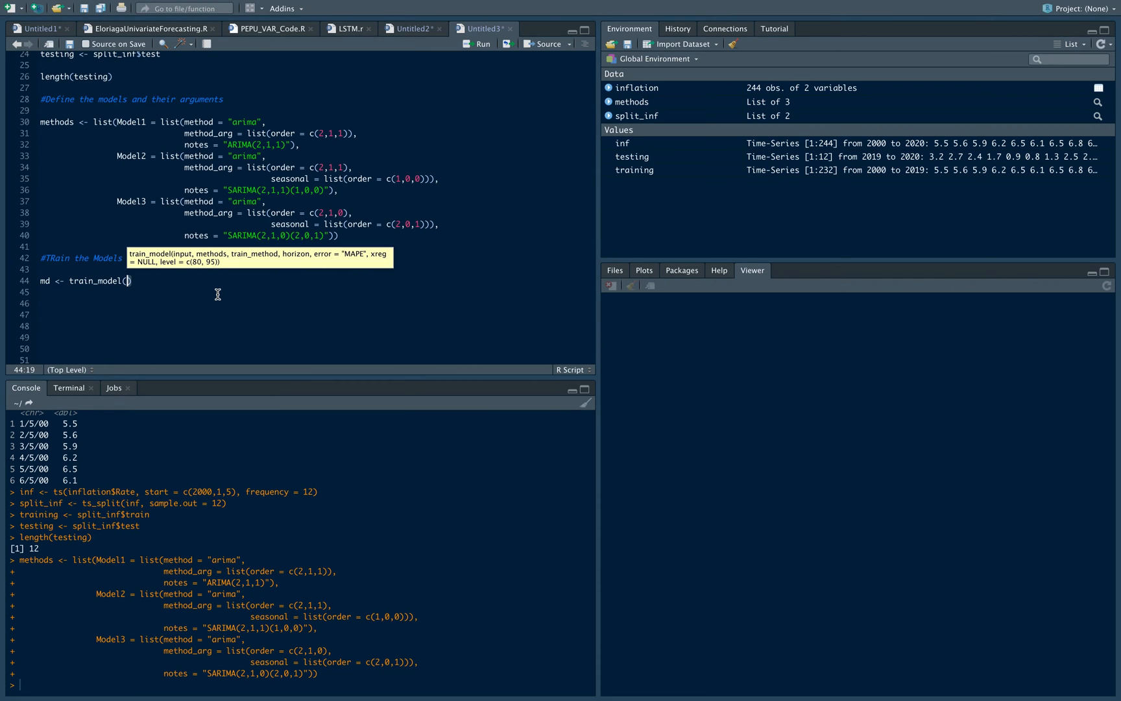
pyautogui.write('input')
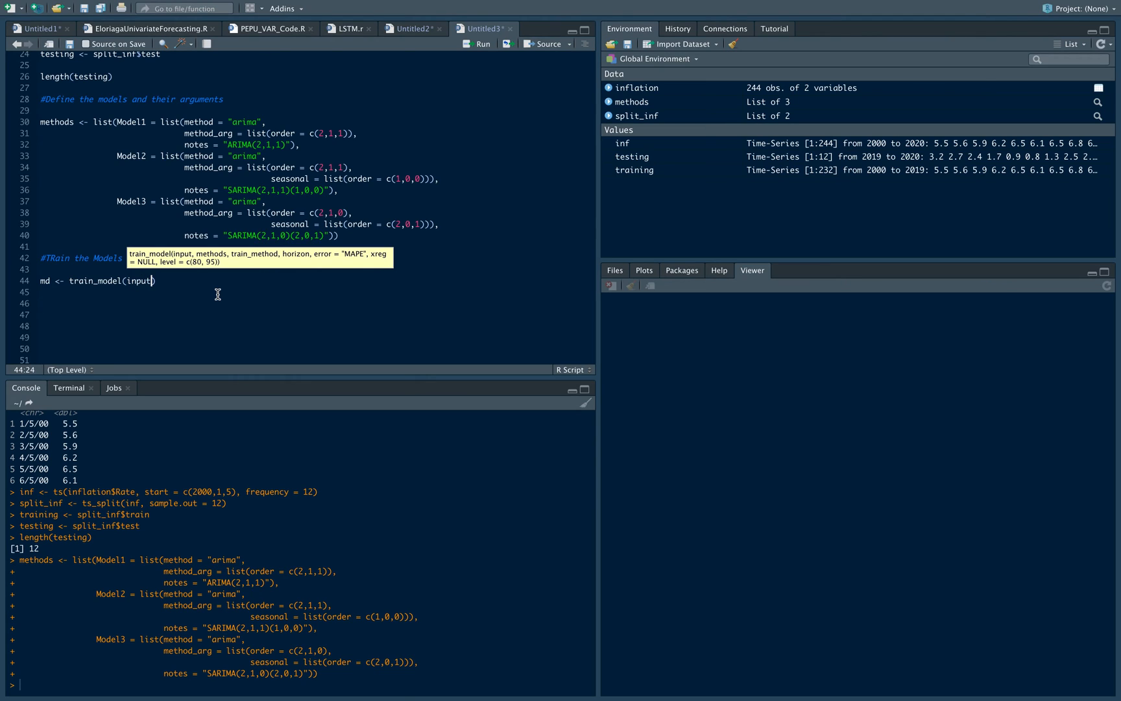
pyautogui.write('= inf')
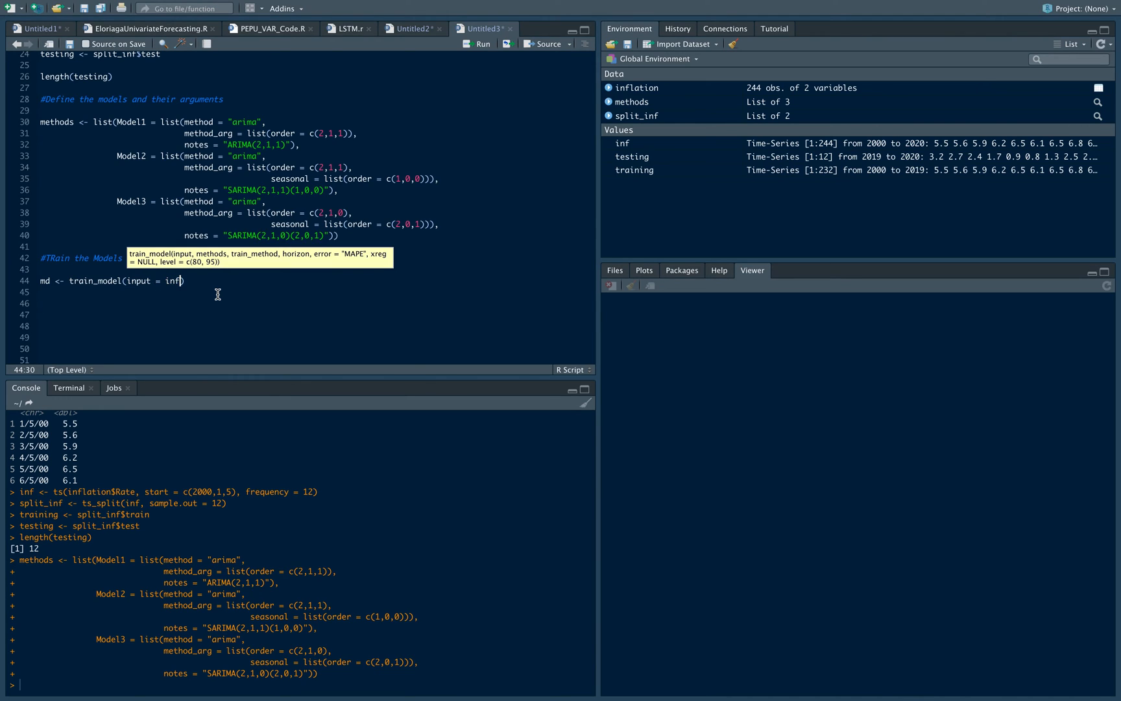
pyautogui.write(', m')
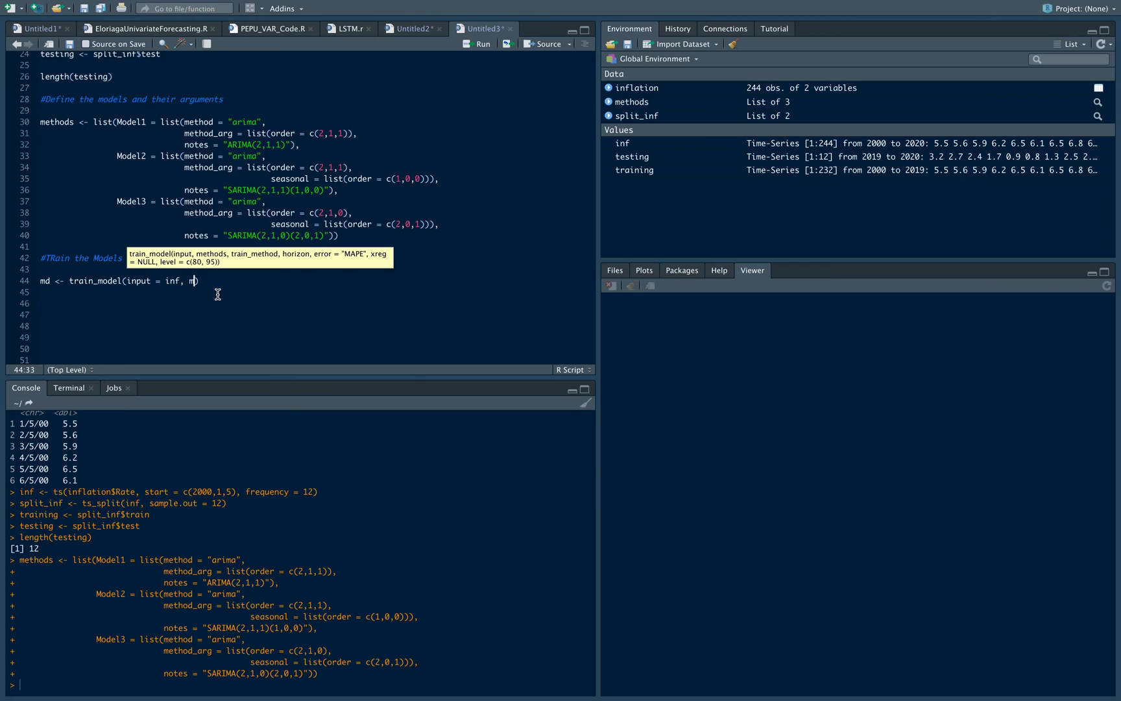
pyautogui.write('ethods )')
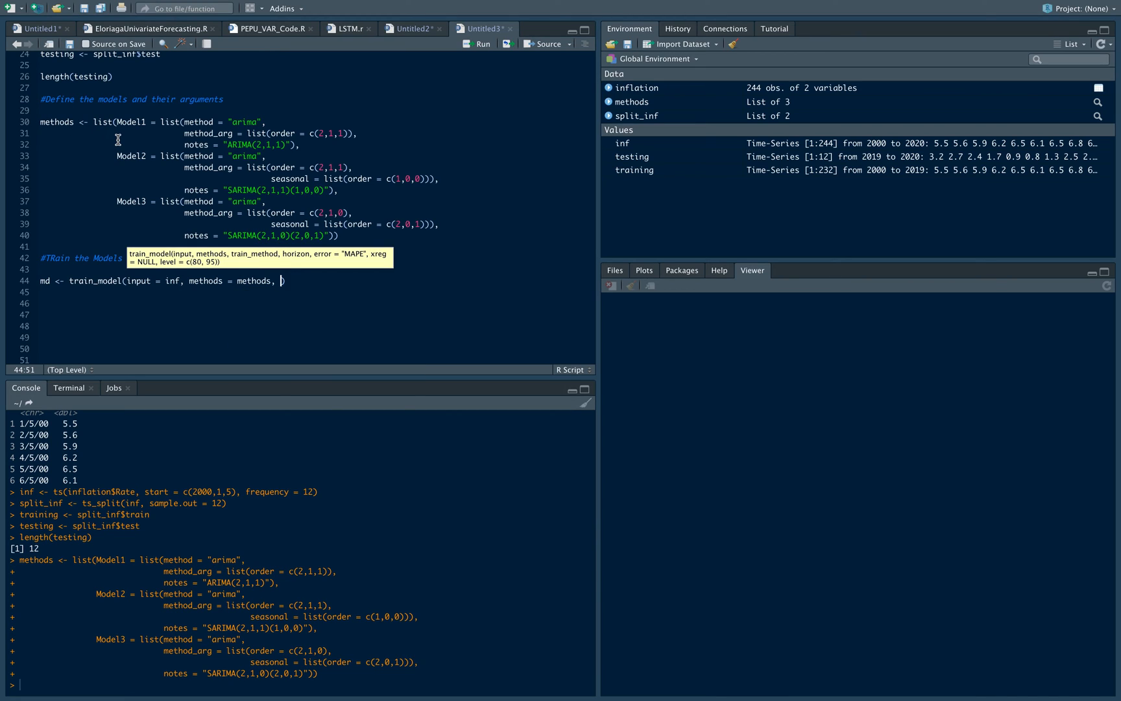
pyautogui.moveTo(202, 328)
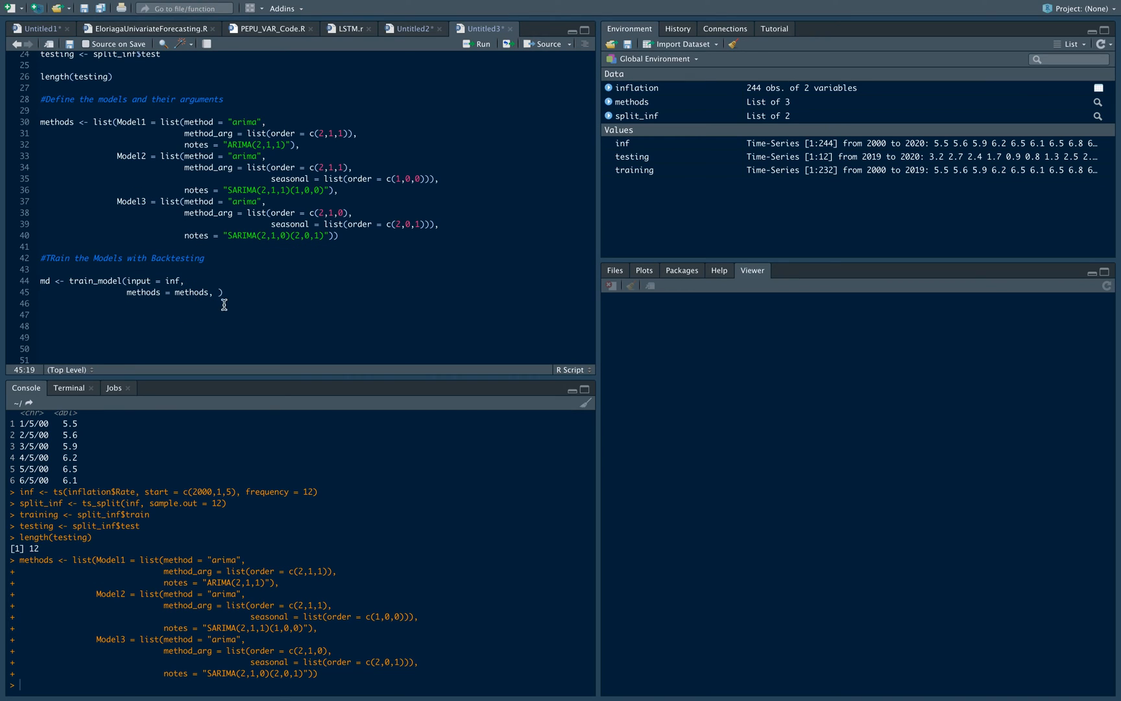
pyautogui.moveTo(247, 370)
pyautogui.write('train_method)')
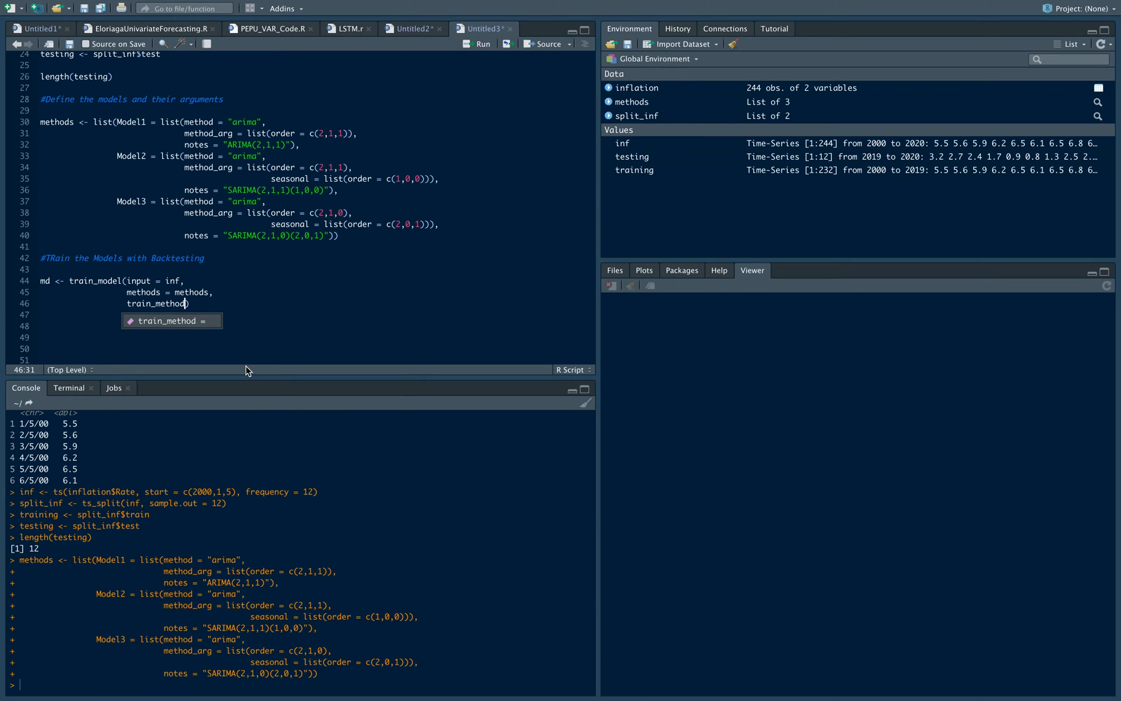
# Set train_method to 2 partitions, sample.out 12, space 3, with horizon 12 and RMSE error.
pyautogui.write('= list')
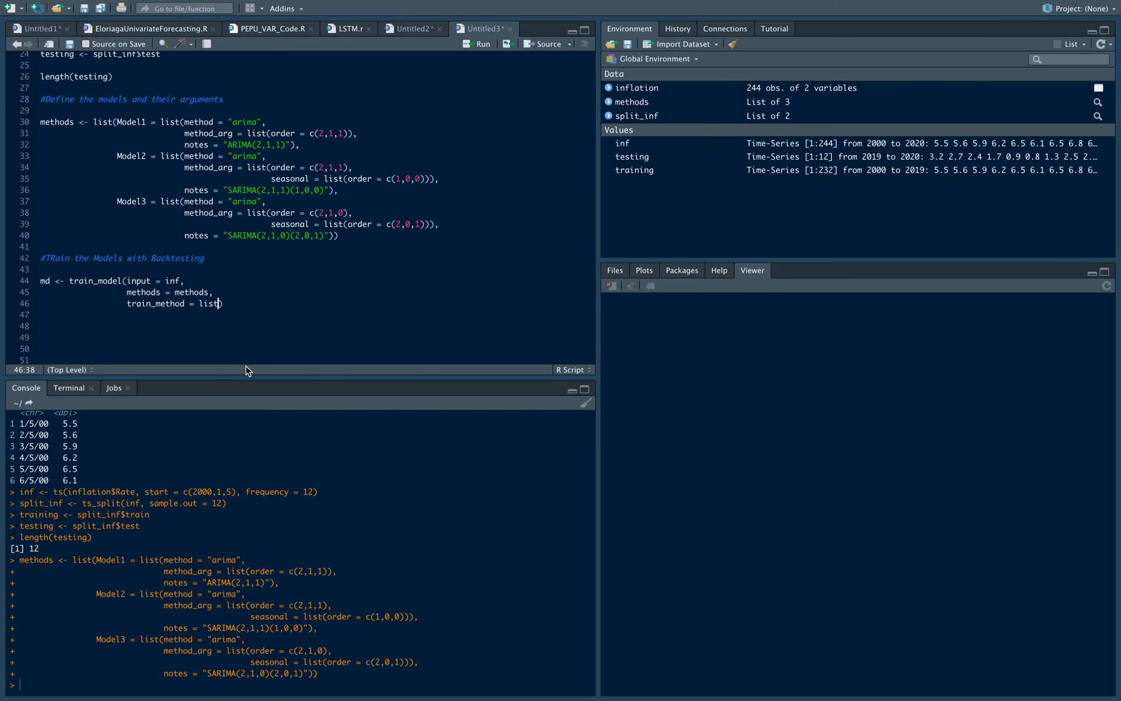
pyautogui.write('pd')
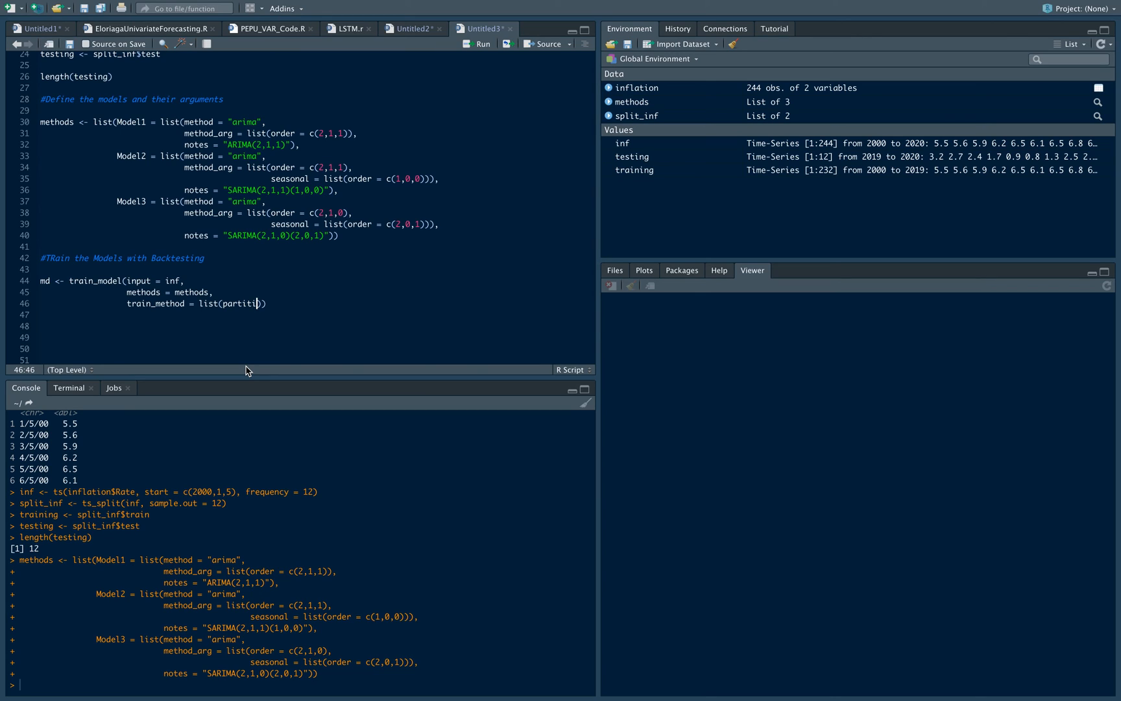
pyautogui.write('ons = 2,')
pyautogui.write('space = 3')
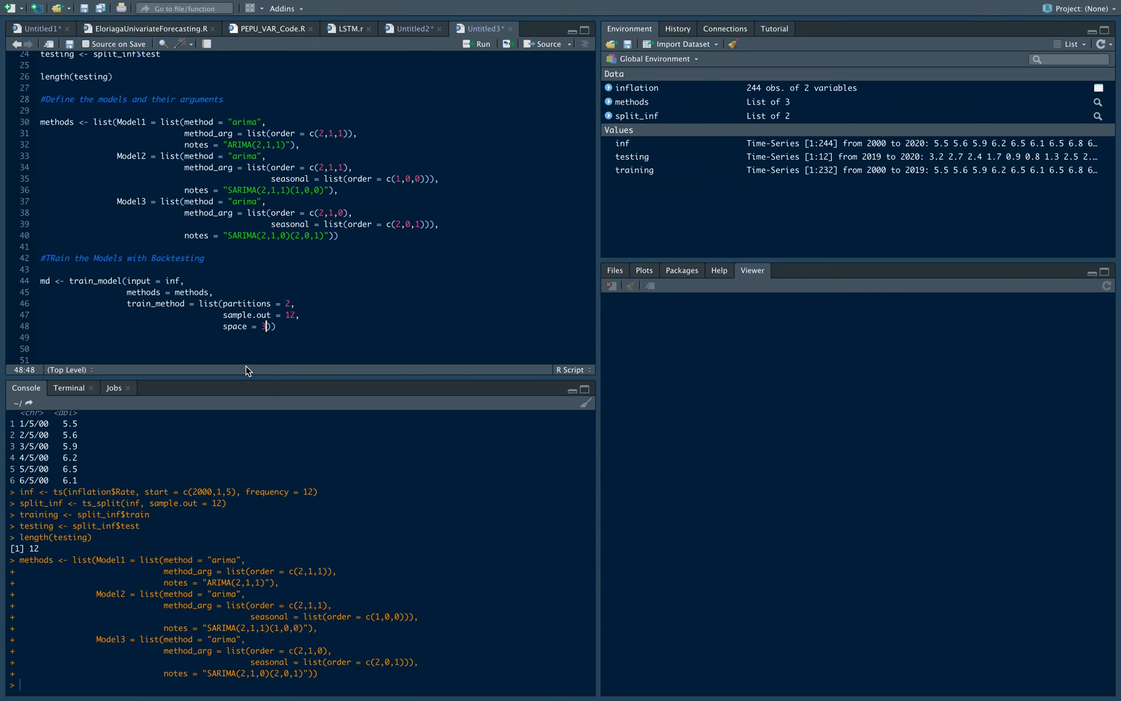
pyautogui.write(')')
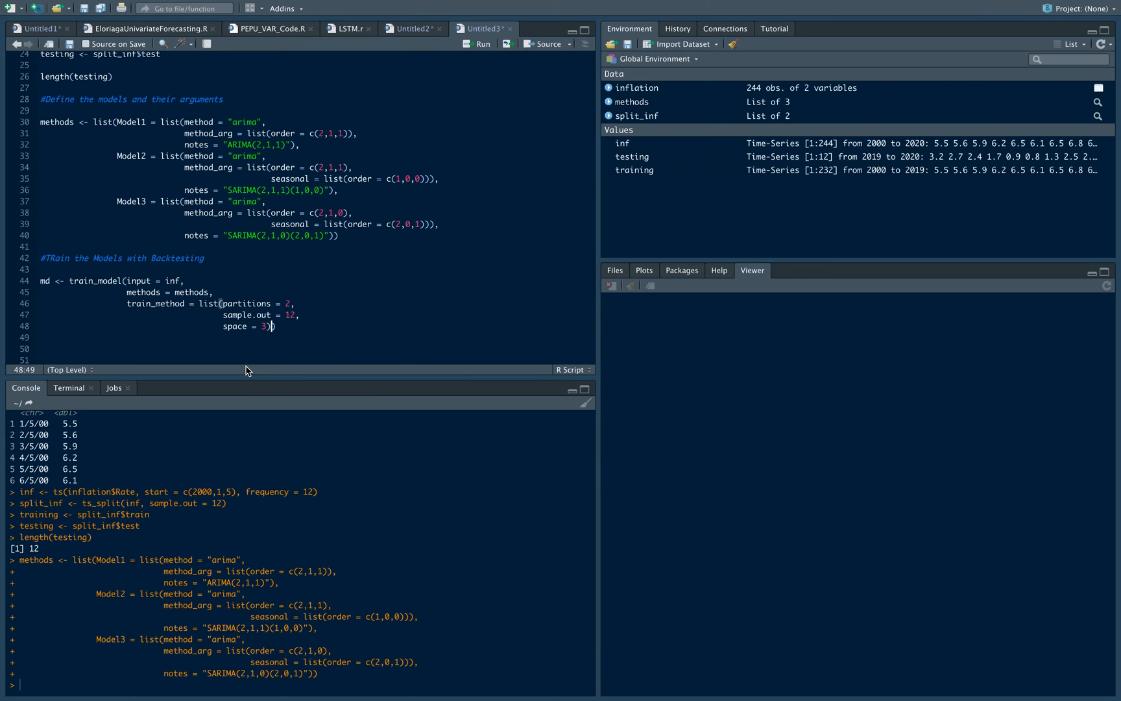
pyautogui.press('Return')
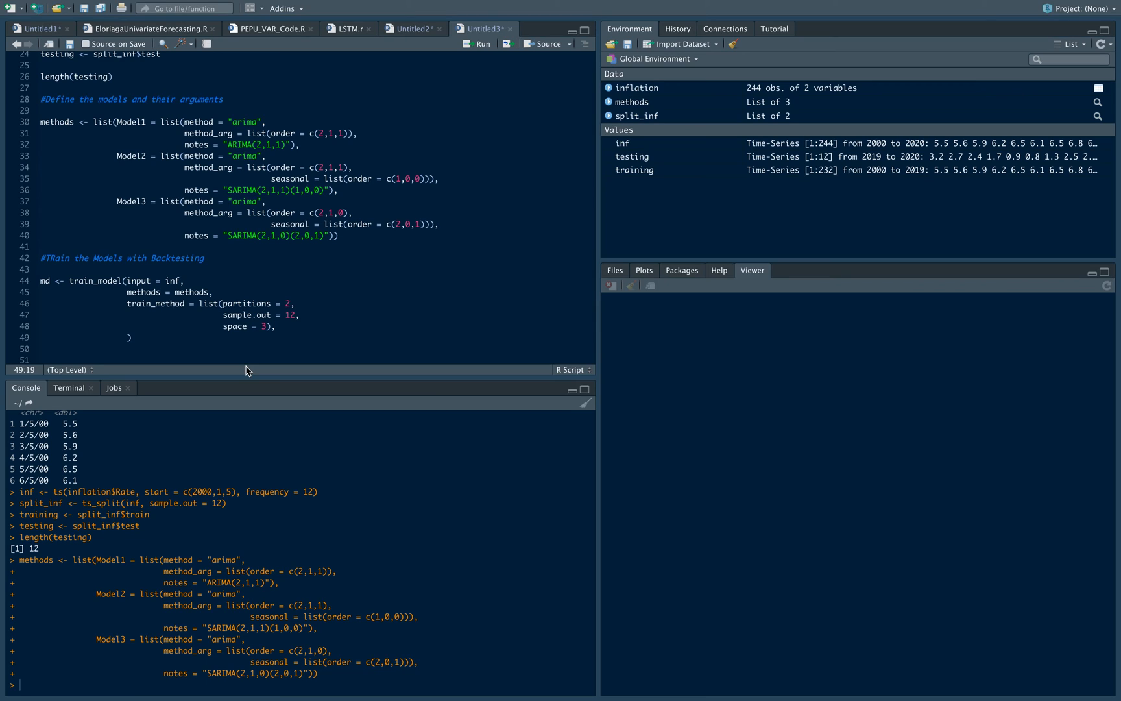
pyautogui.write('horizon = 12')
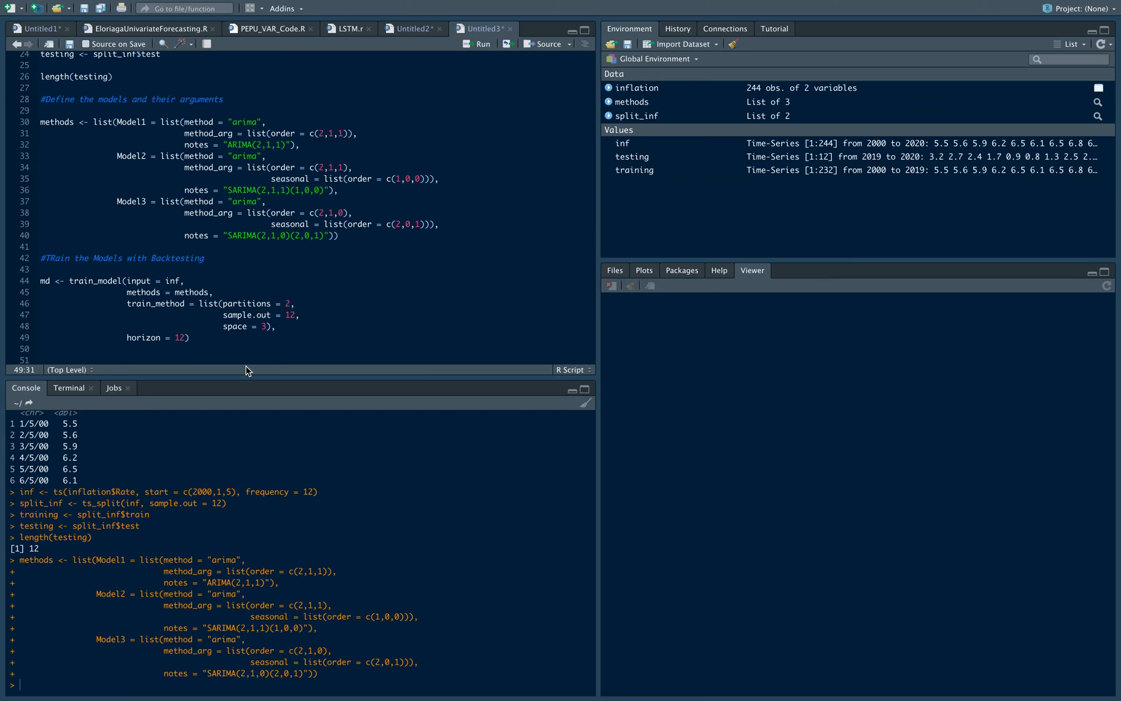
pyautogui.write('error = "RMSE')
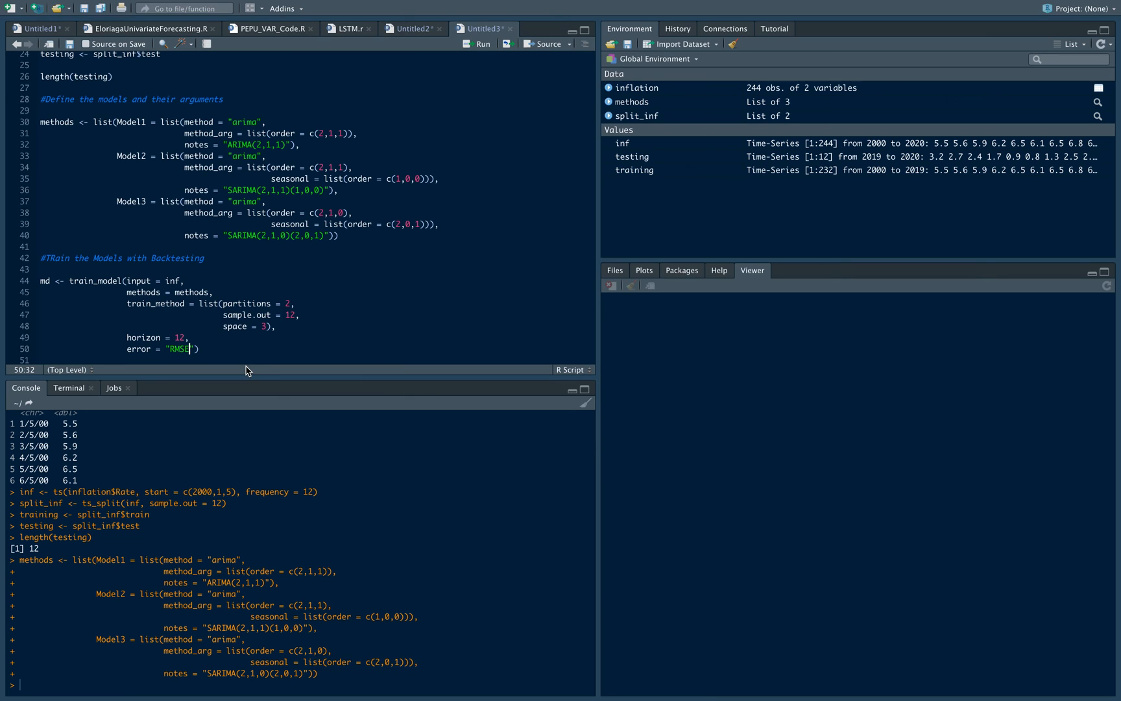
pyautogui.write('")')
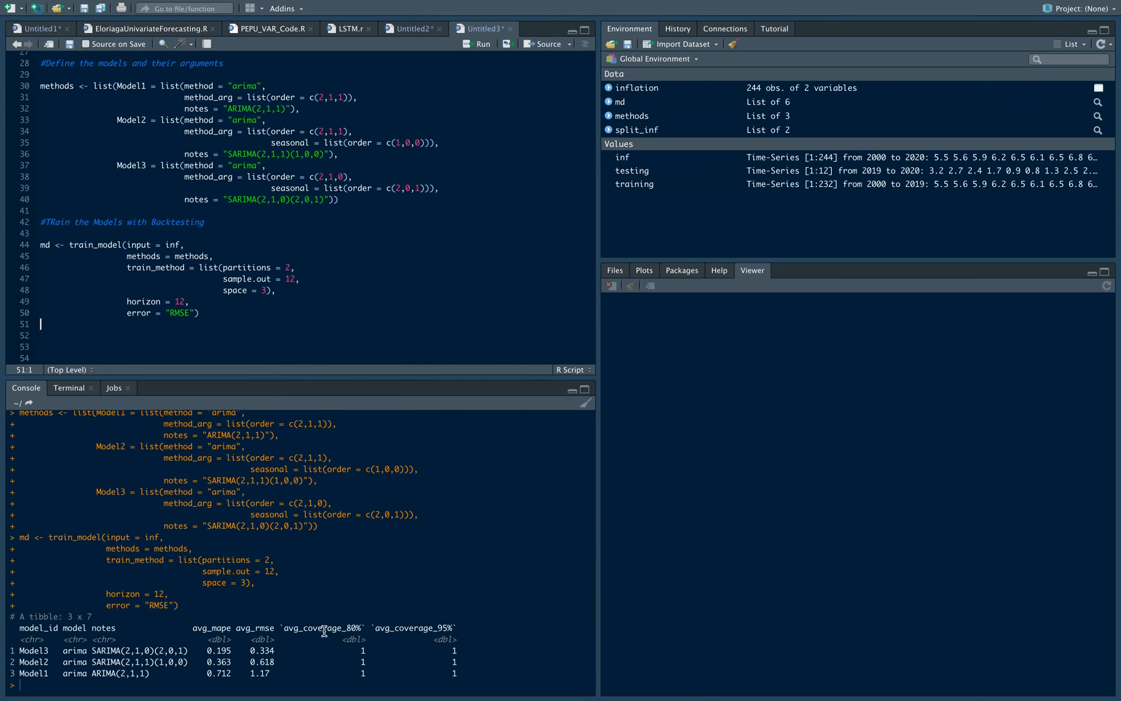
pyautogui.moveTo(216, 635)
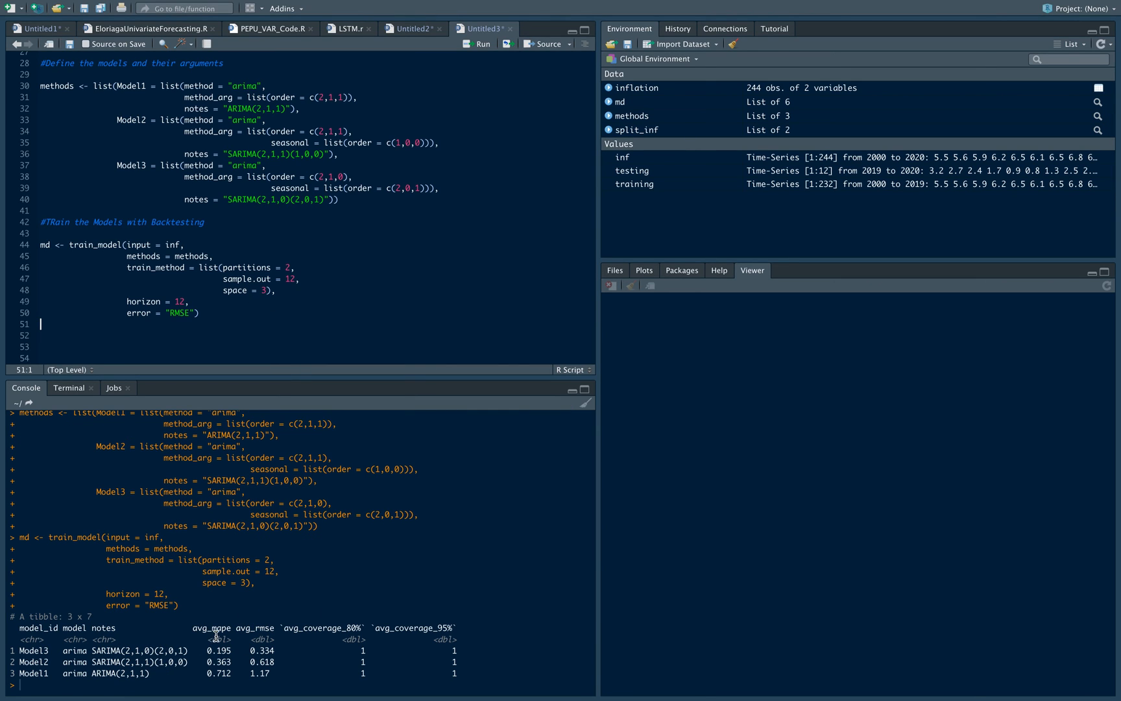
# Highlight avg_rmse and Model1's error values in the backtest table, then move below the training code.
pyautogui.doubleClick(253, 627)
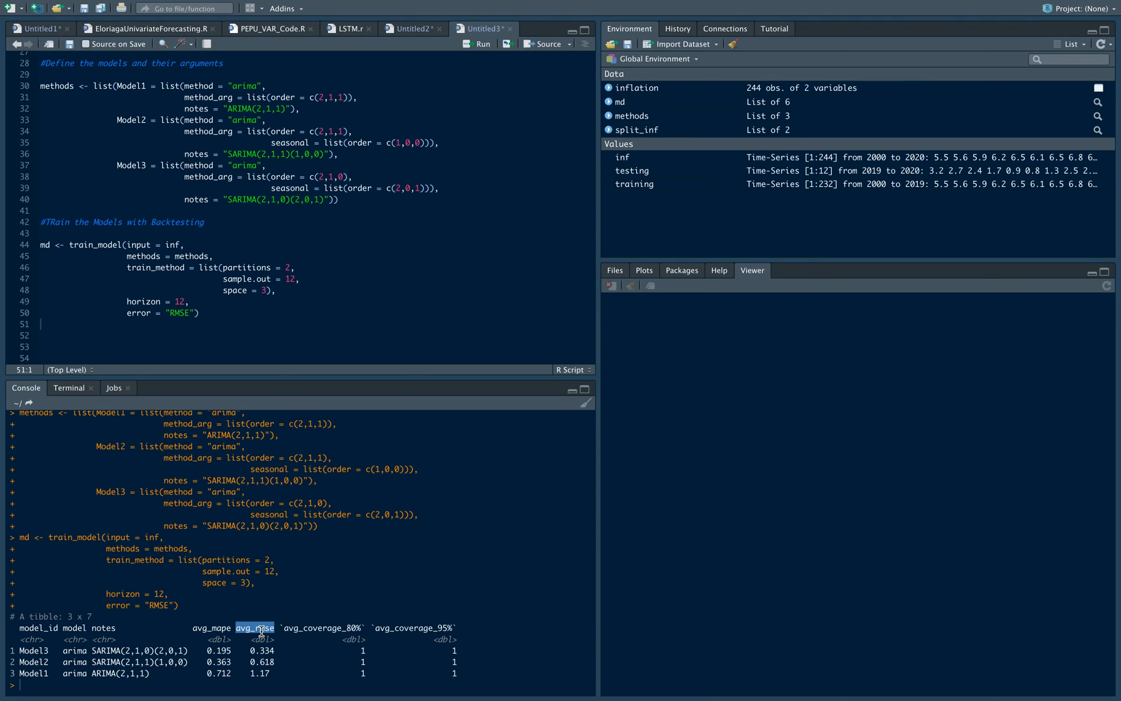
pyautogui.moveTo(232, 675)
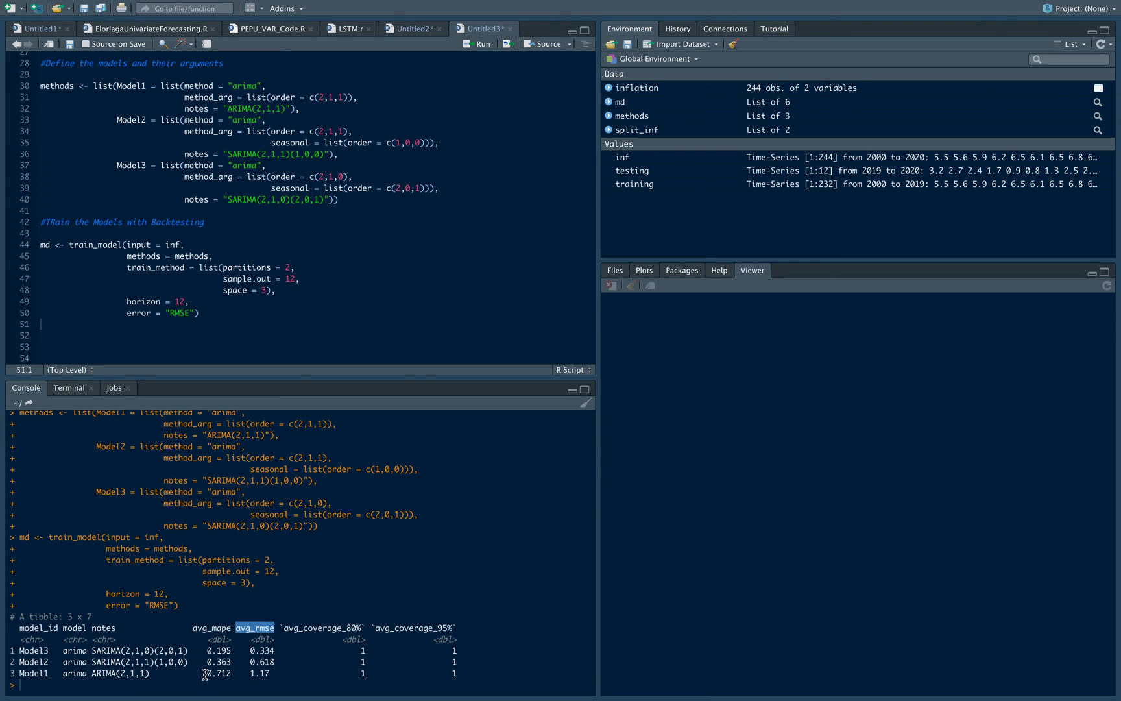
pyautogui.click(218, 673)
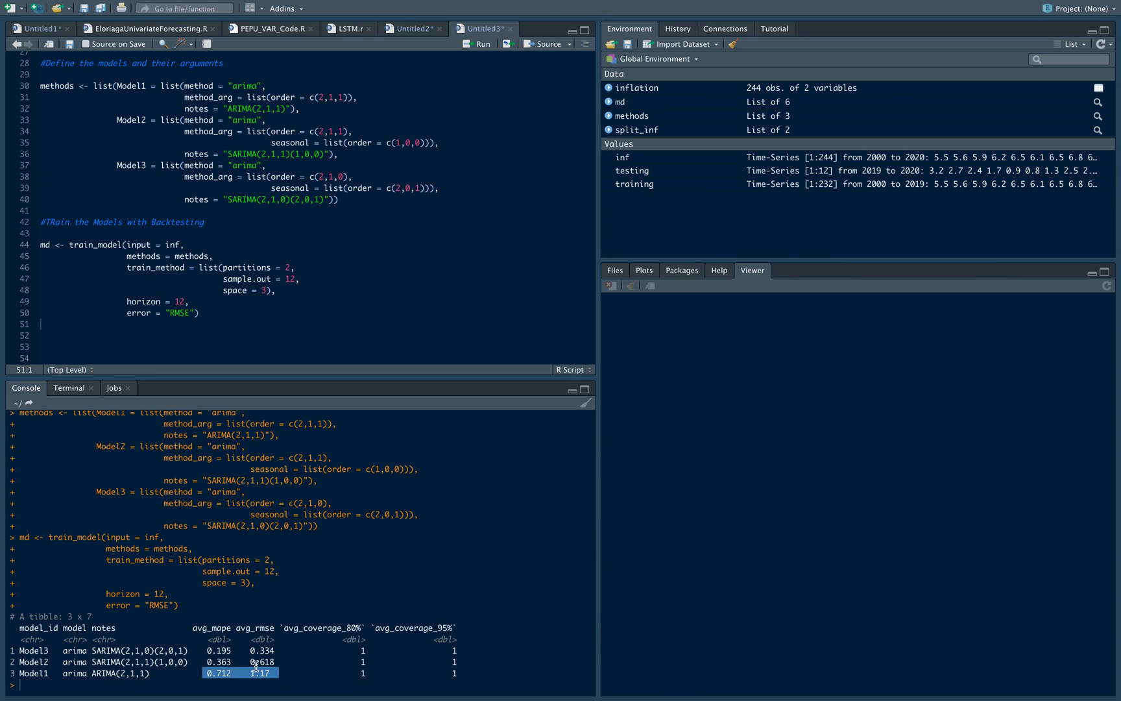
pyautogui.moveTo(266, 665)
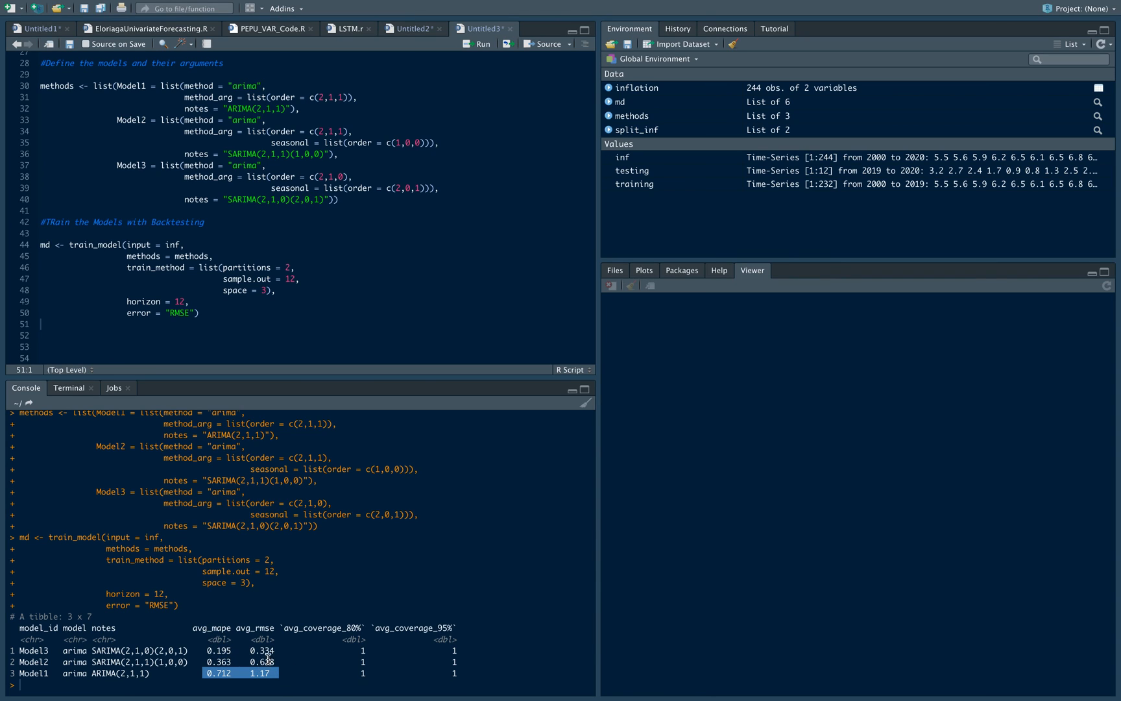
pyautogui.click(261, 650)
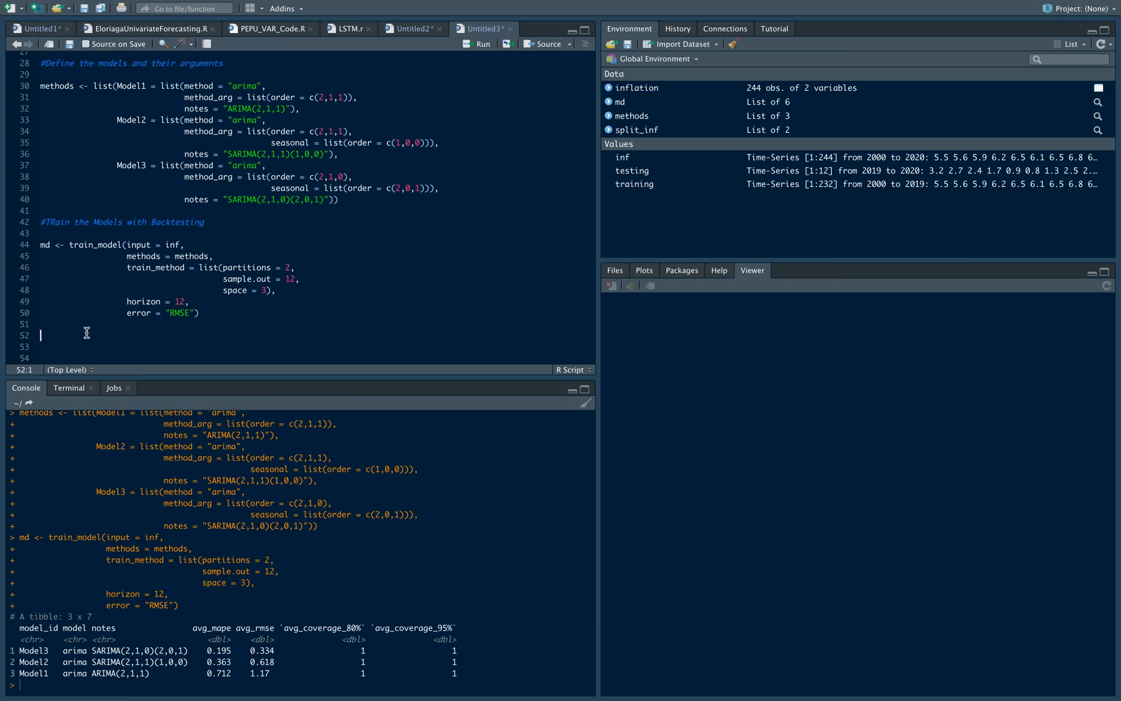
# Add a '#Plot the Model' comment and the call plot_model(model.obj = md).
pyautogui.write('#Plot the Model')
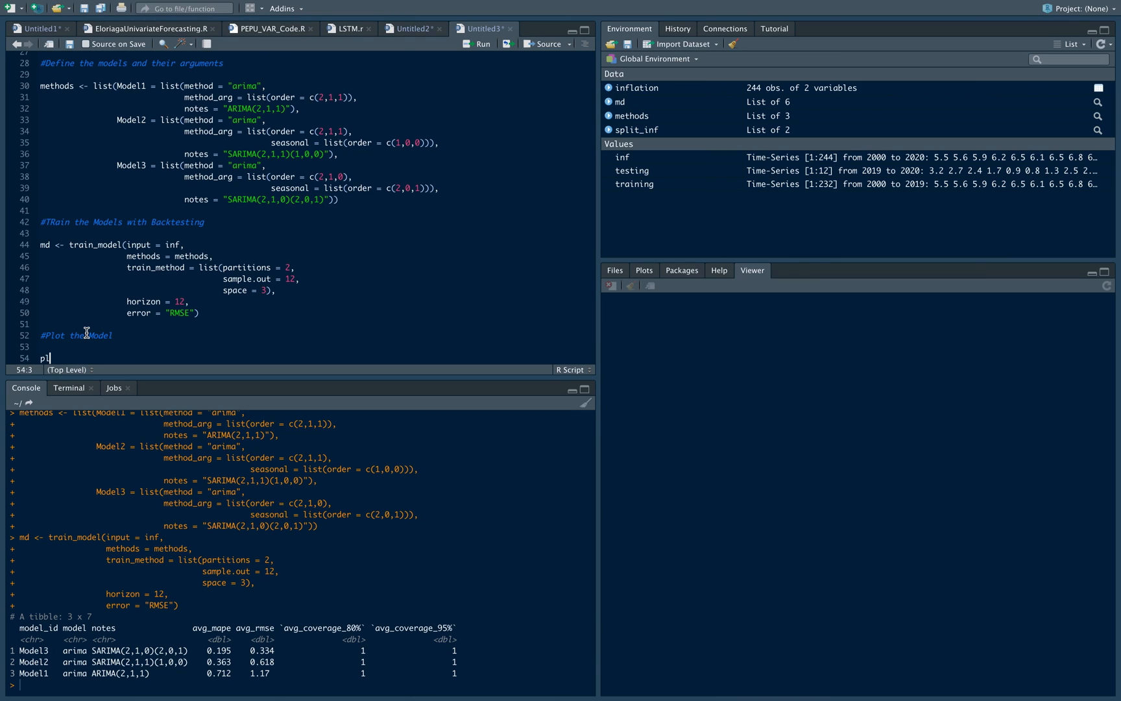
pyautogui.write('ot_model(mode')
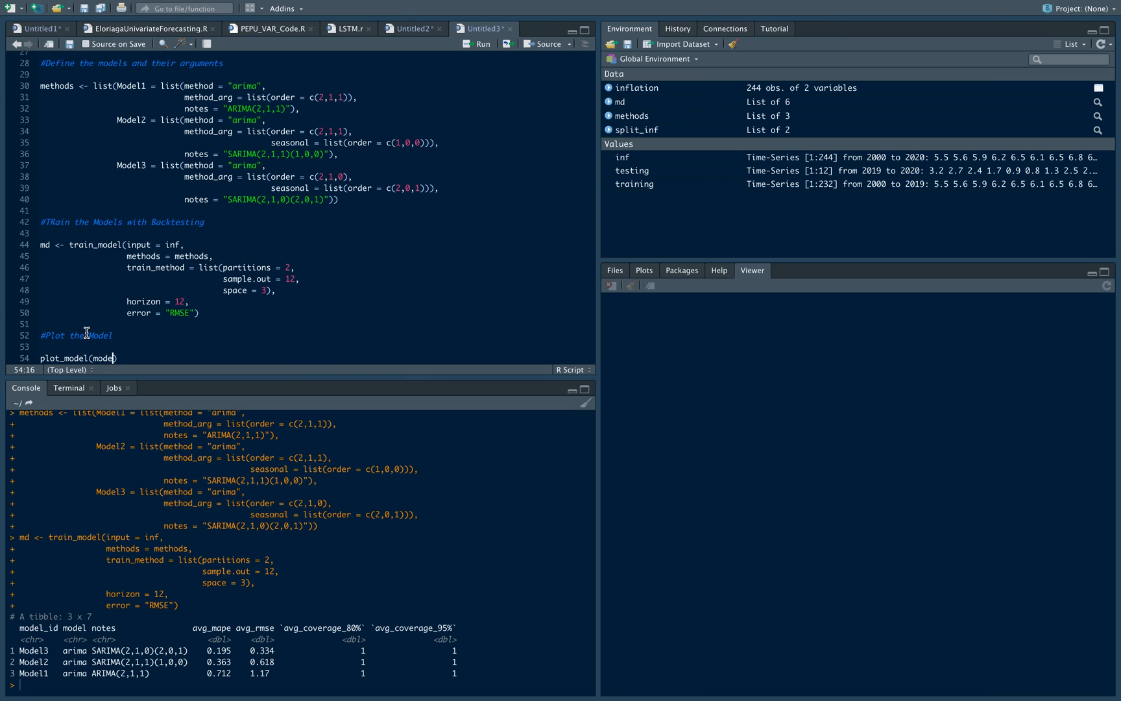
pyautogui.write('.obj')
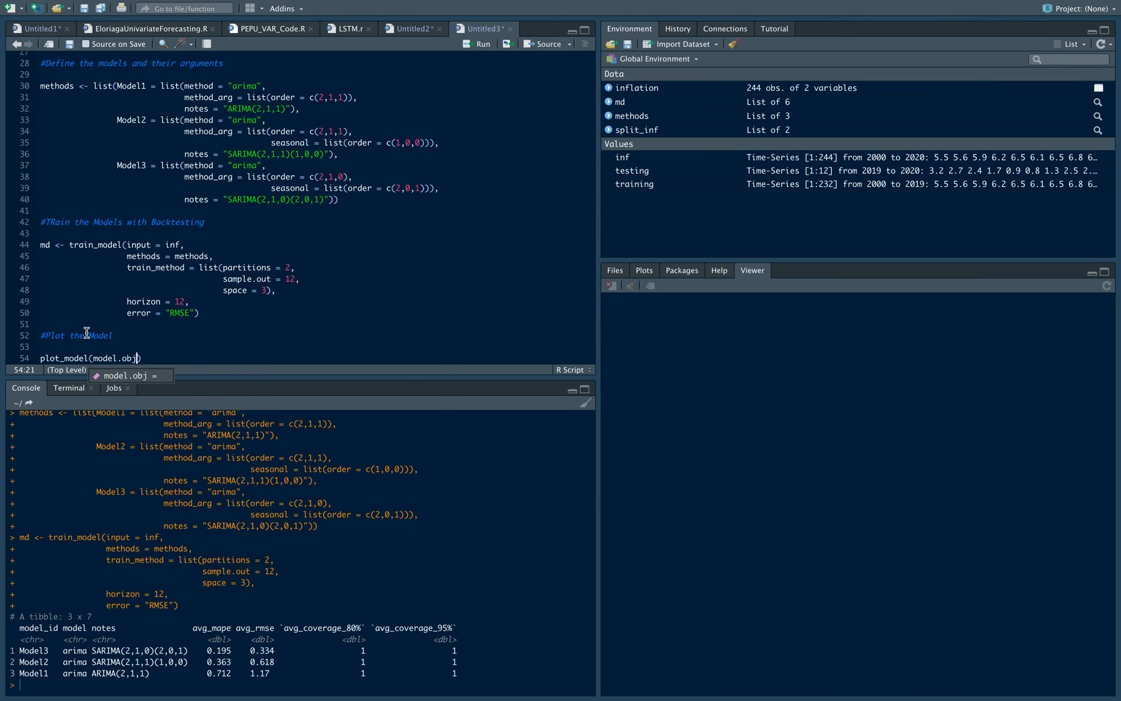
pyautogui.write('= md')
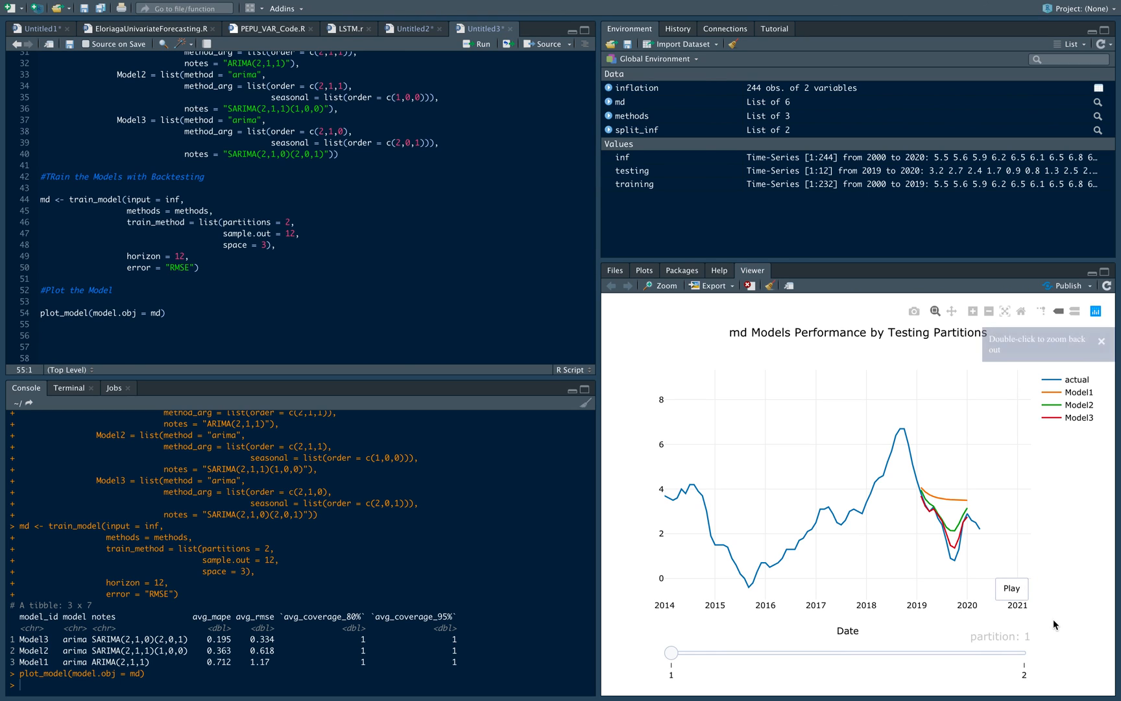
pyautogui.moveTo(1010, 588)
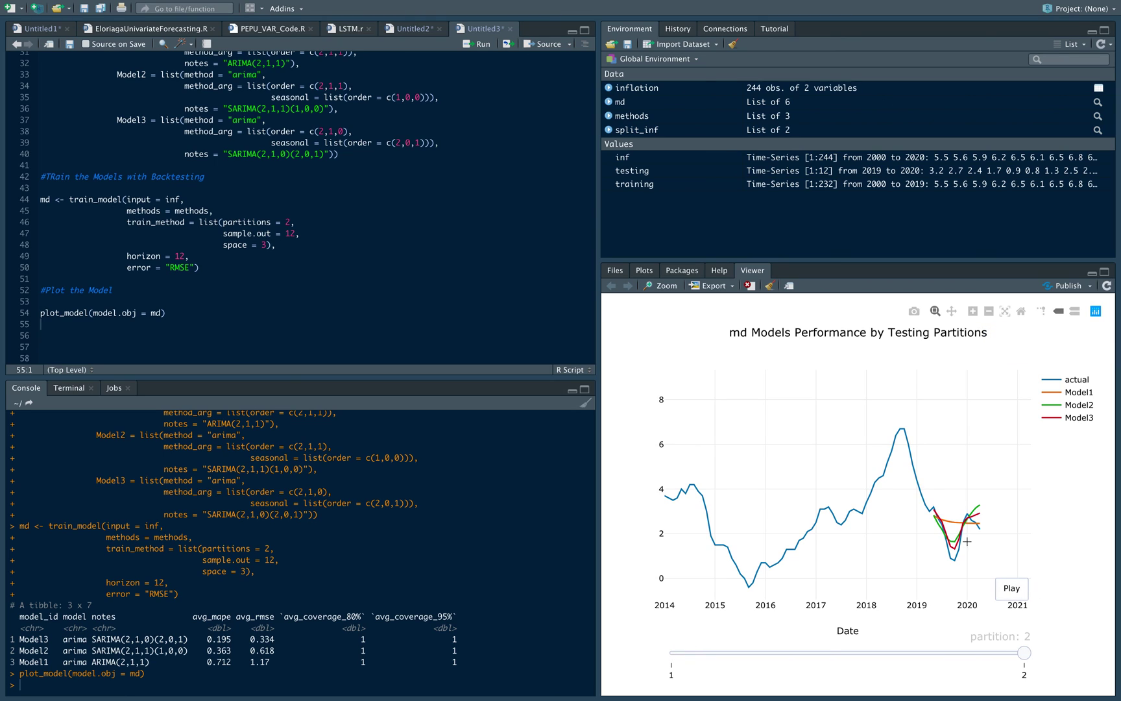
pyautogui.moveTo(899, 470)
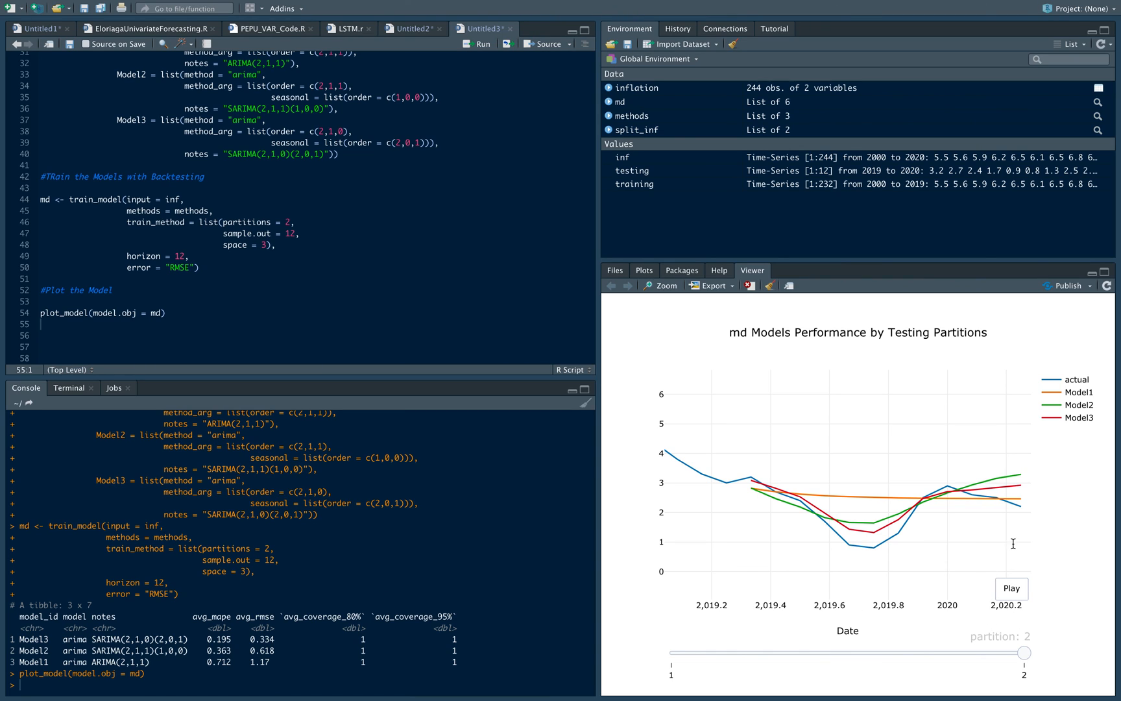
pyautogui.moveTo(863, 535)
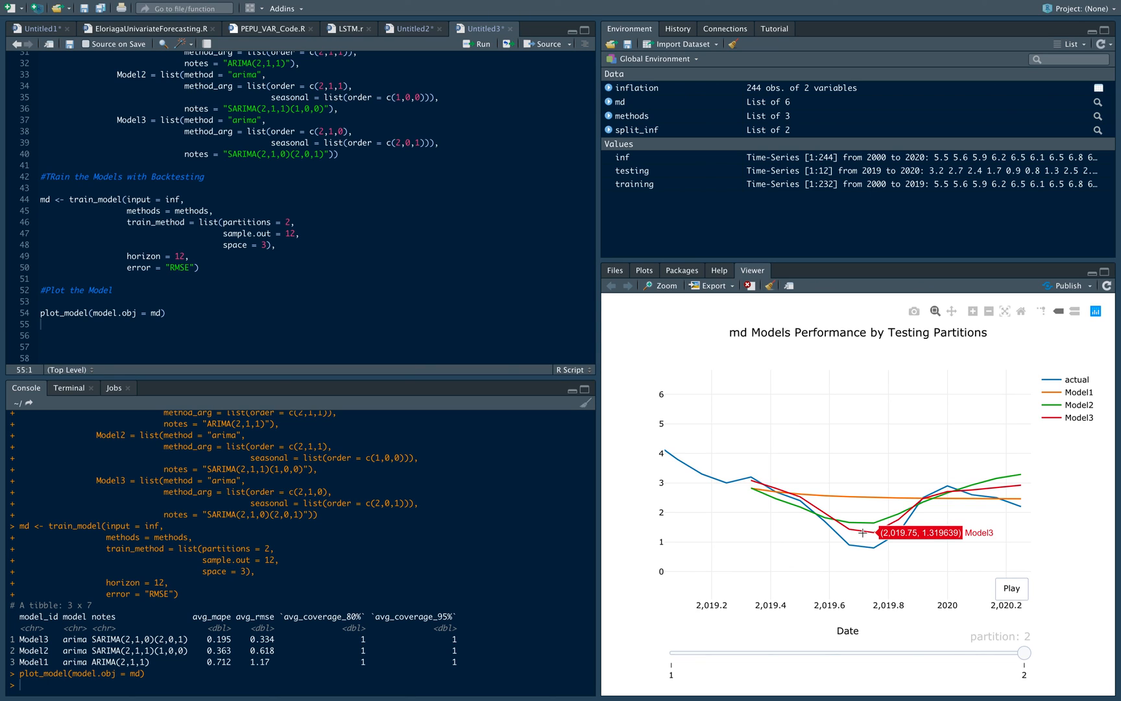
pyautogui.moveTo(864, 523)
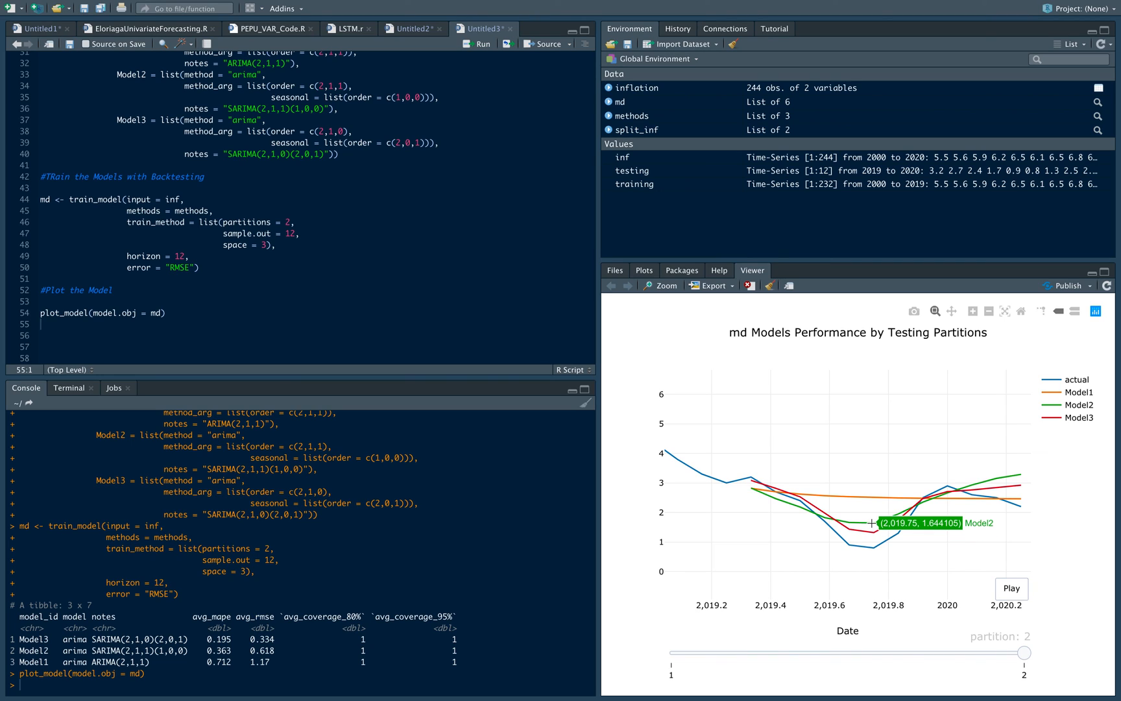
pyautogui.moveTo(858, 498)
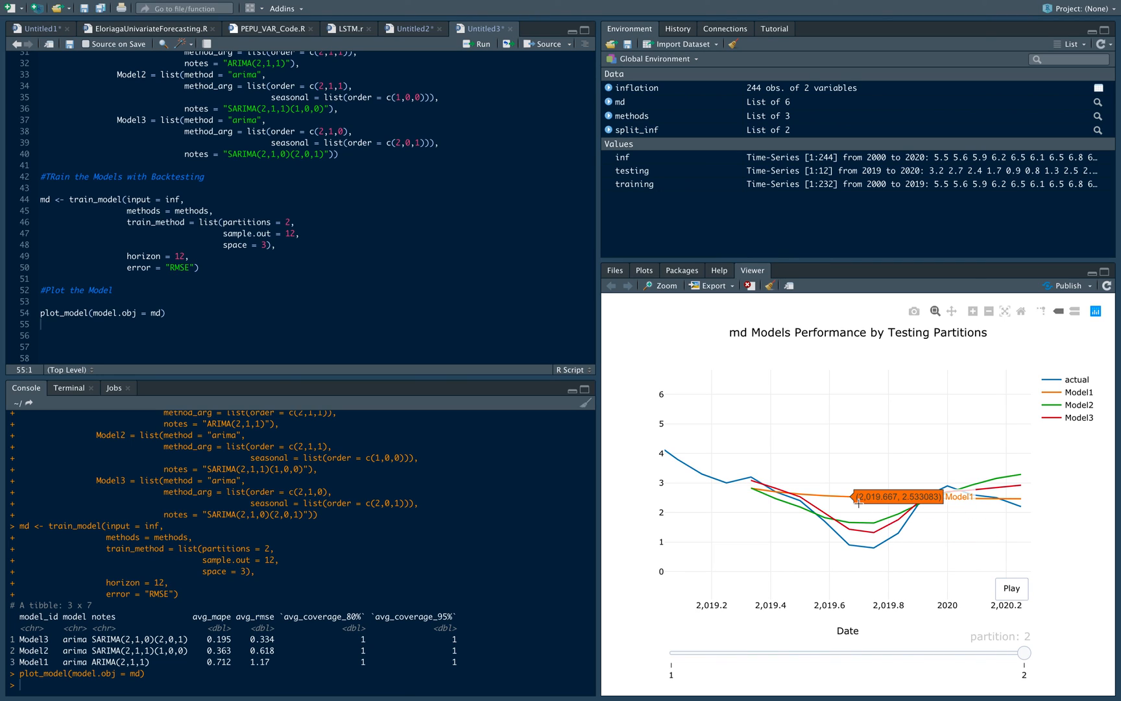
pyautogui.moveTo(863, 522)
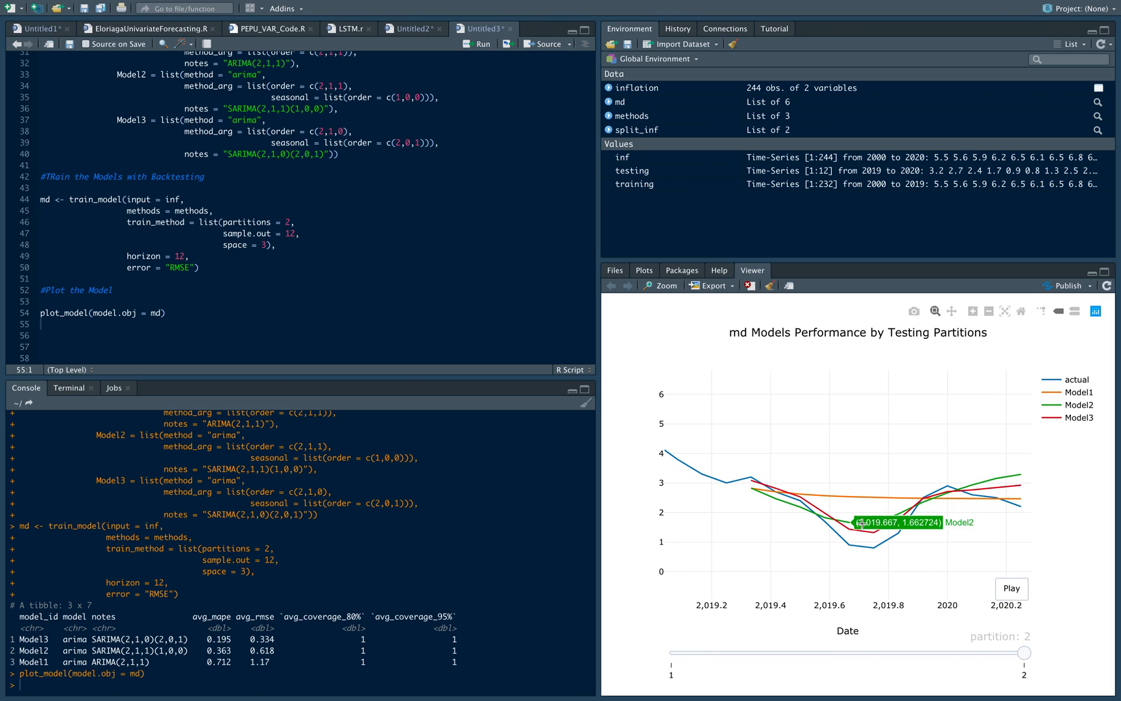
pyautogui.moveTo(948, 504)
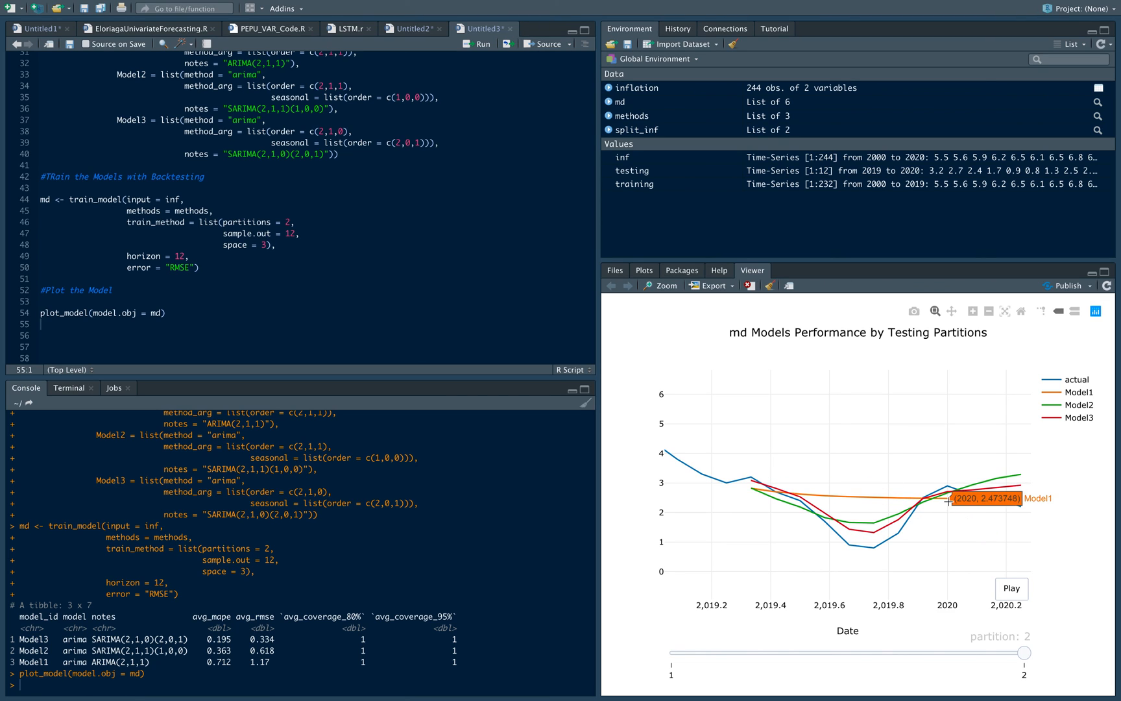
pyautogui.moveTo(983, 485)
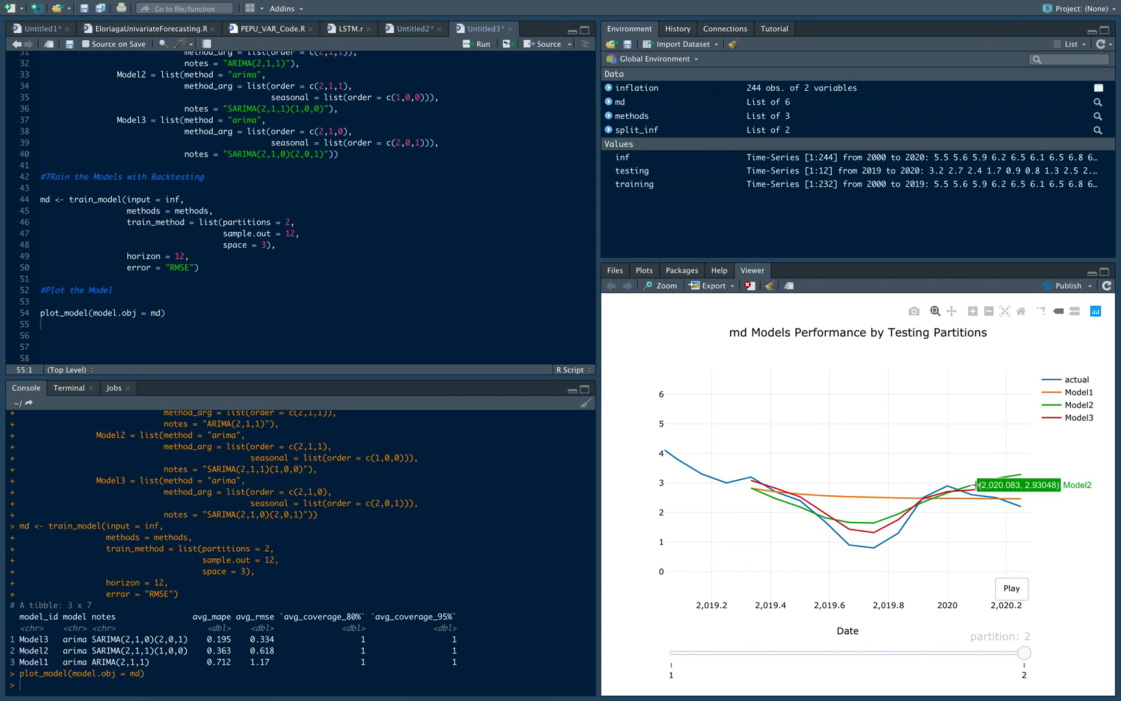
pyautogui.moveTo(978, 485)
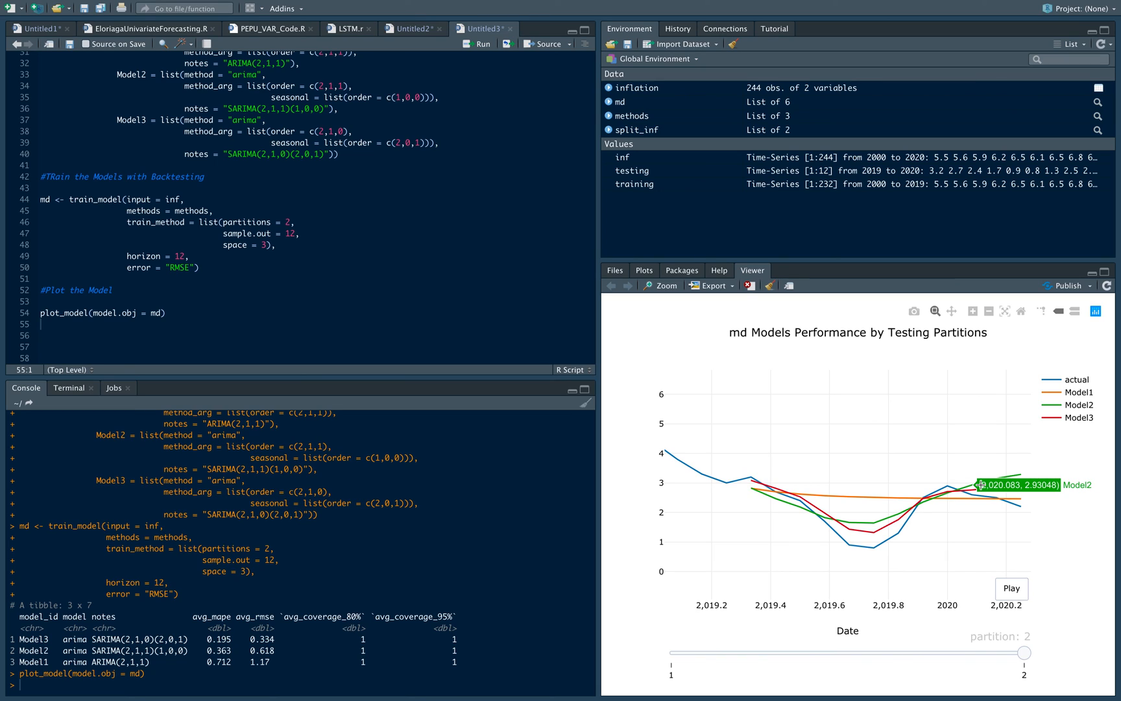